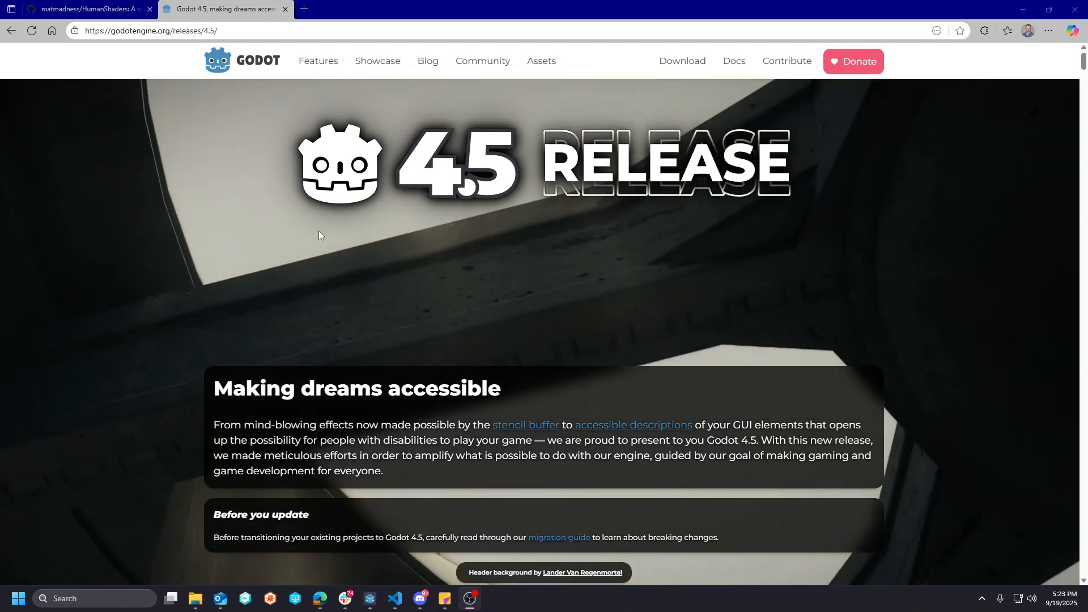
# - Scroll the Godot 4.5 release page down to the Highlights stencil buffer and screen reader entries
pyautogui.scroll(-3)
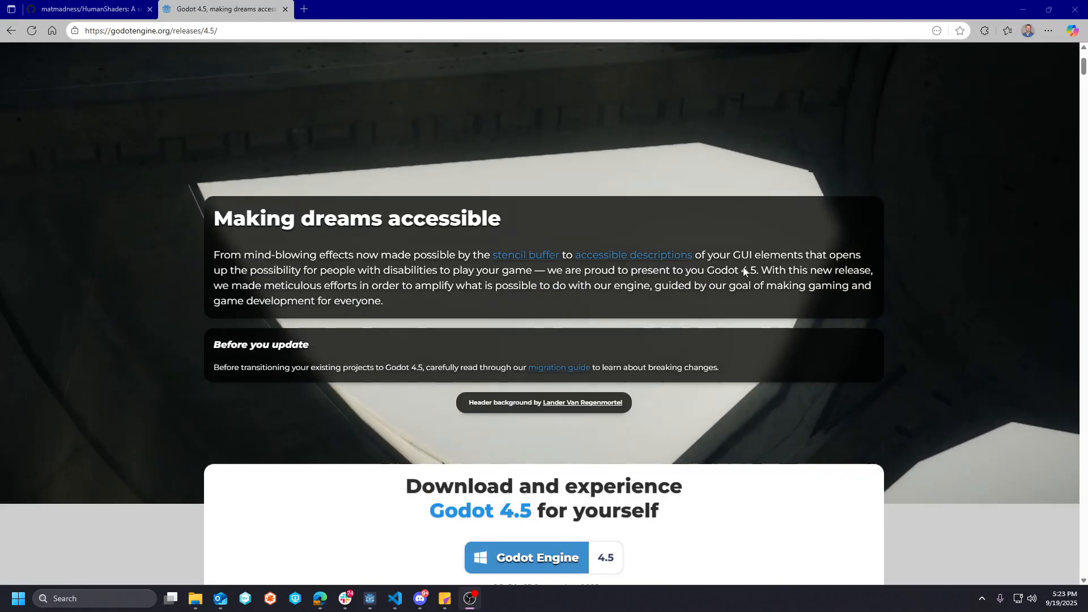
pyautogui.scroll(-3)
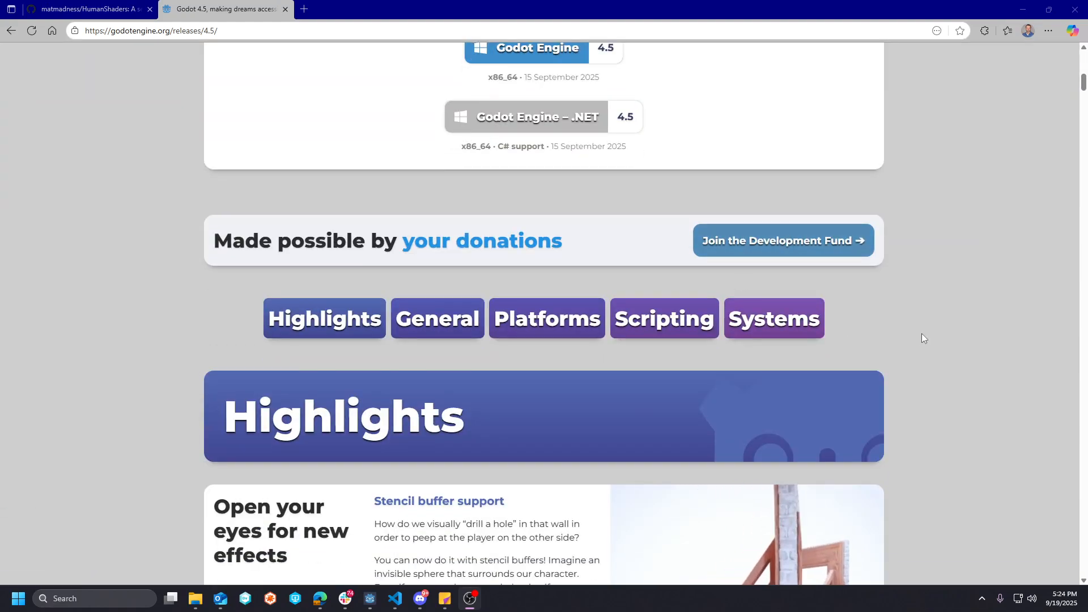
pyautogui.scroll(3)
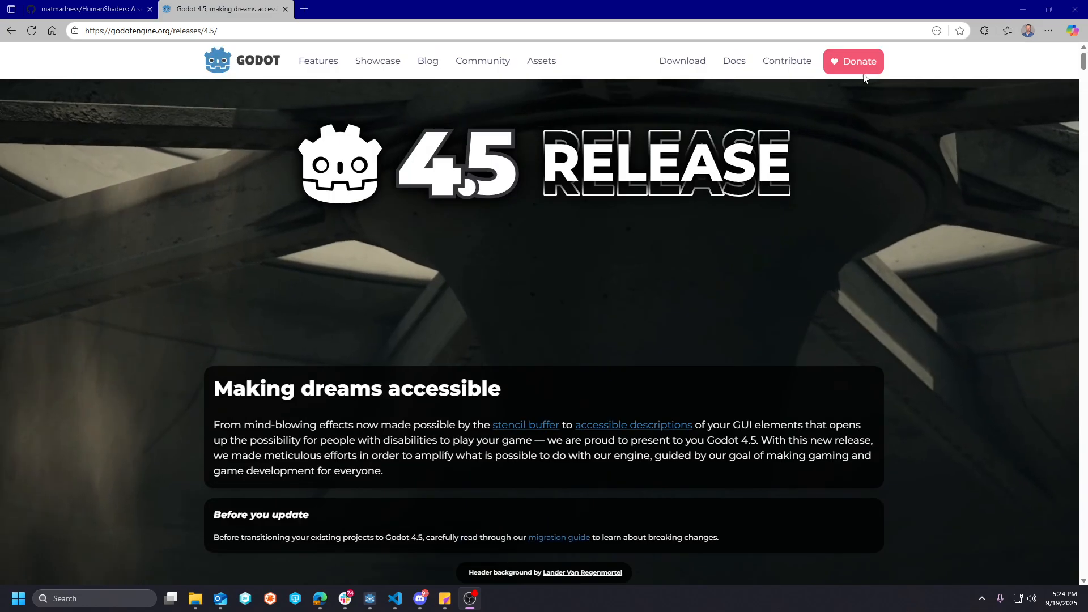
pyautogui.scroll(-3)
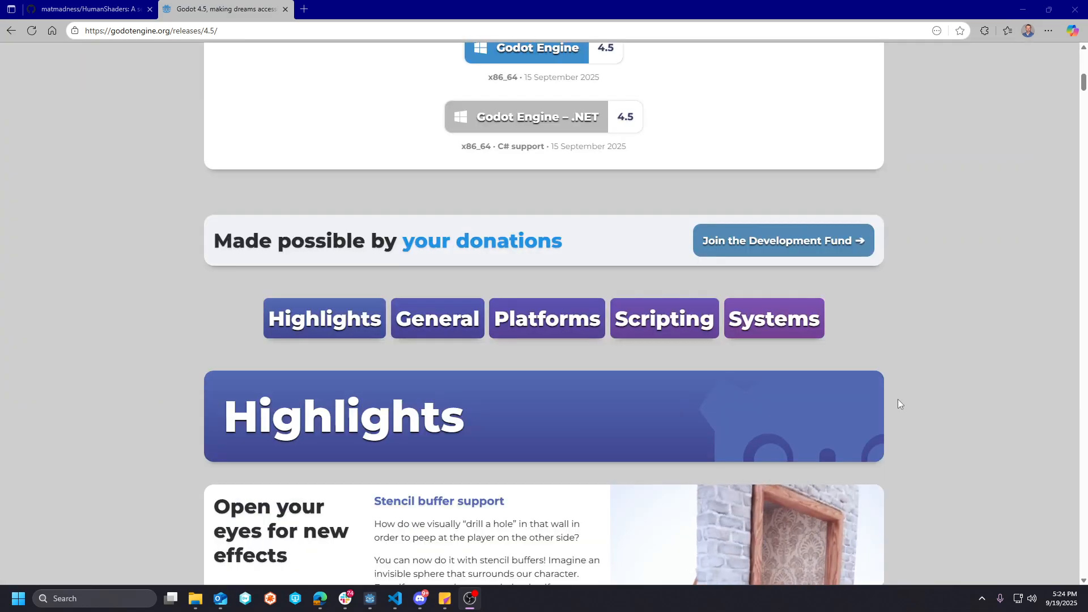
pyautogui.scroll(-3)
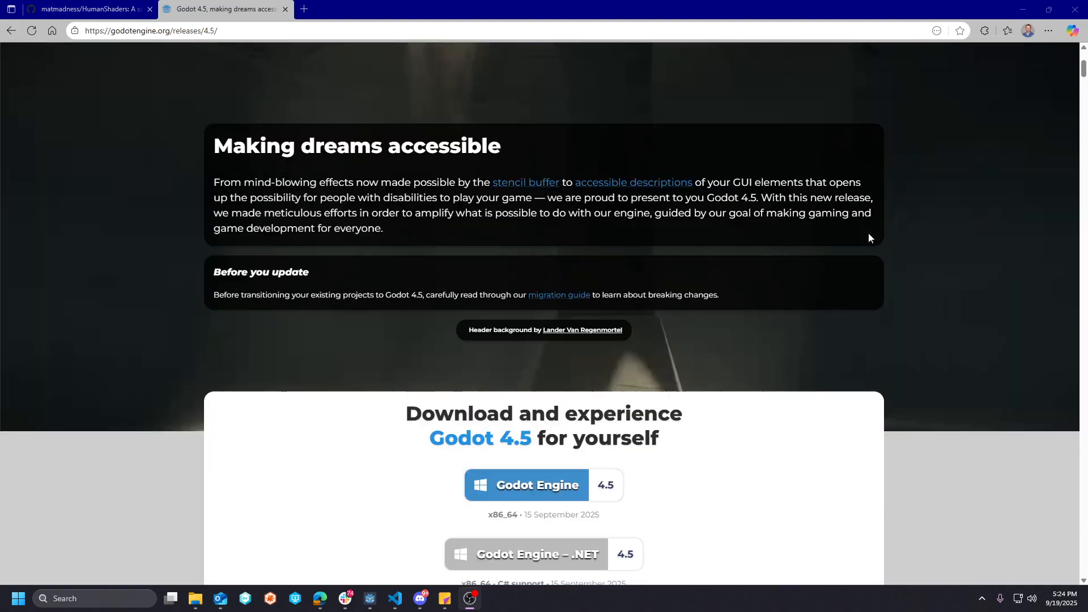
pyautogui.scroll(-3)
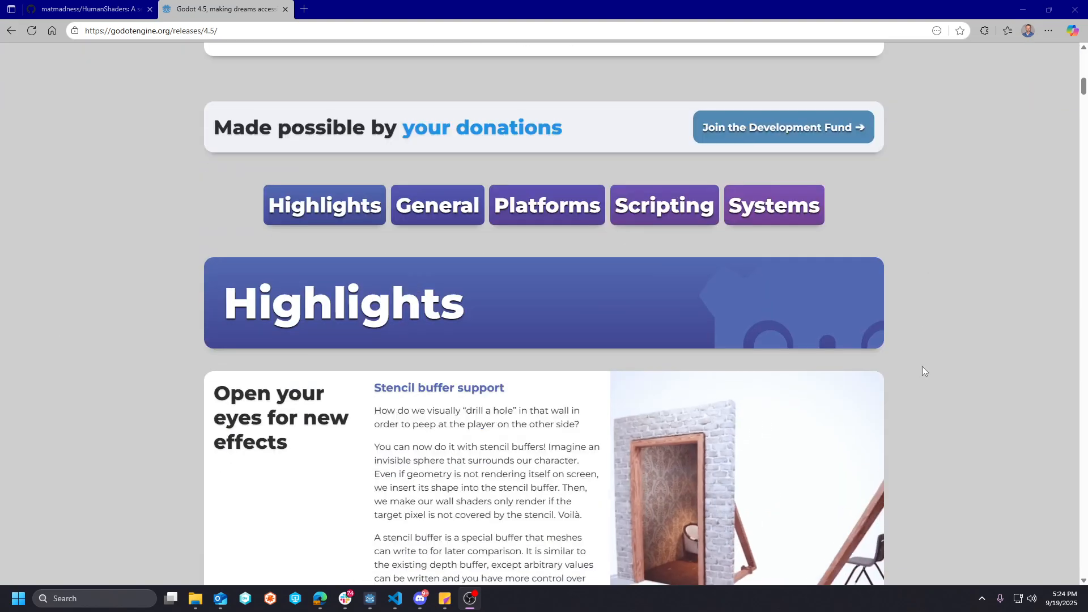
pyautogui.scroll(-3)
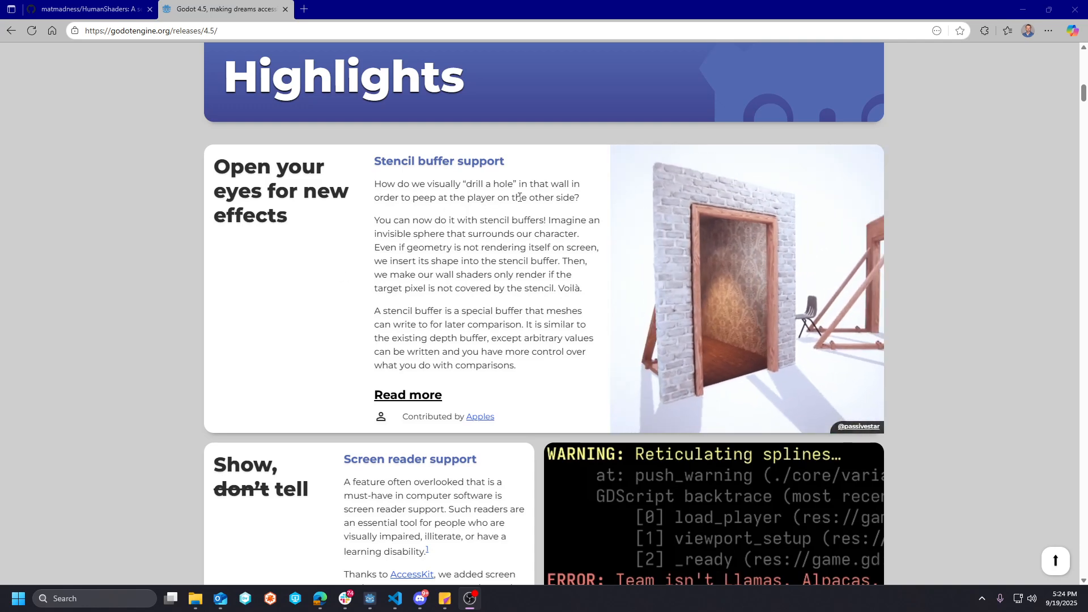
# - Scroll through the remaining Highlights to the General section's 2D chunk tilemap physics entry
pyautogui.scroll(-3)
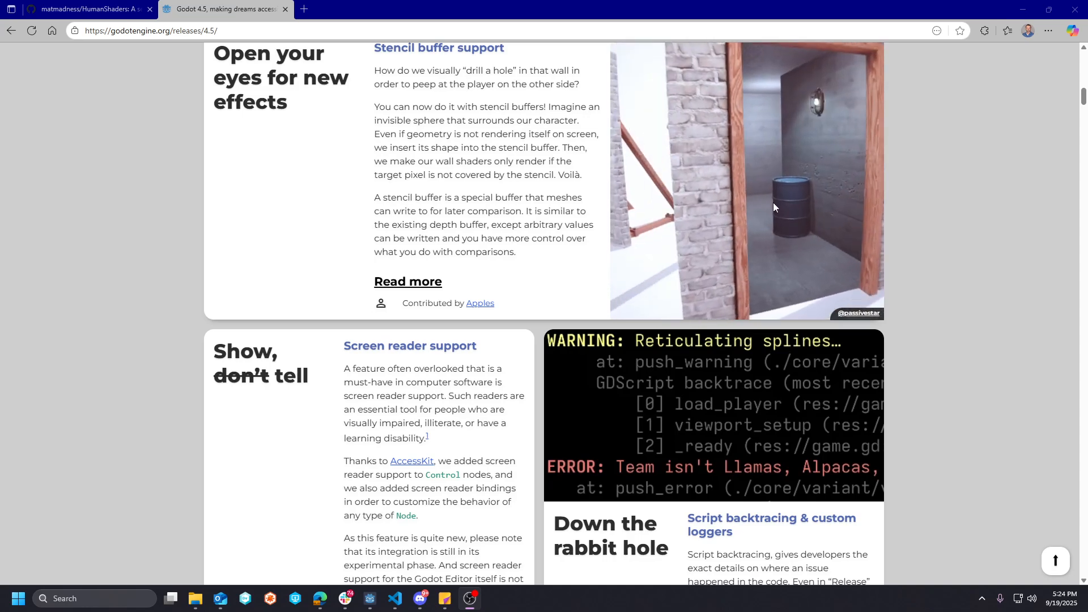
pyautogui.scroll(3)
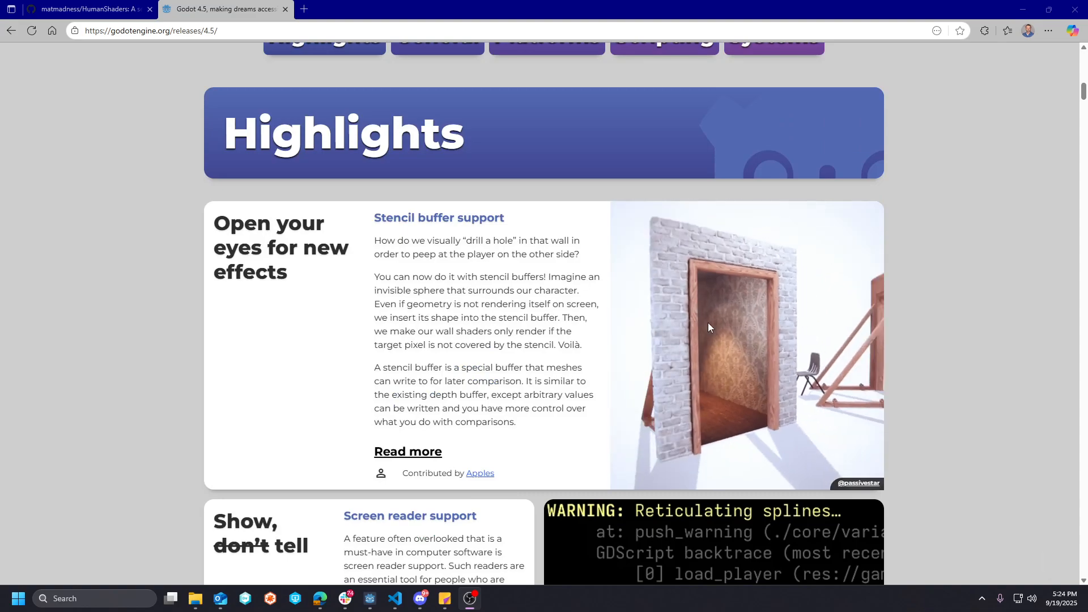
pyautogui.scroll(-3)
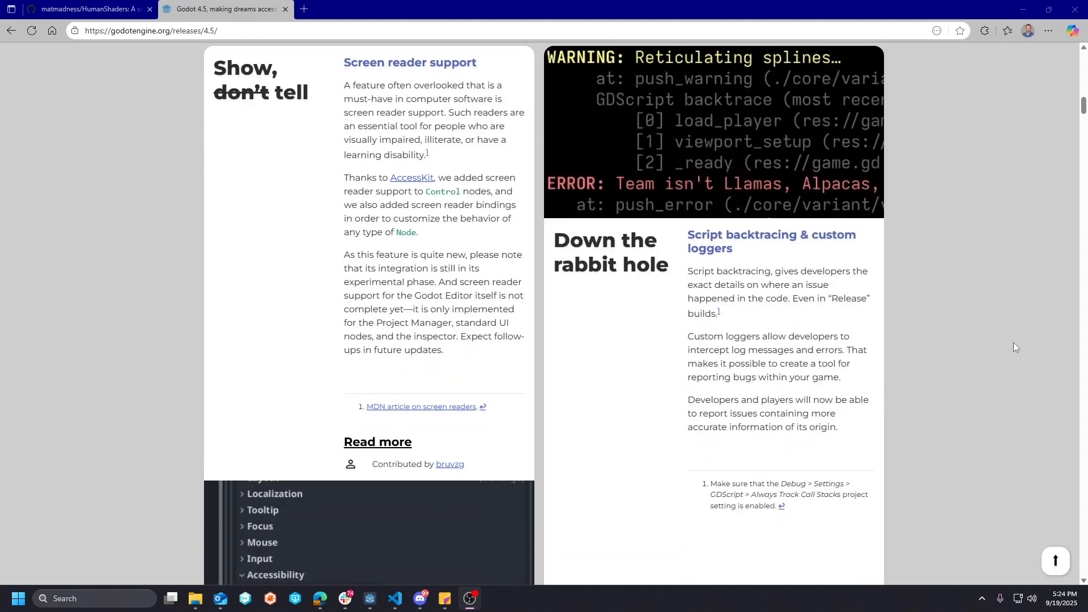
pyautogui.moveTo(956, 269)
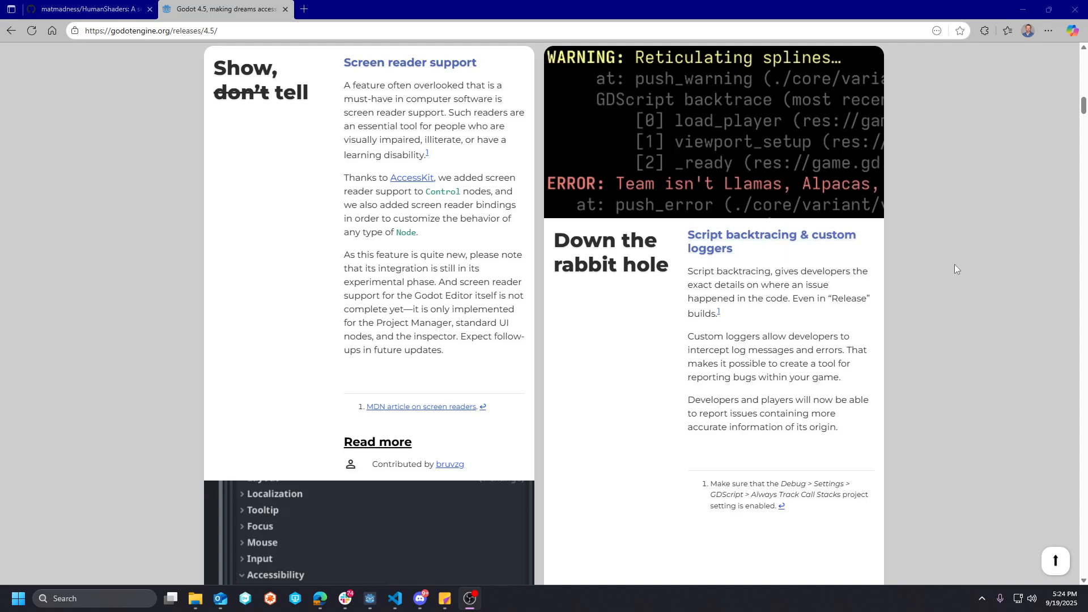
pyautogui.moveTo(415, 245)
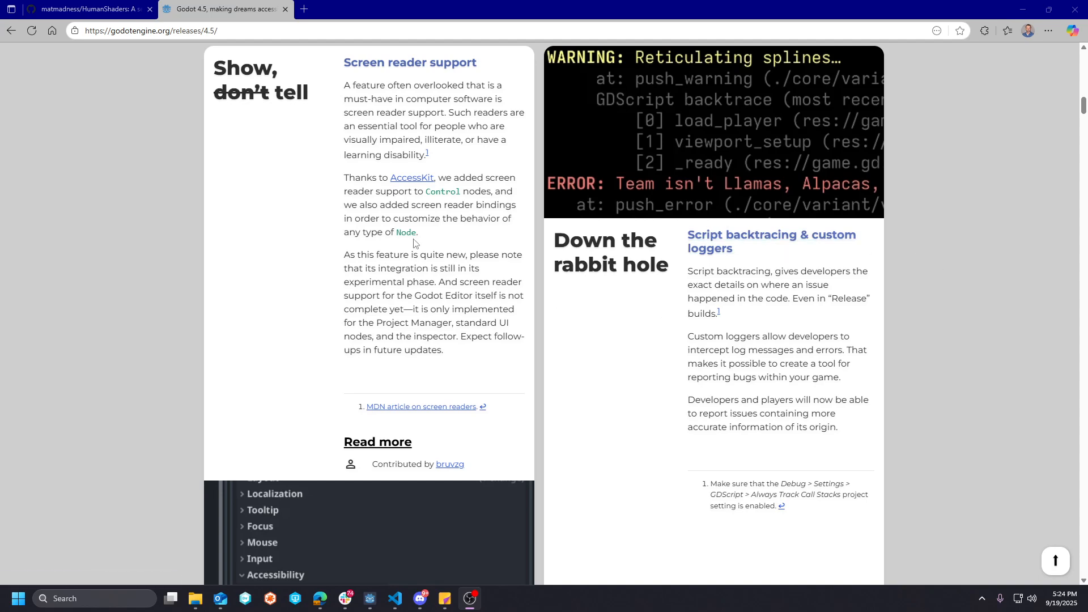
pyautogui.moveTo(353, 193)
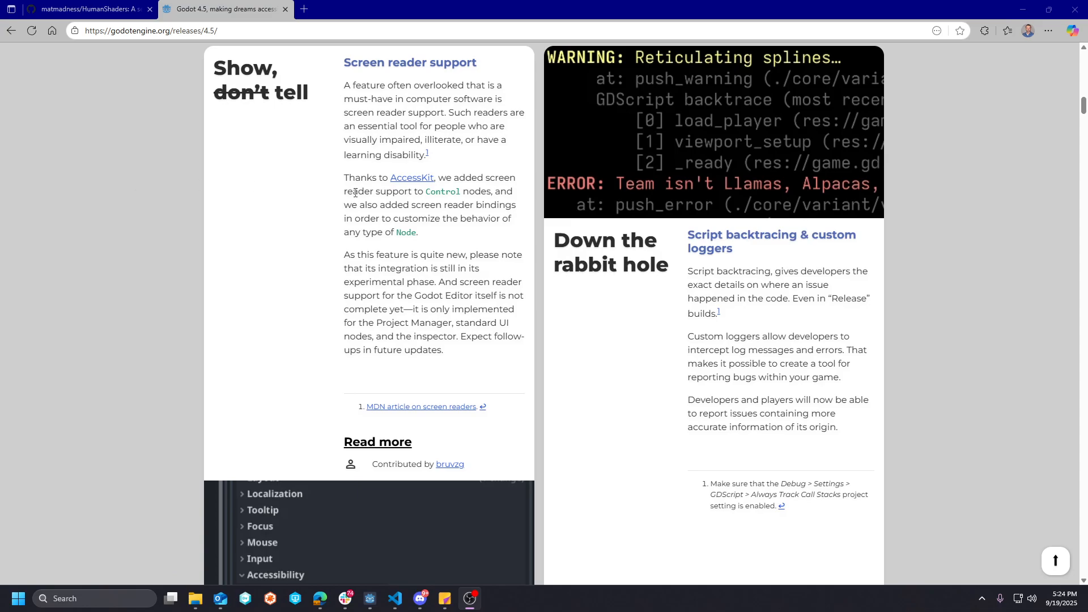
pyautogui.scroll(3)
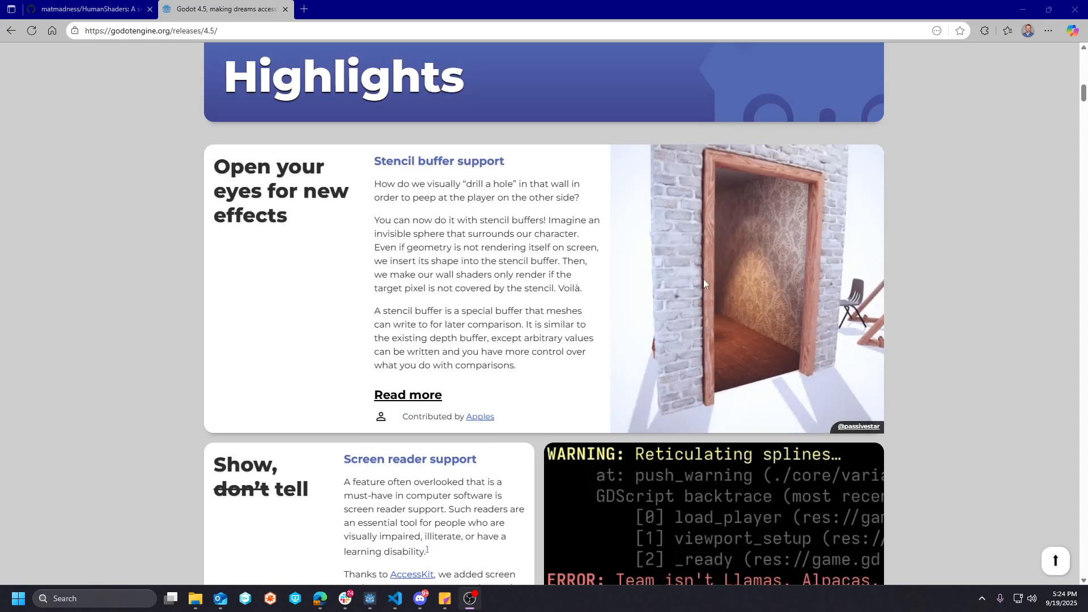
pyautogui.scroll(-3)
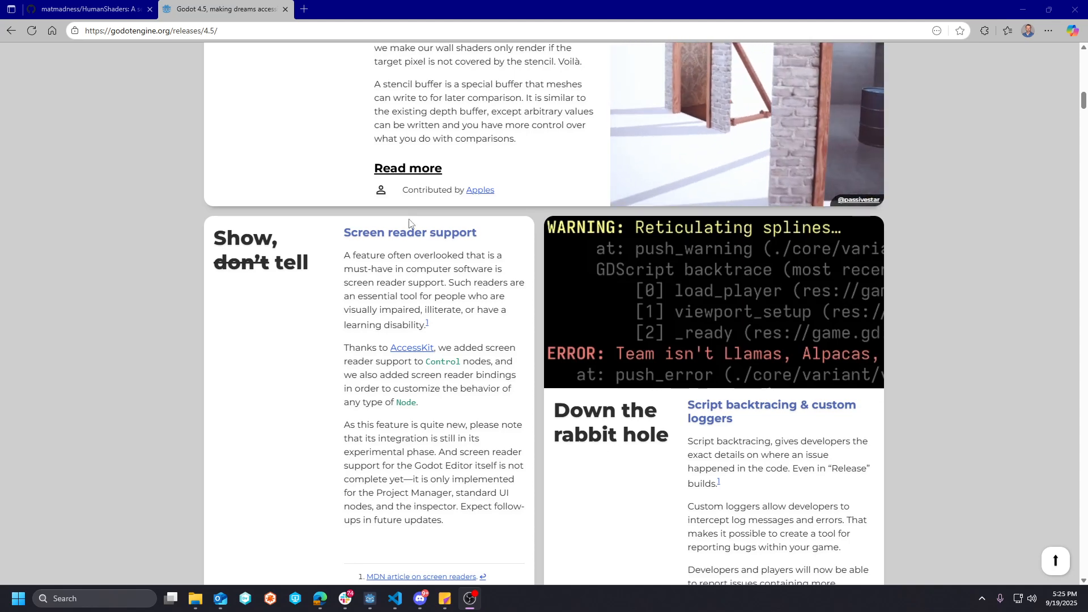
pyautogui.scroll(-3)
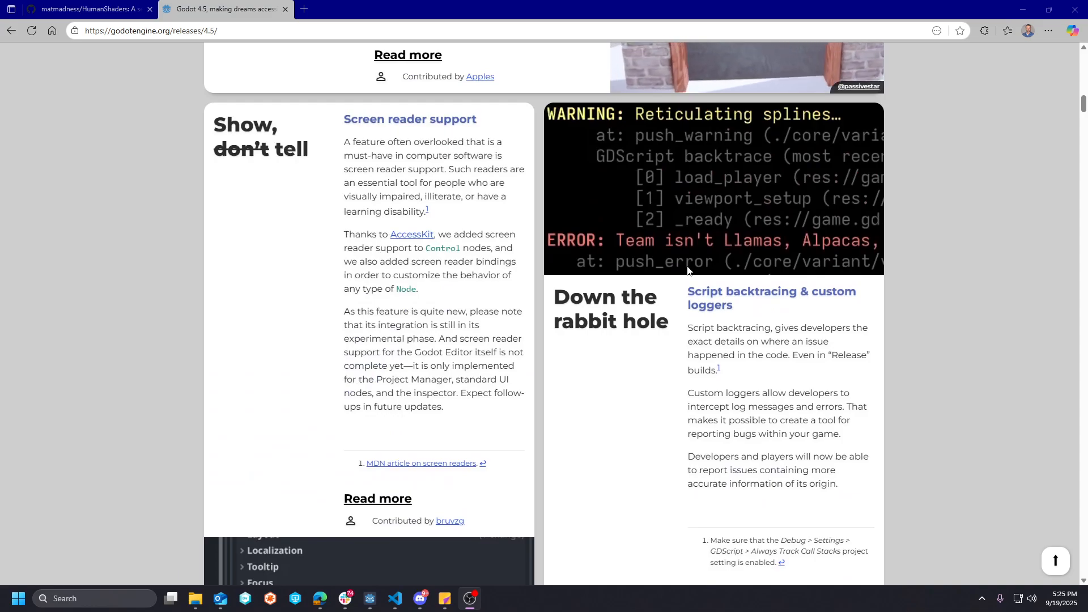
pyautogui.scroll(-3)
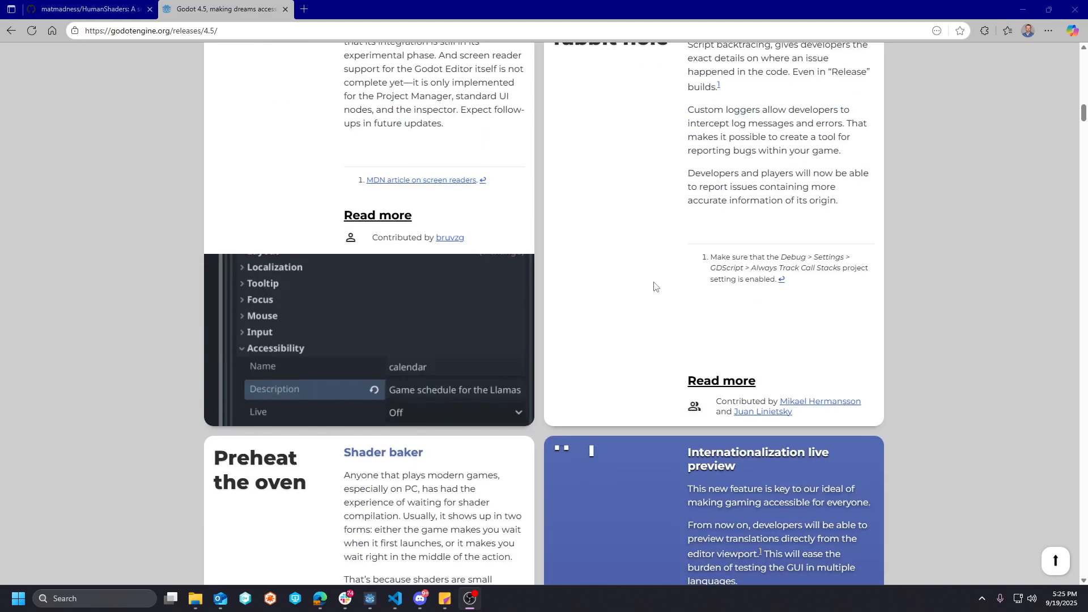
pyautogui.scroll(-3)
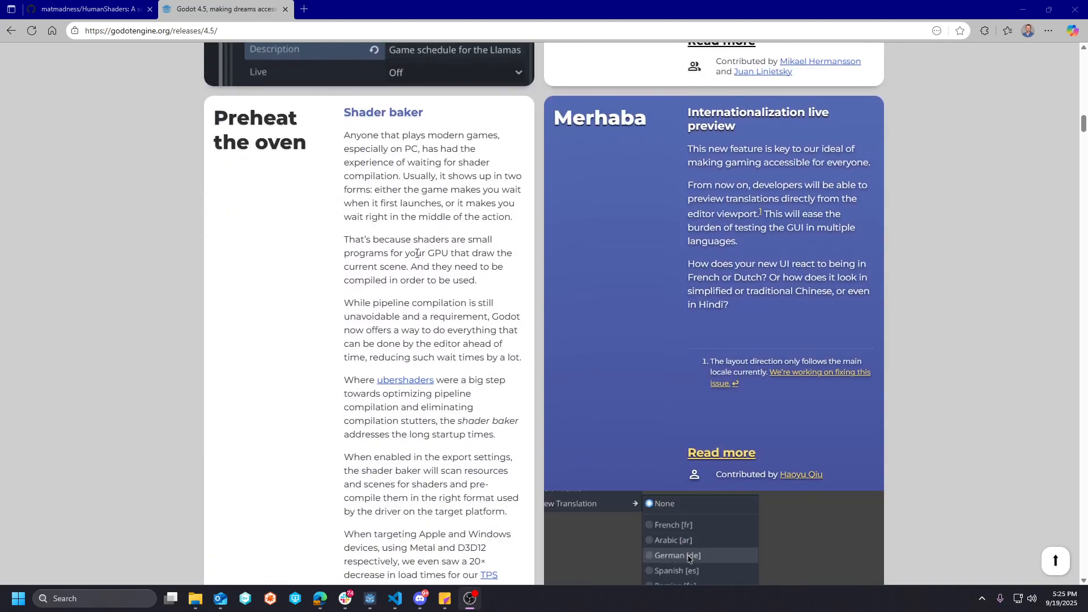
pyautogui.scroll(-3)
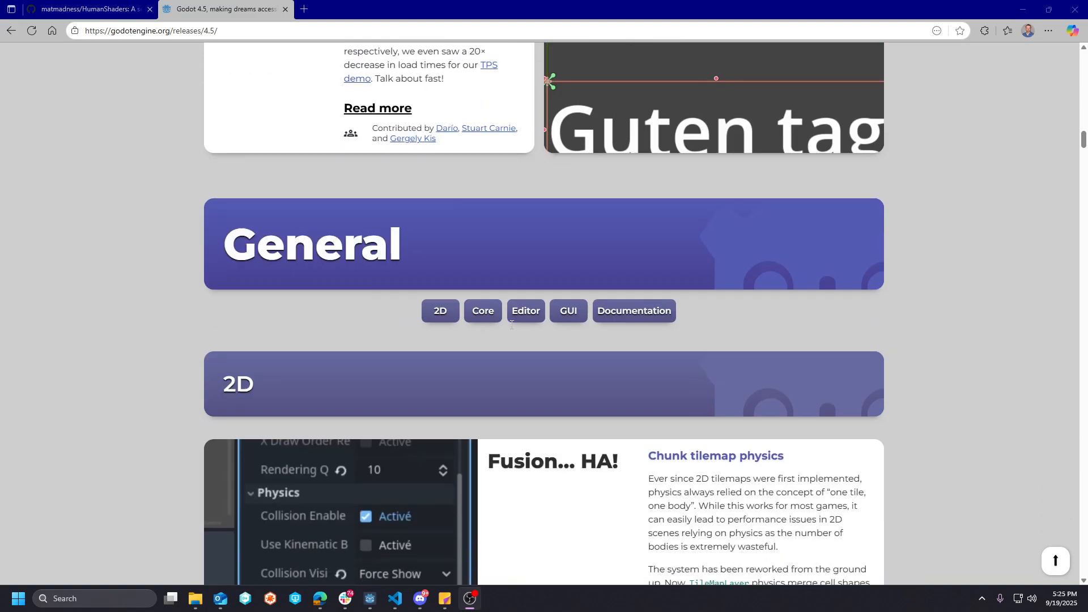
# - Scroll past the 2D and Core articles to the Editor section's mute game toggle entry
pyautogui.scroll(-3)
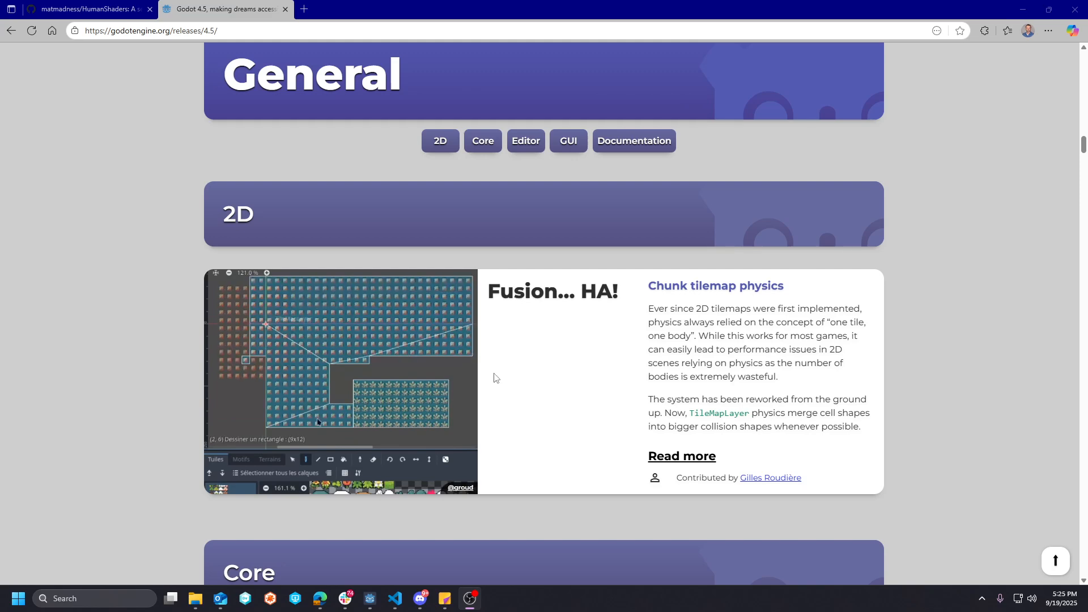
pyautogui.scroll(-3)
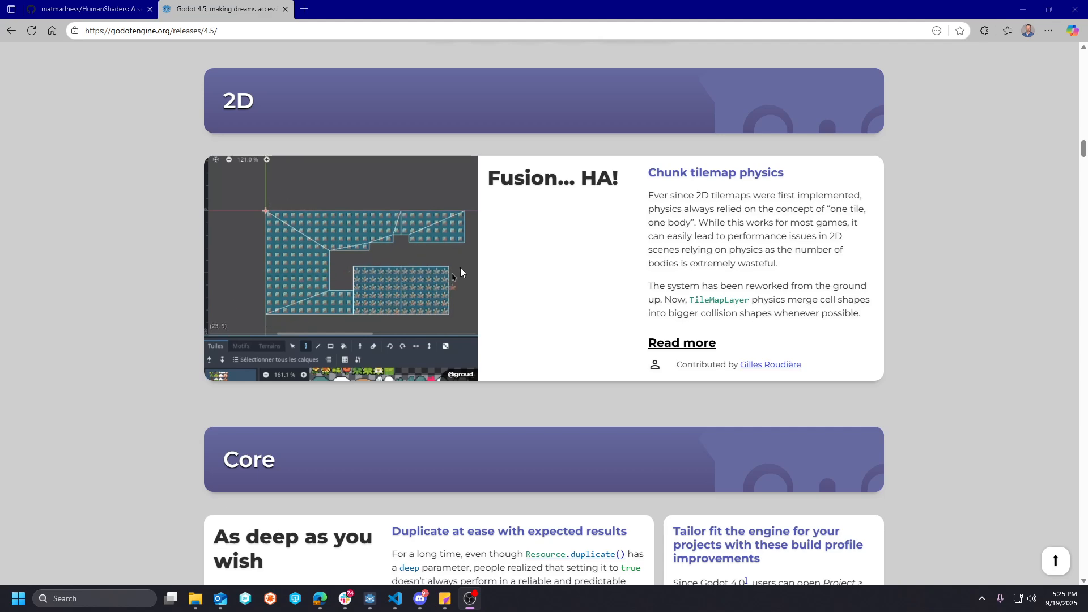
pyautogui.scroll(-3)
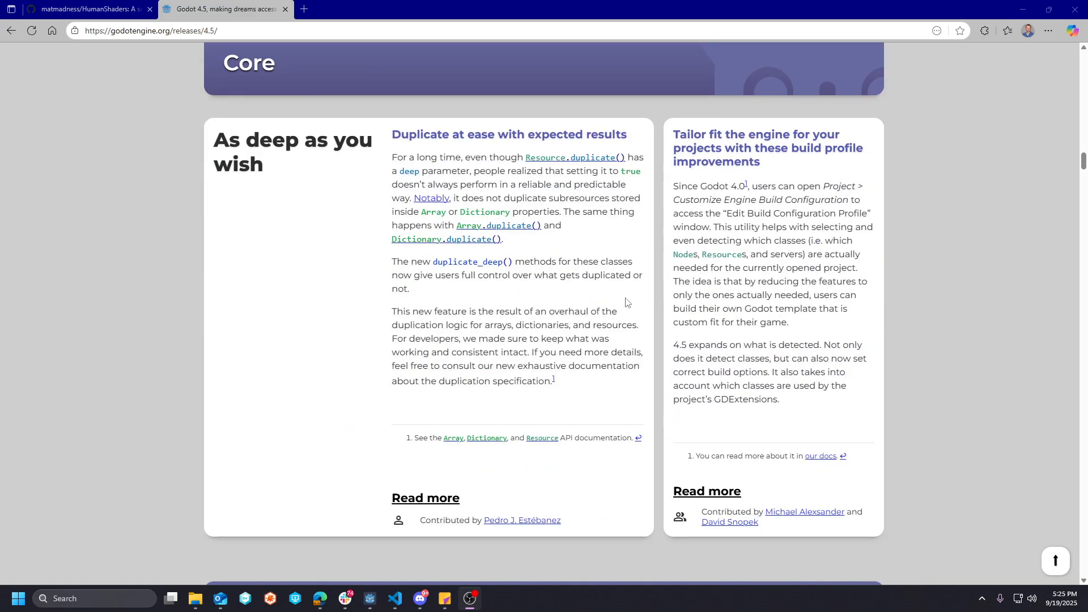
pyautogui.scroll(-3)
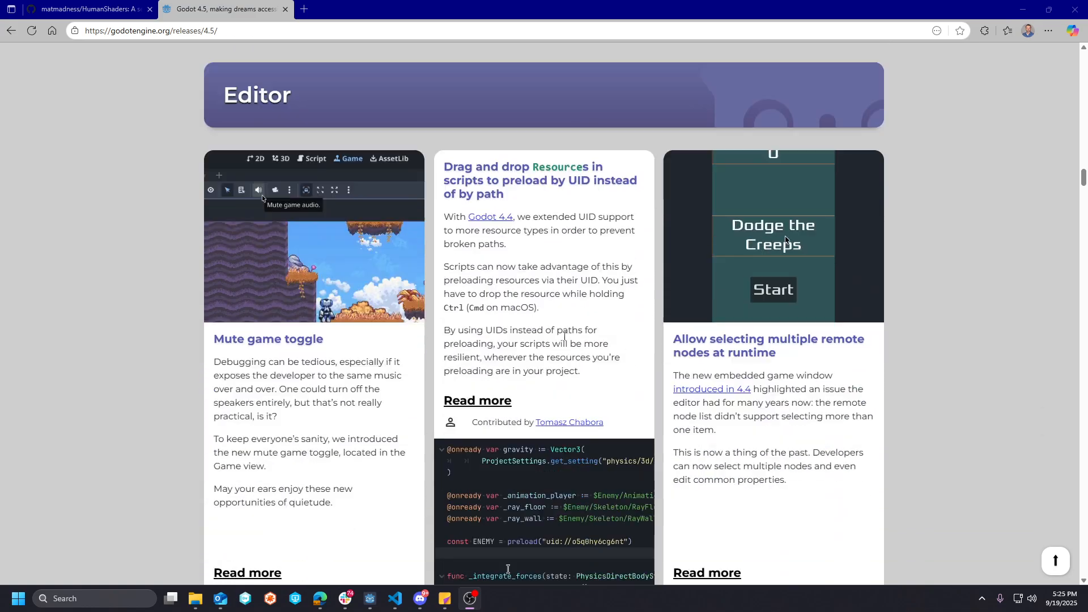
# - Scroll through the Editor articles to FoldableContainer, label stacked effects and recursive GUI overrides
pyautogui.scroll(-3)
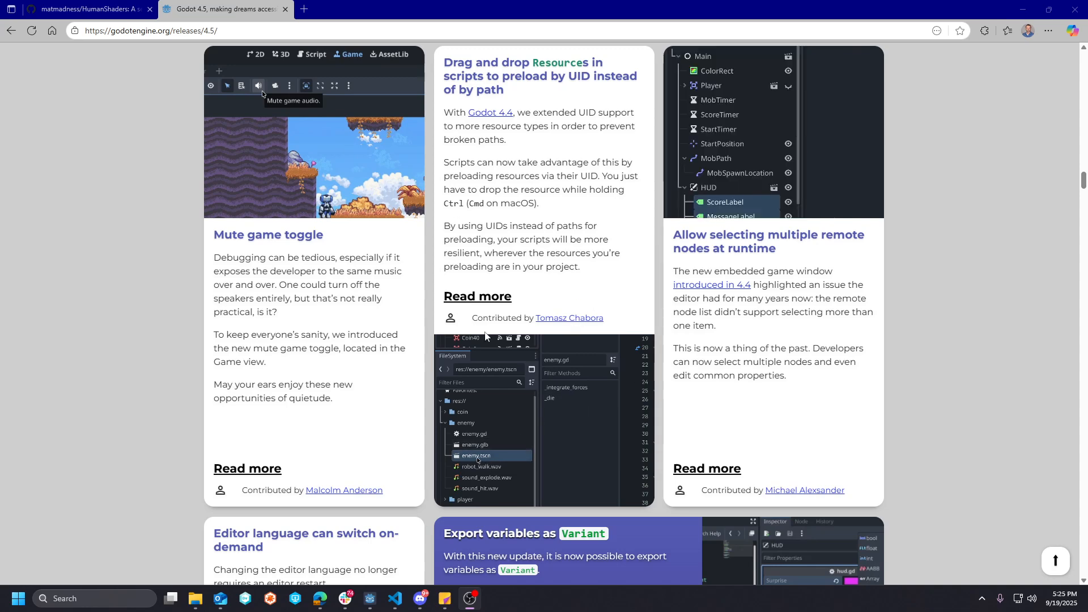
pyautogui.scroll(-3)
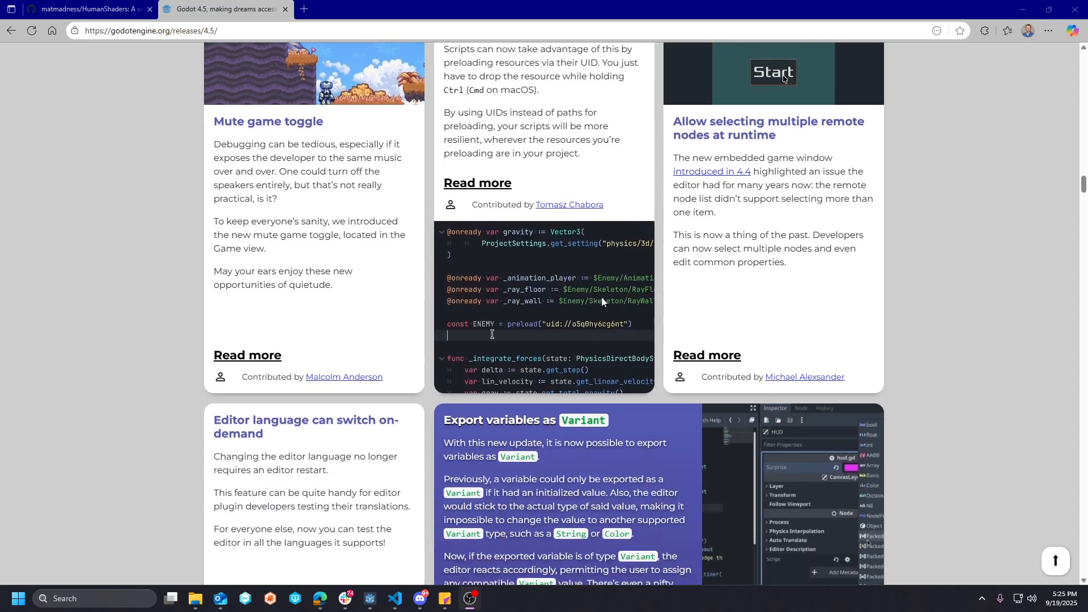
pyautogui.scroll(-3)
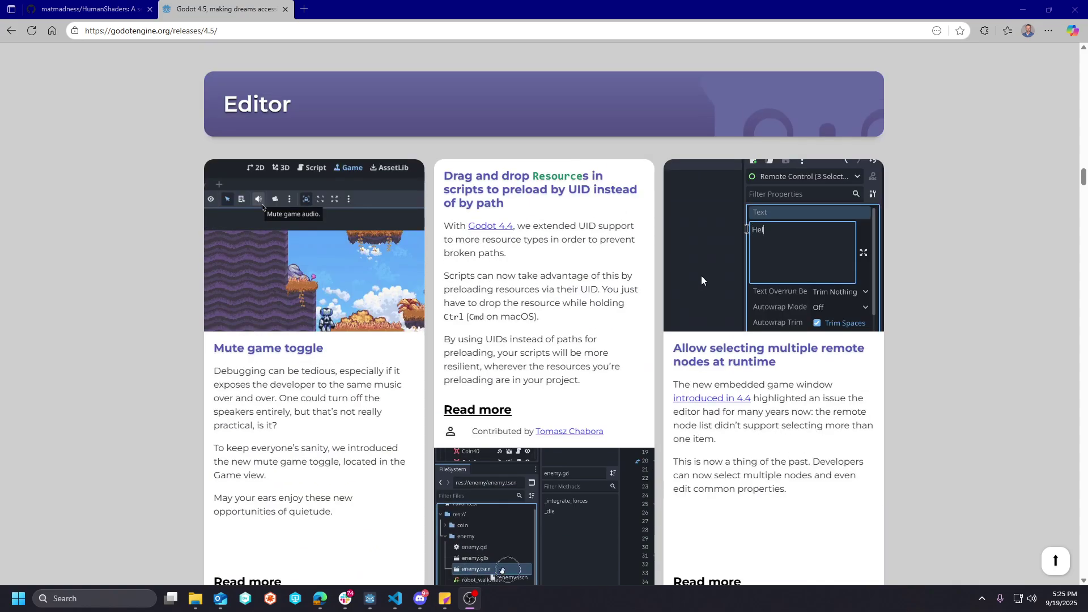
pyautogui.scroll(-3)
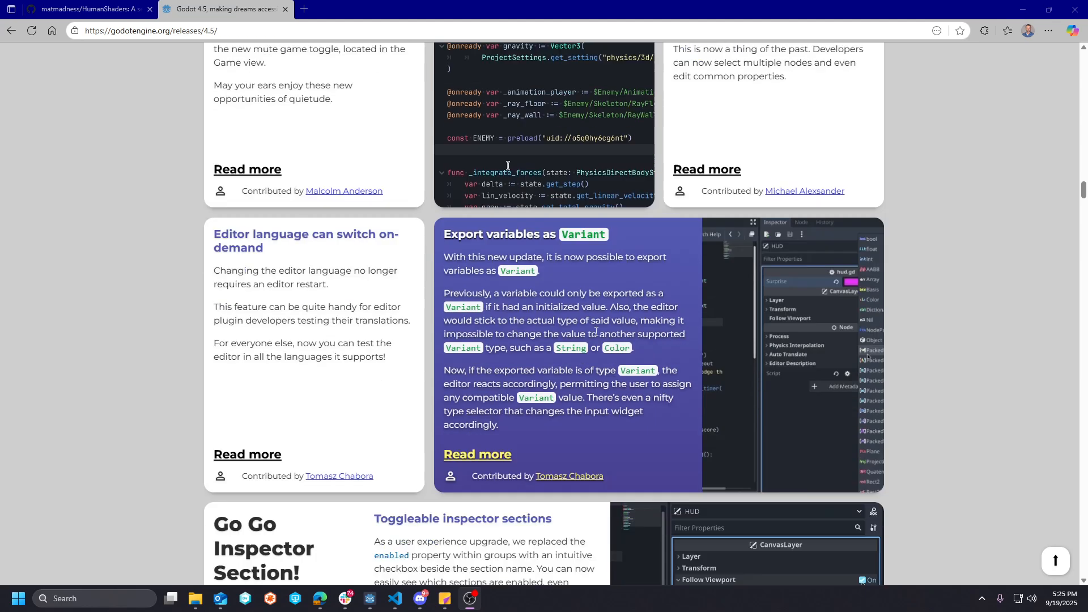
pyautogui.scroll(-3)
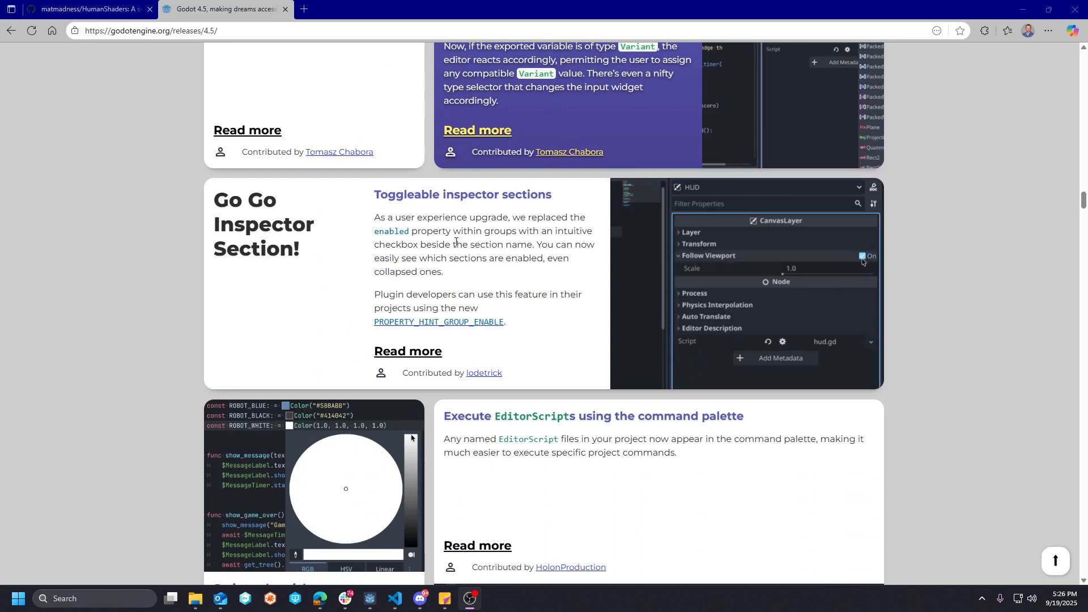
pyautogui.scroll(-3)
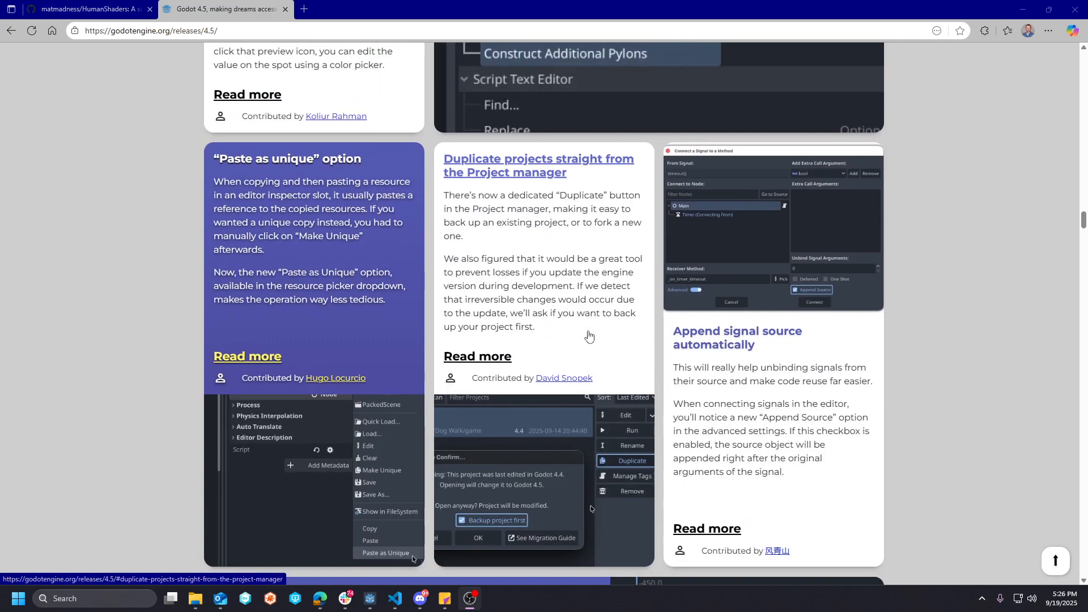
pyautogui.scroll(-3)
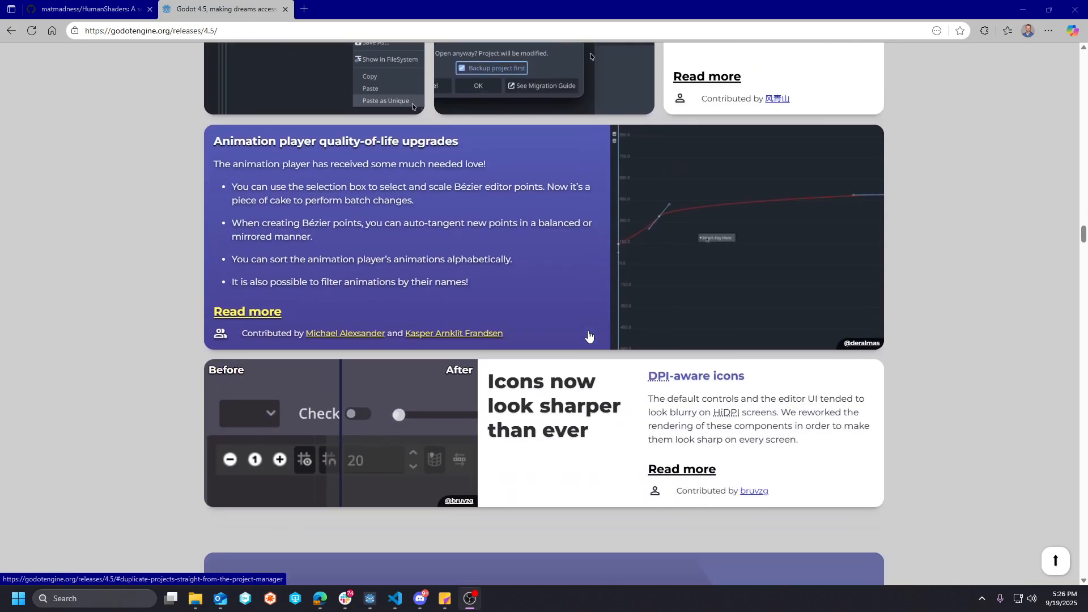
pyautogui.scroll(-3)
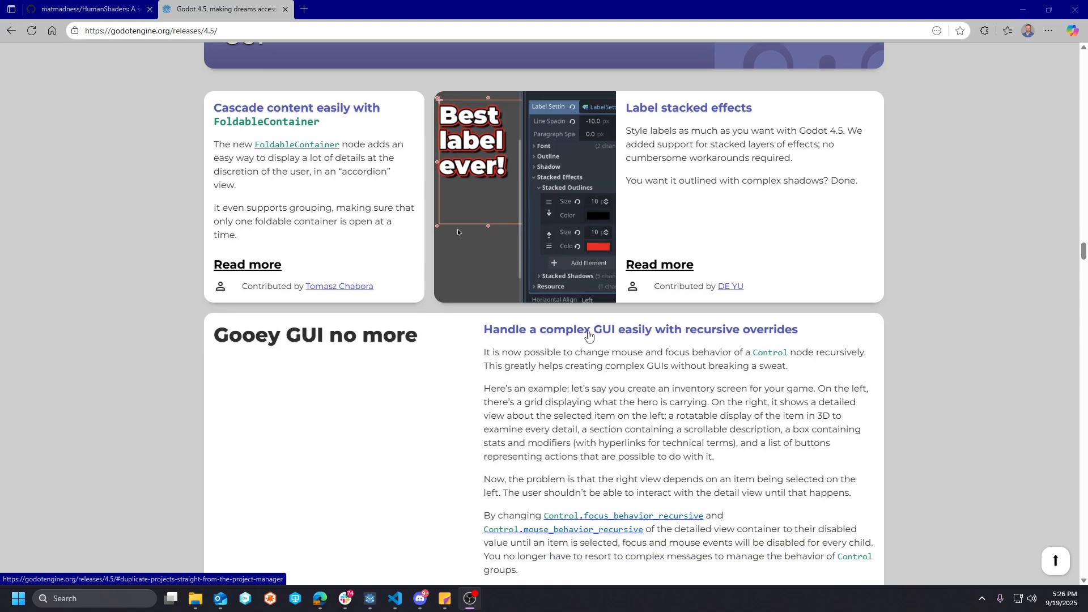
# - Scroll past the Android features to Linux's native Wayland sub-window support entry
pyautogui.scroll(-3)
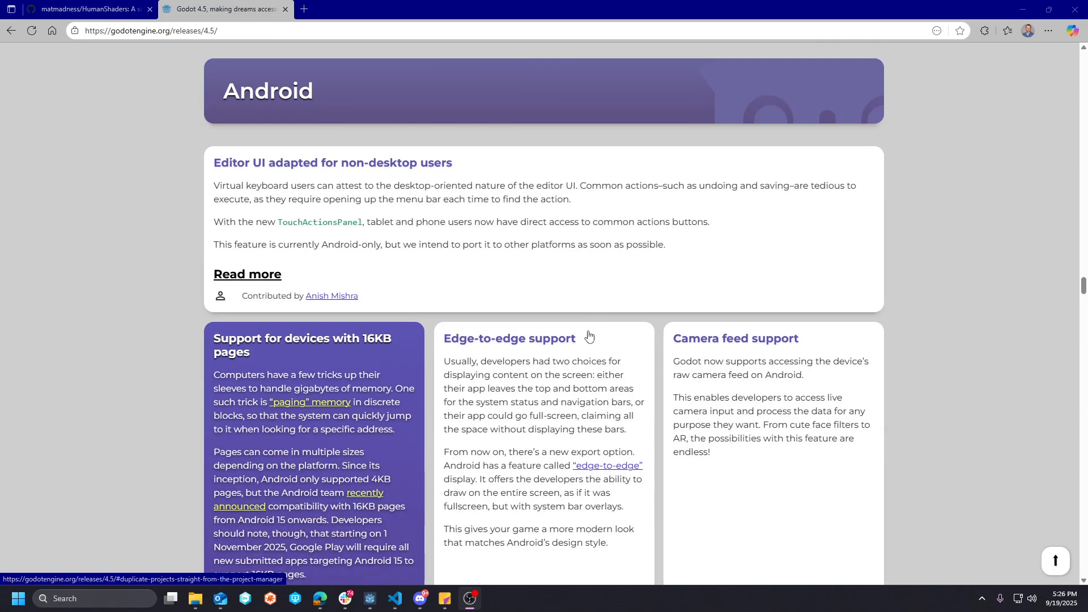
pyautogui.moveTo(589, 272)
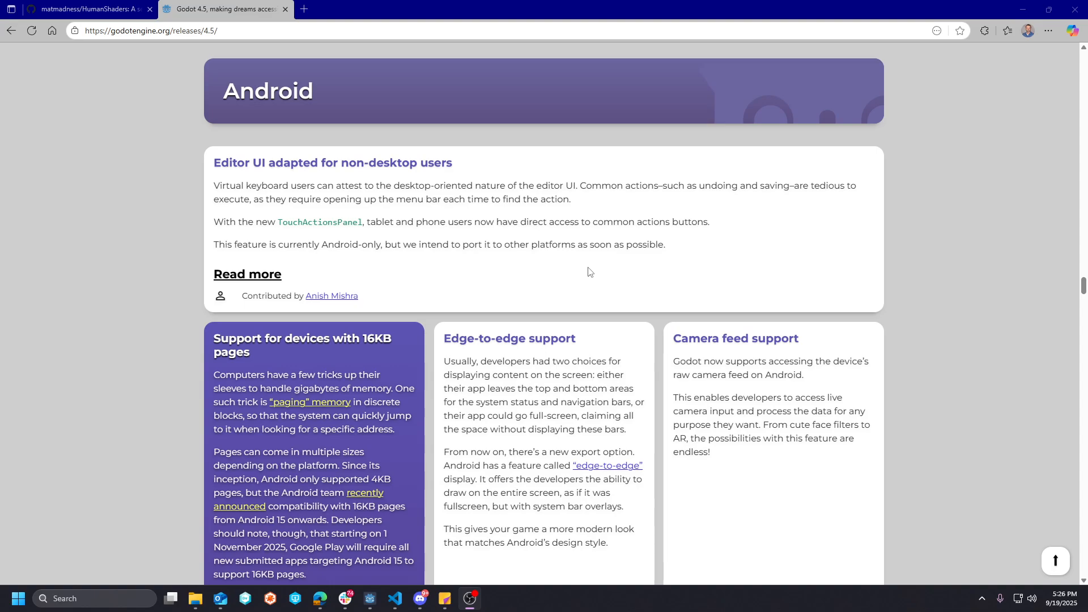
pyautogui.scroll(-3)
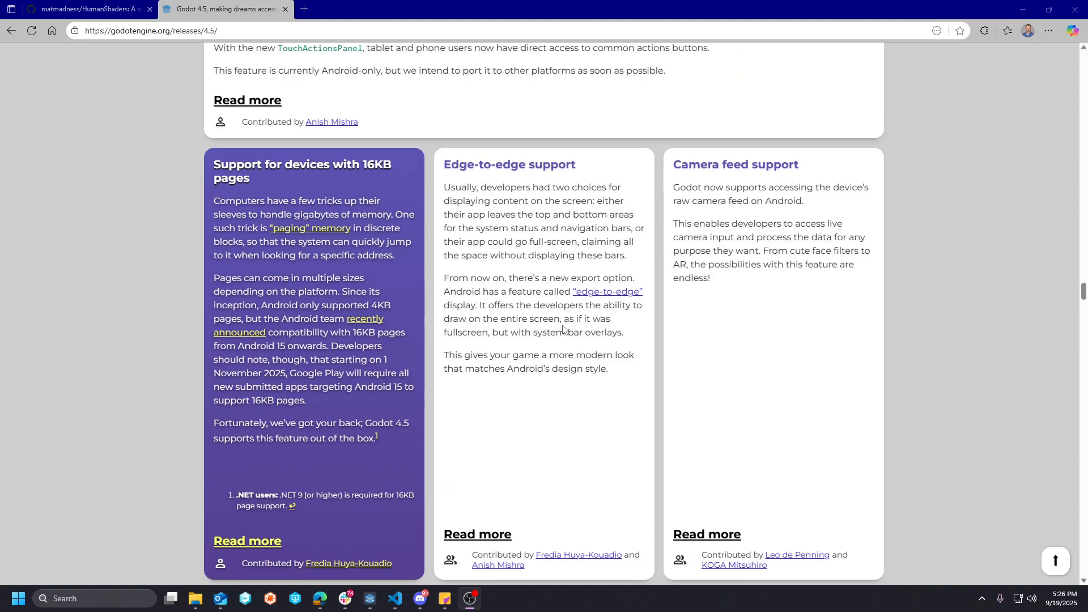
pyautogui.scroll(3)
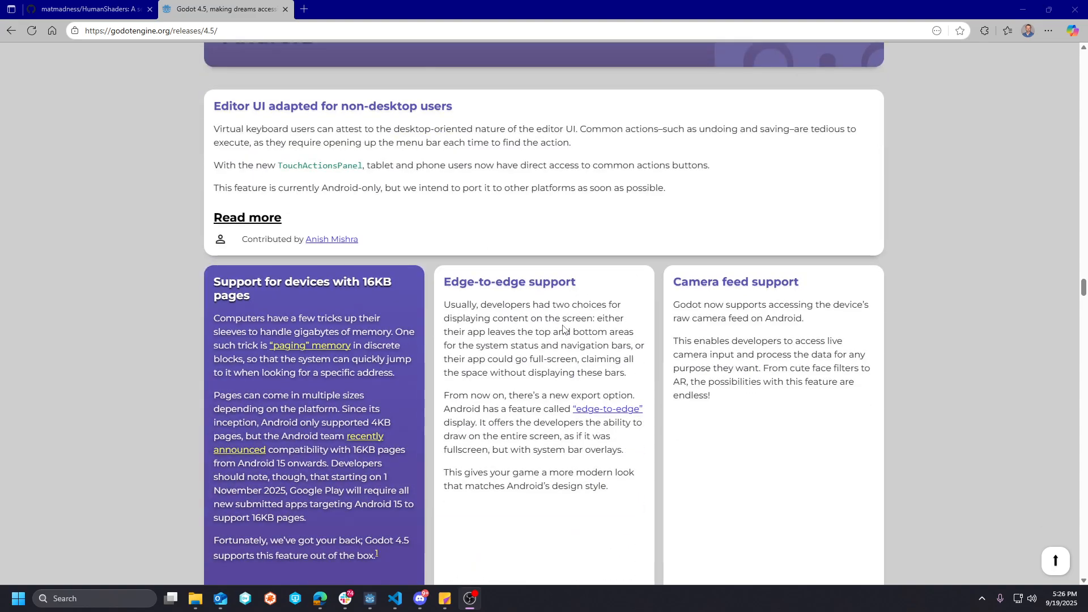
pyautogui.moveTo(541, 348)
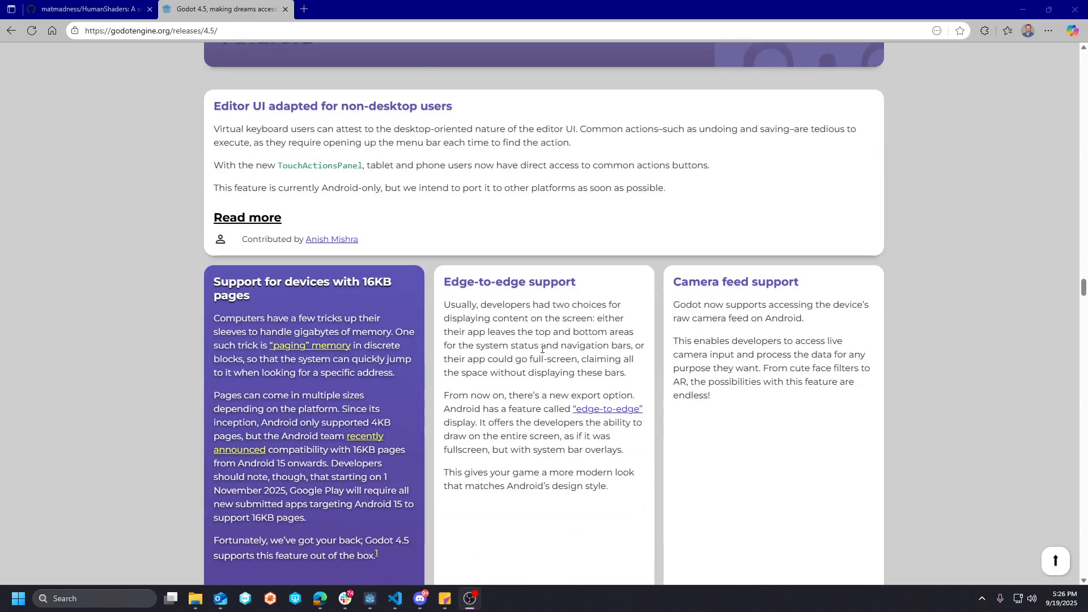
pyautogui.scroll(-3)
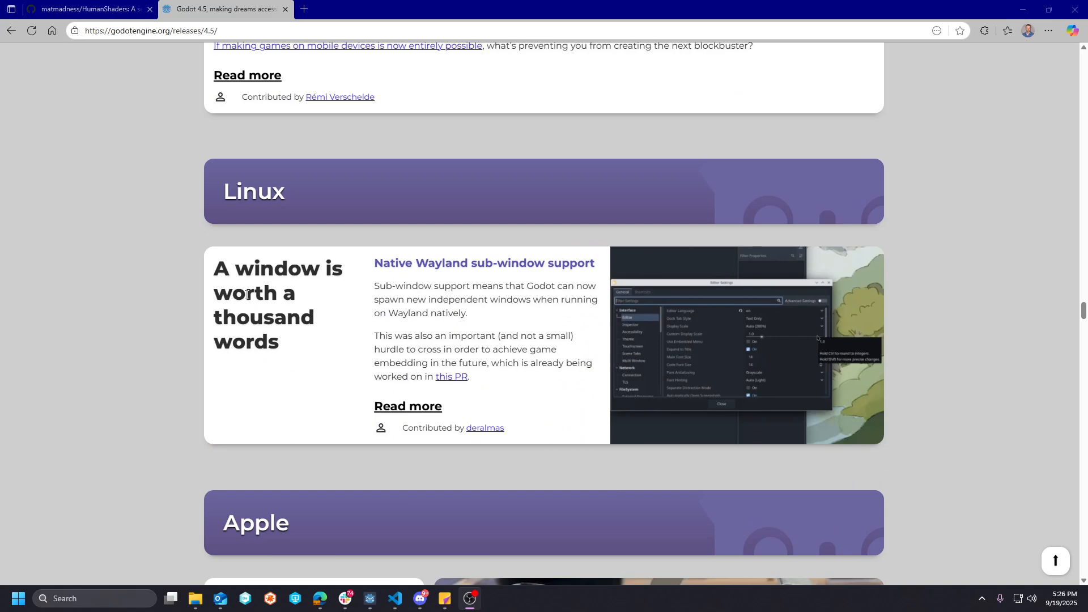
pyautogui.moveTo(469, 326)
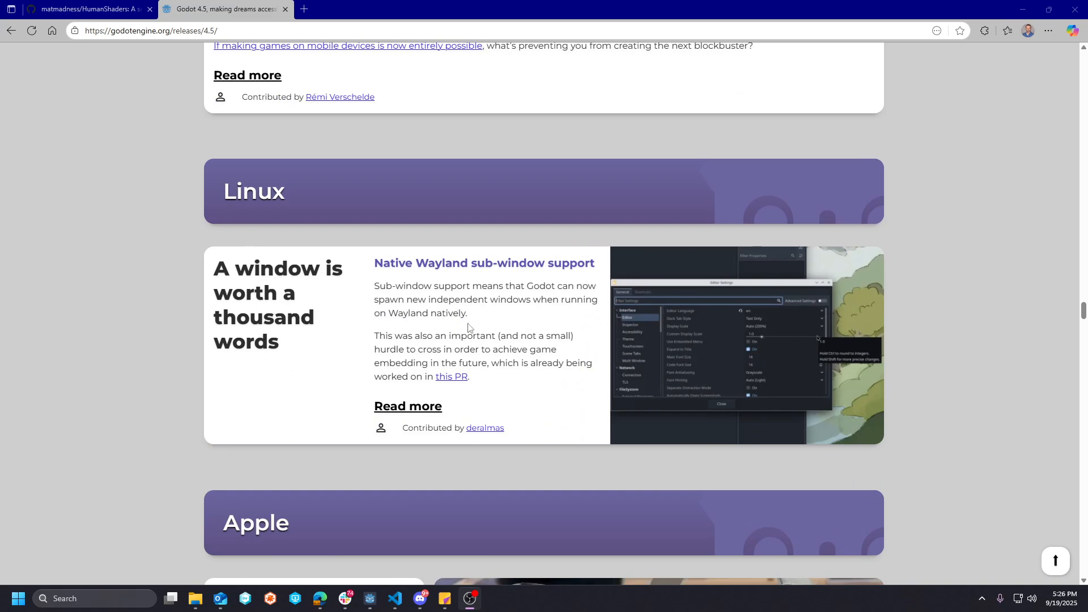
pyautogui.moveTo(485, 321)
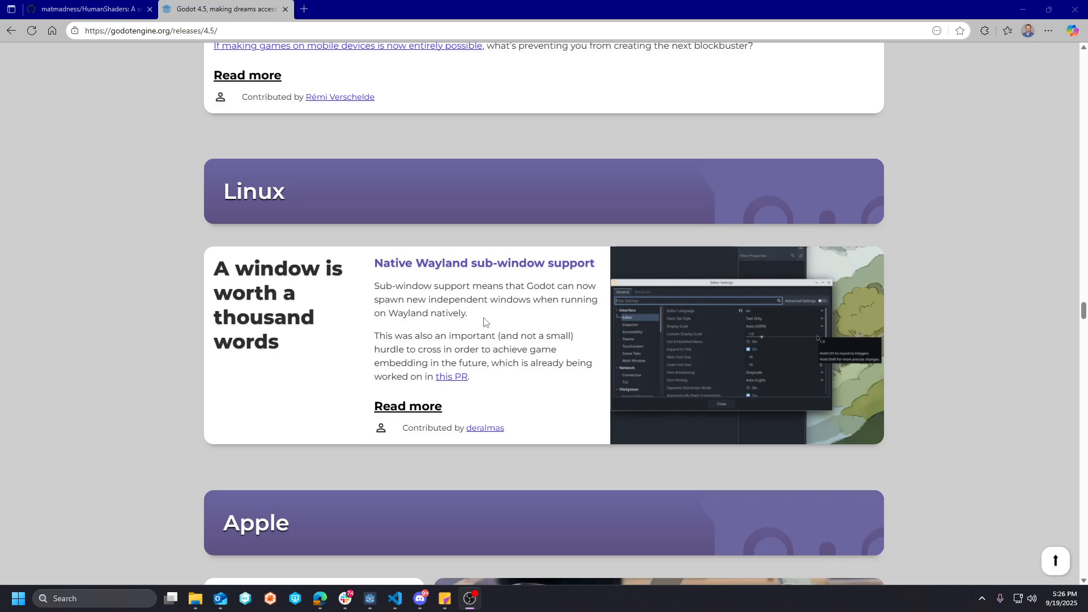
pyautogui.moveTo(503, 196)
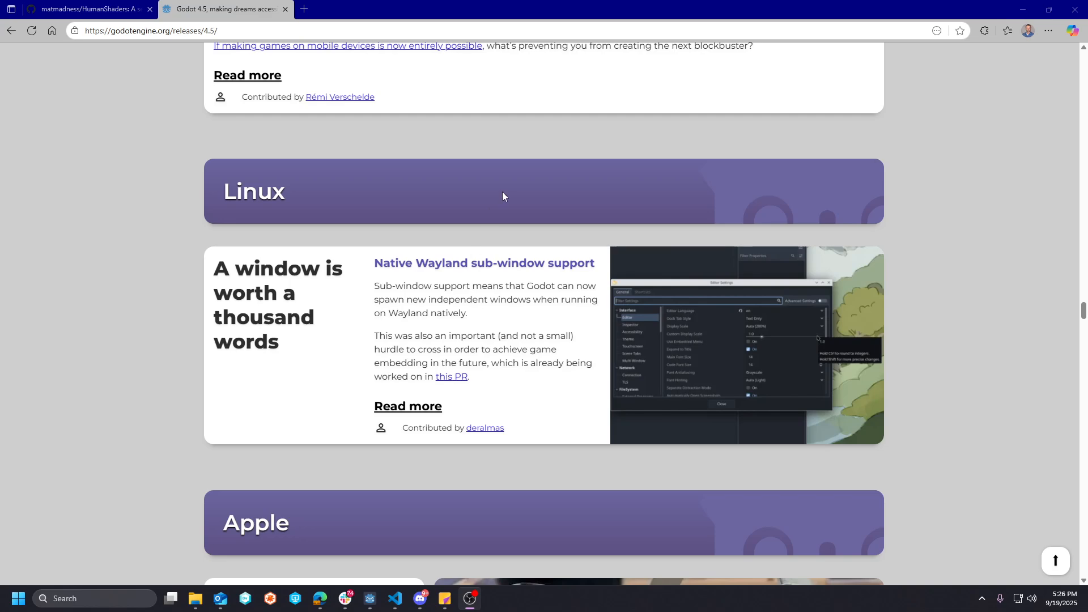
# - Scroll through Apple and Windows to the Web section's WebAssembly SIMD entry
pyautogui.scroll(-3)
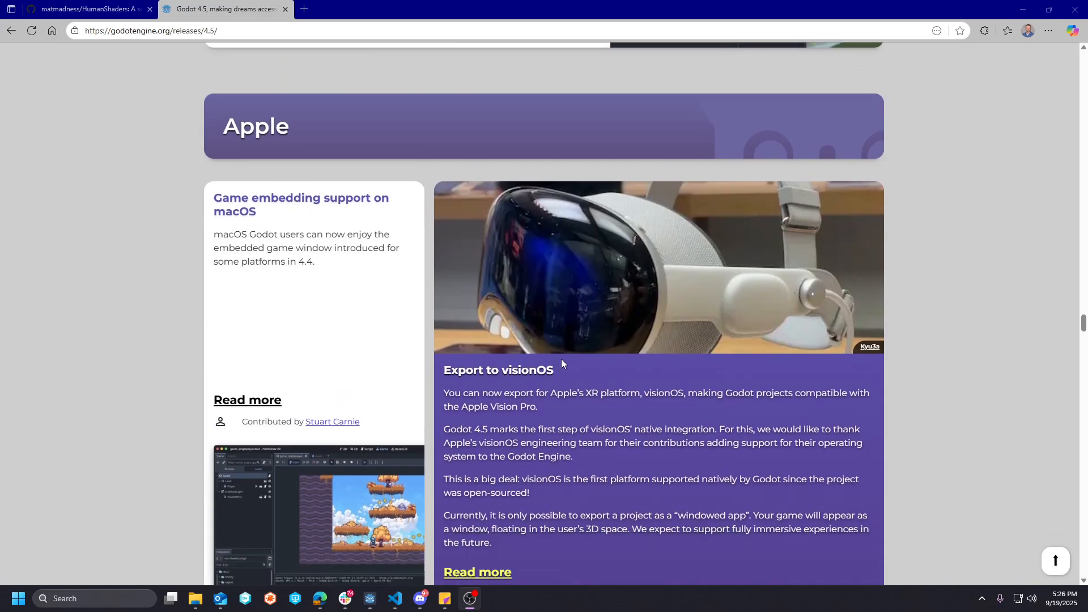
pyautogui.moveTo(583, 336)
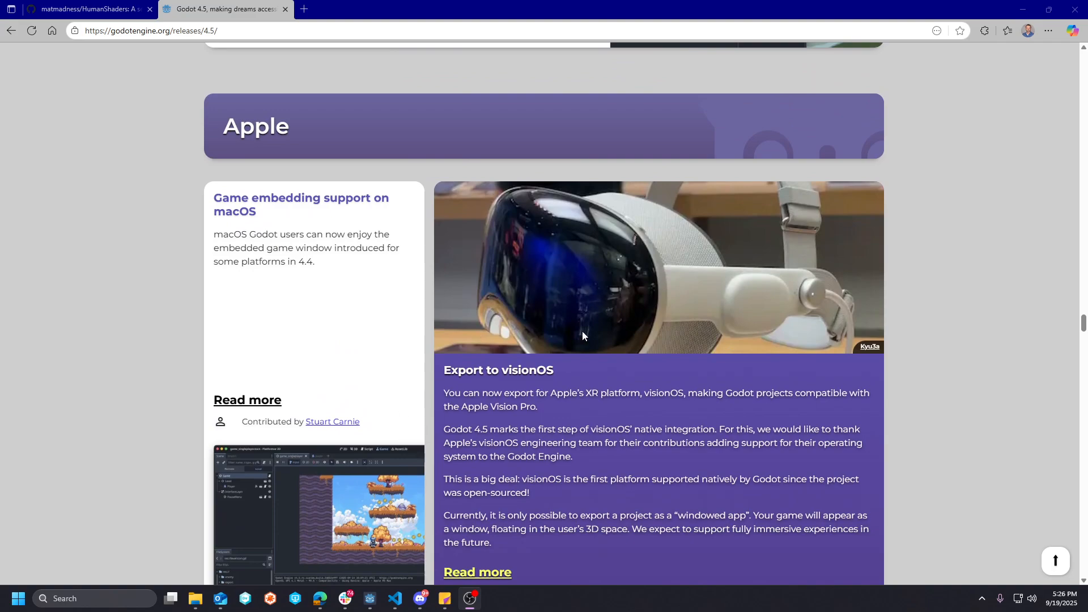
pyautogui.scroll(-3)
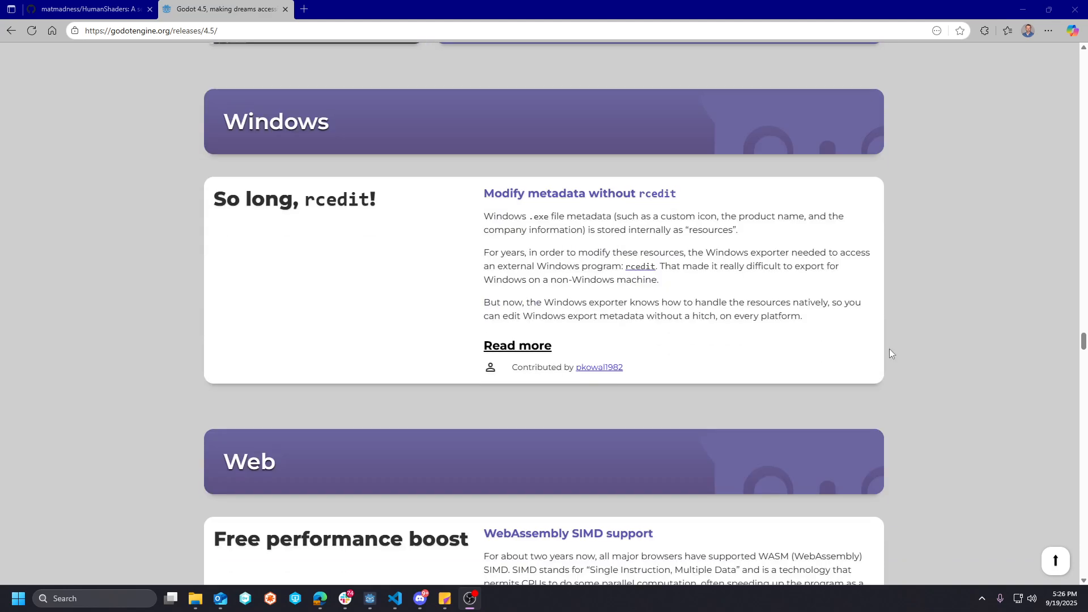
pyautogui.scroll(-3)
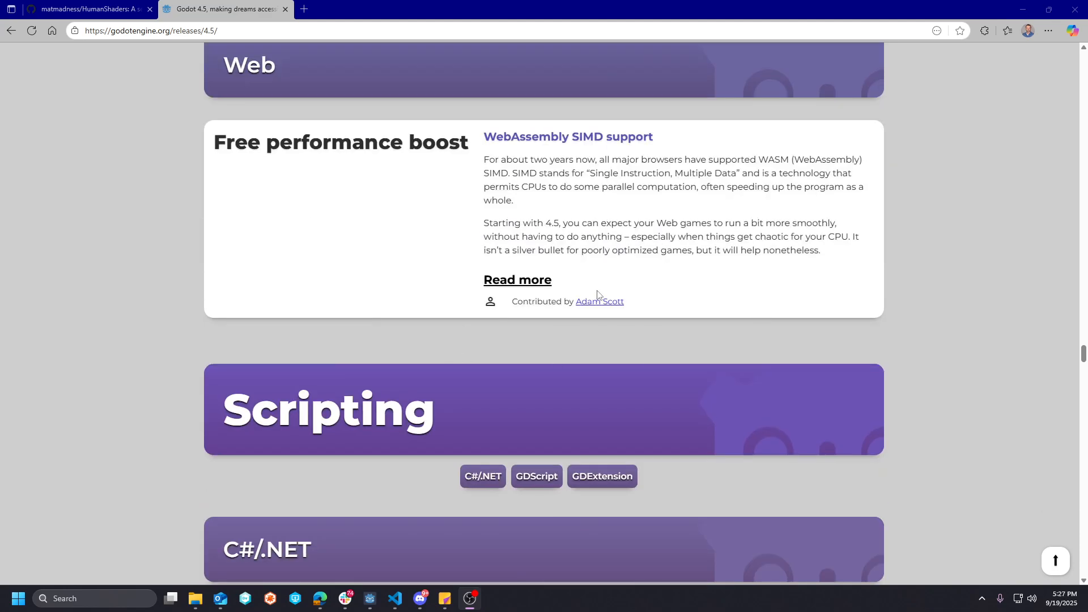
# - Scroll through Scripting, C#/.NET and GDScript to the GDExtension main loop callbacks
pyautogui.scroll(-3)
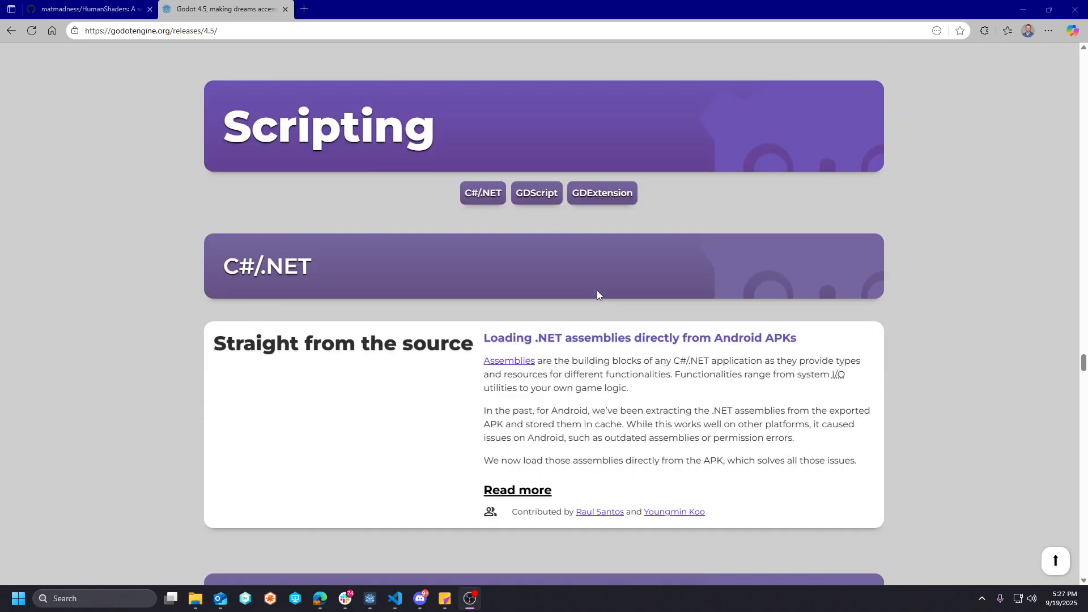
pyautogui.scroll(-3)
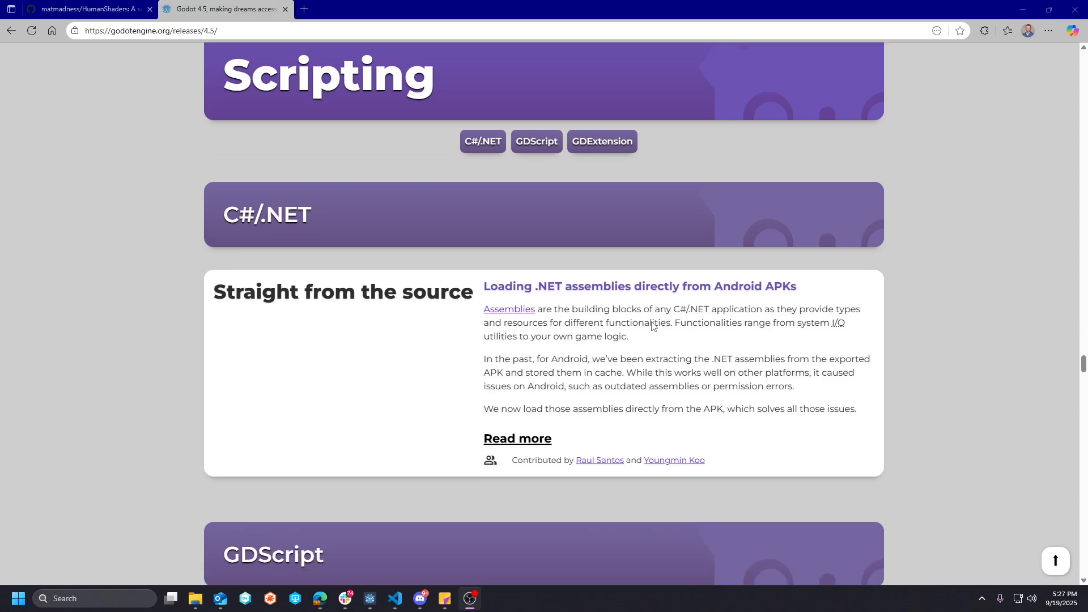
pyautogui.scroll(-3)
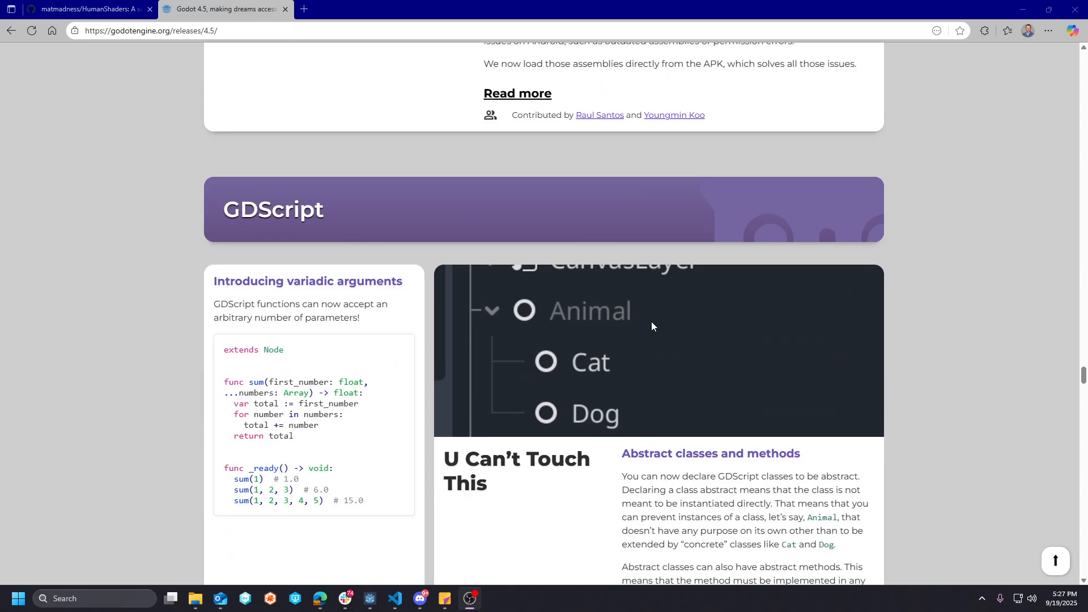
pyautogui.moveTo(476, 424)
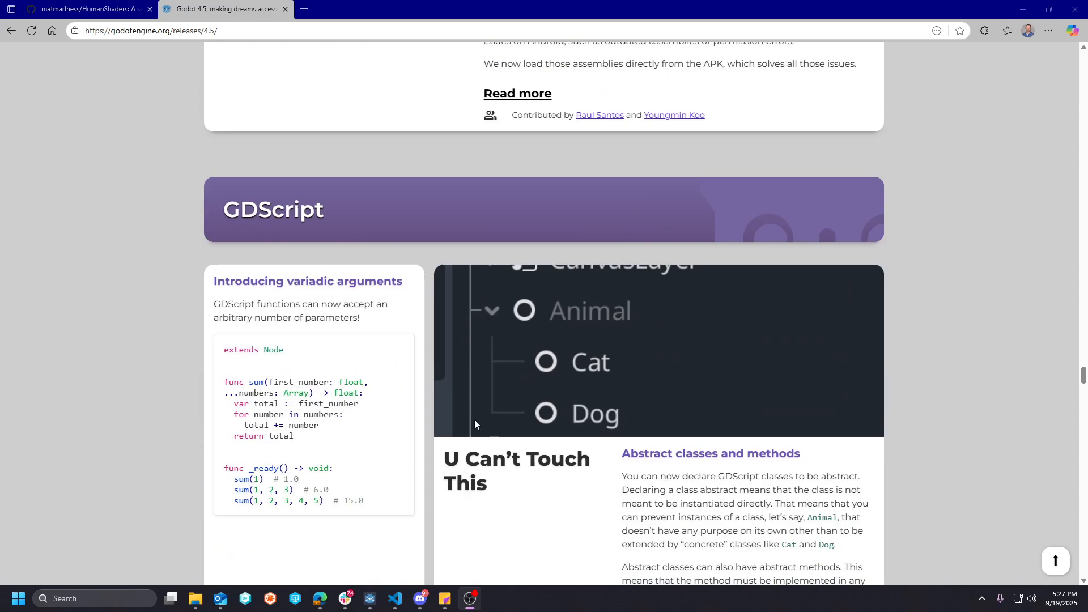
pyautogui.scroll(-3)
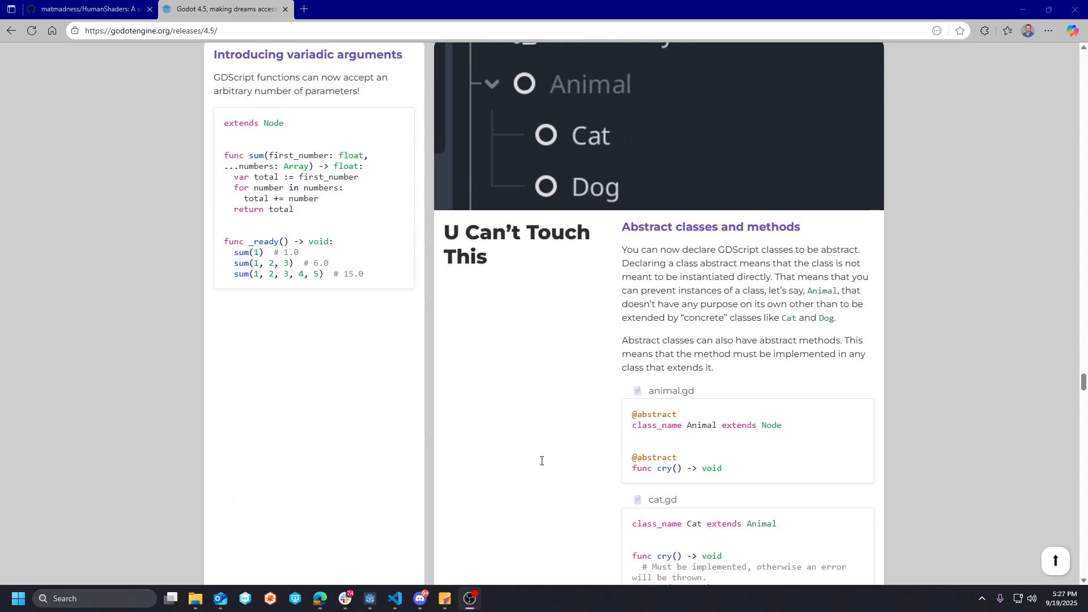
pyautogui.moveTo(535, 504)
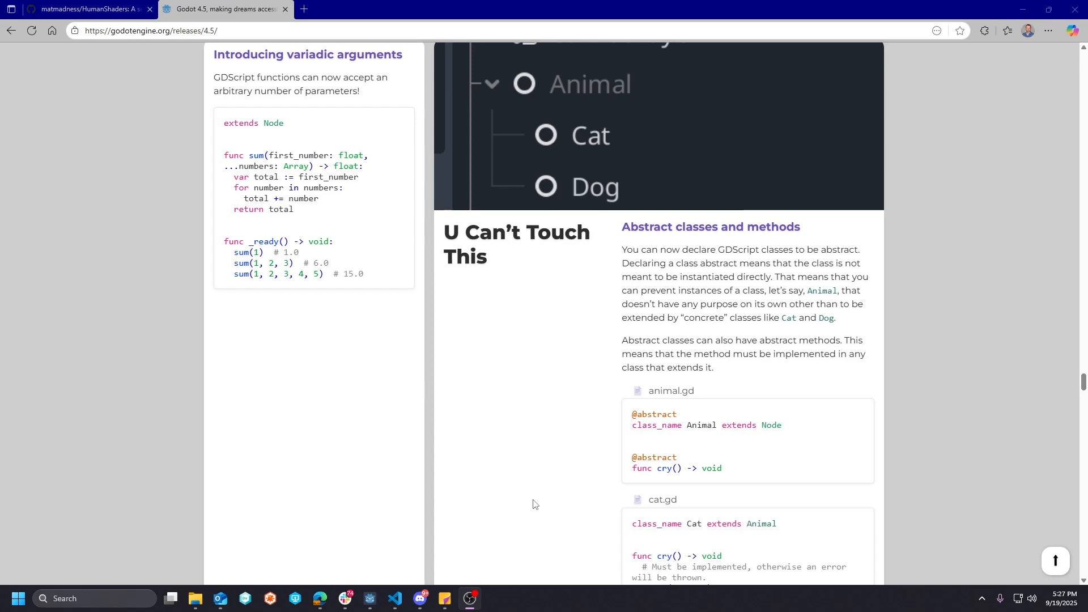
pyautogui.moveTo(573, 451)
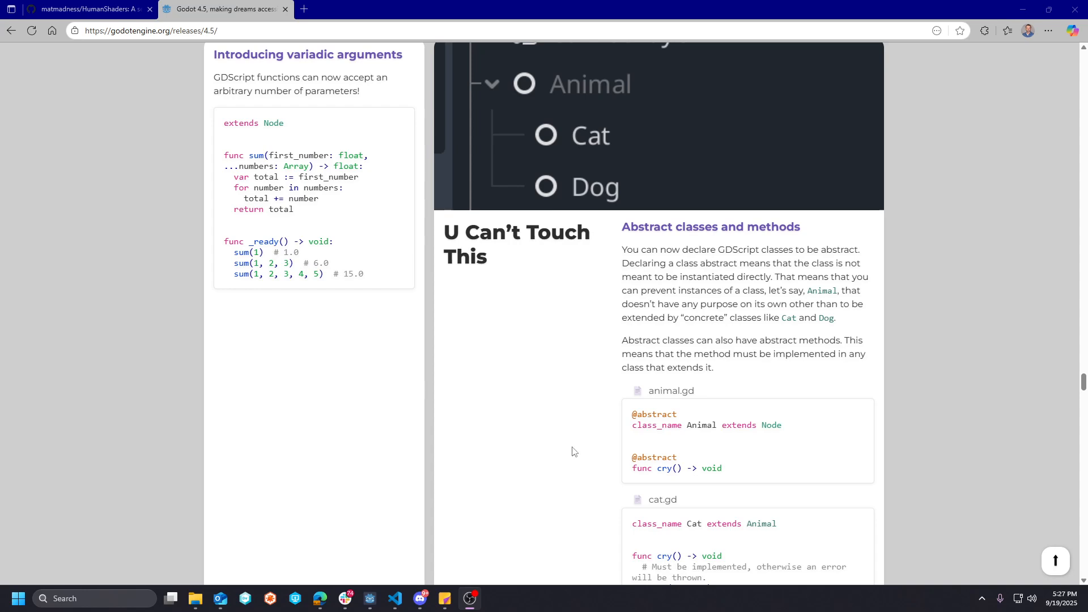
pyautogui.moveTo(553, 446)
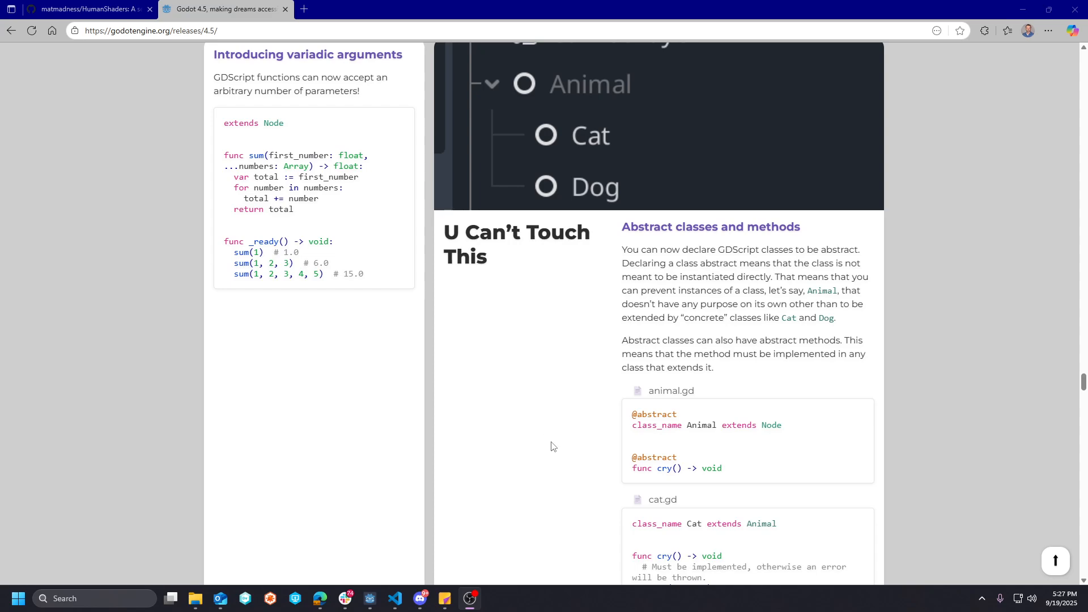
pyautogui.scroll(-3)
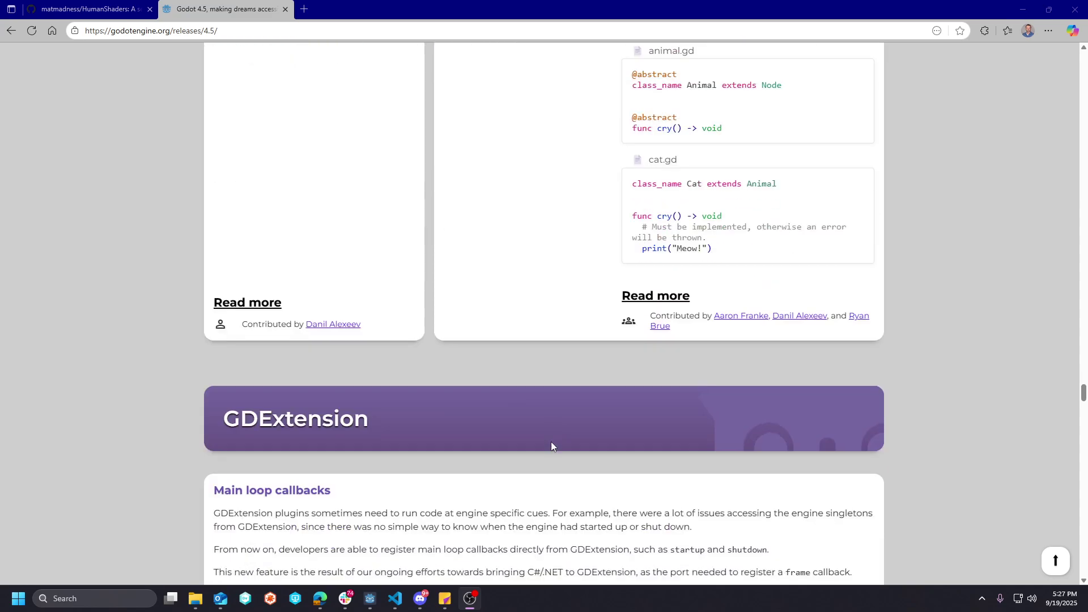
pyautogui.scroll(-3)
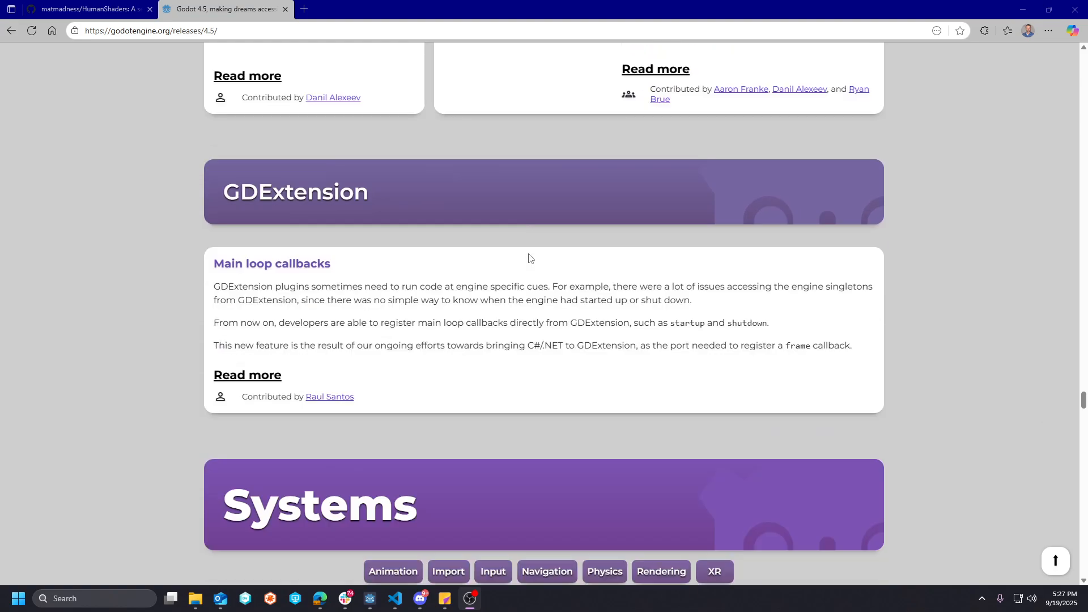
# - Scroll past Input and Navigation to Physics' SceneTree 3D physics interpolation entry
pyautogui.scroll(-3)
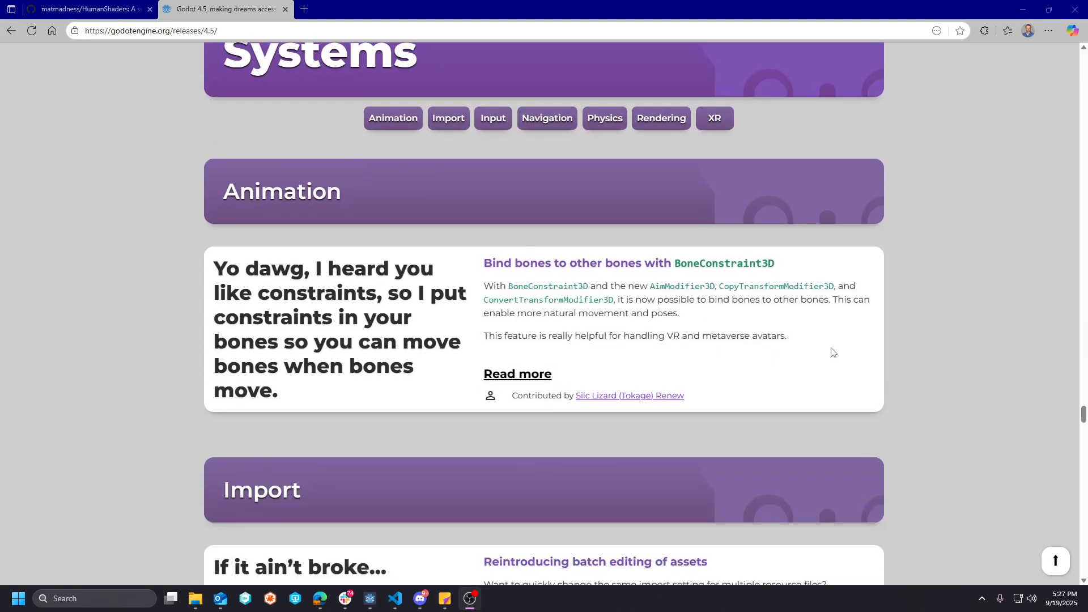
pyautogui.scroll(-3)
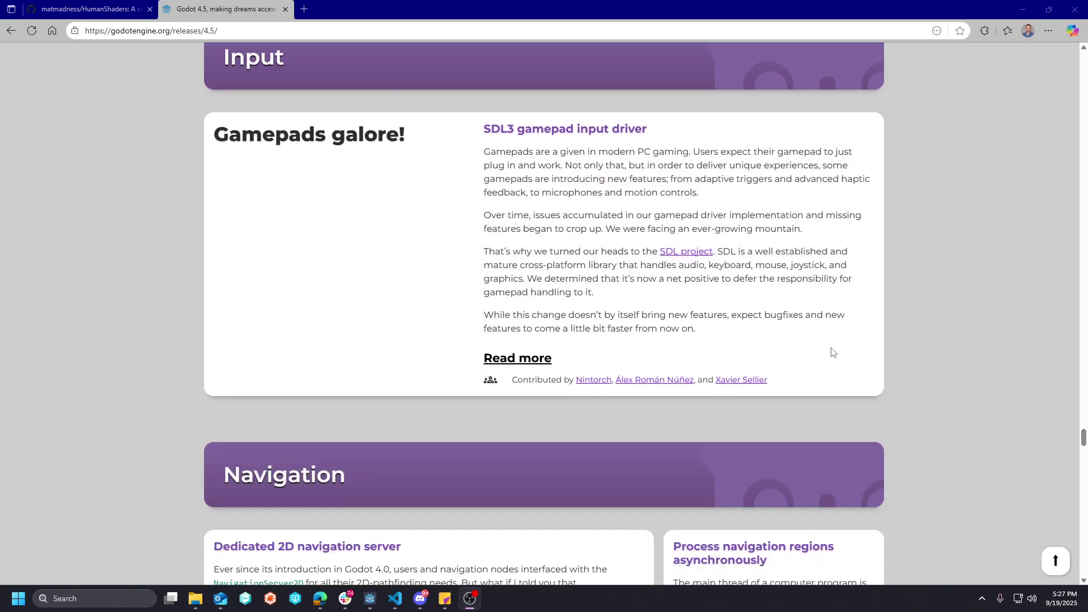
pyautogui.scroll(-3)
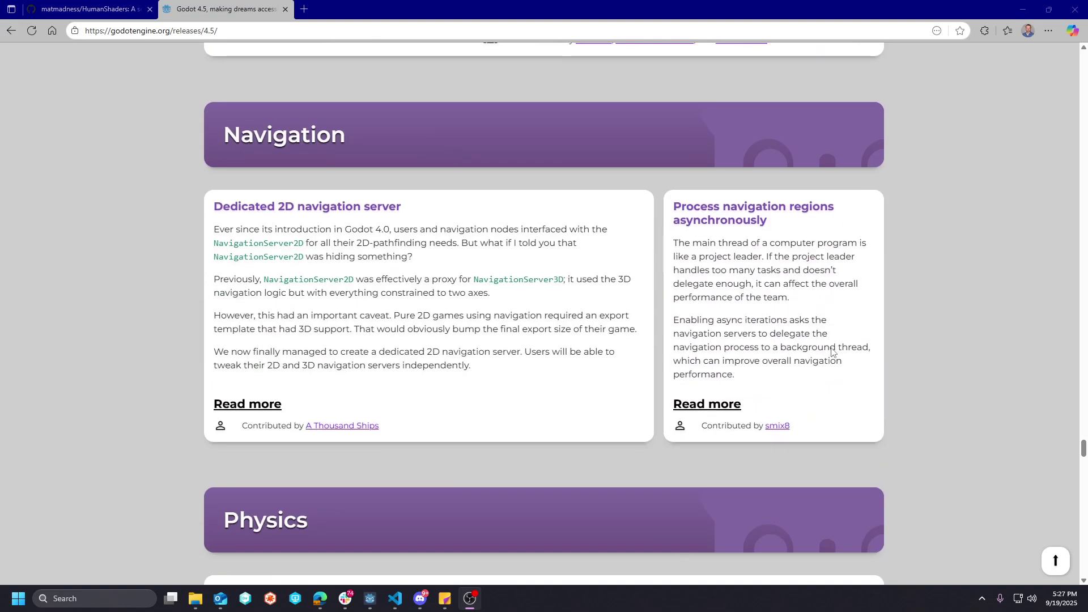
pyautogui.scroll(3)
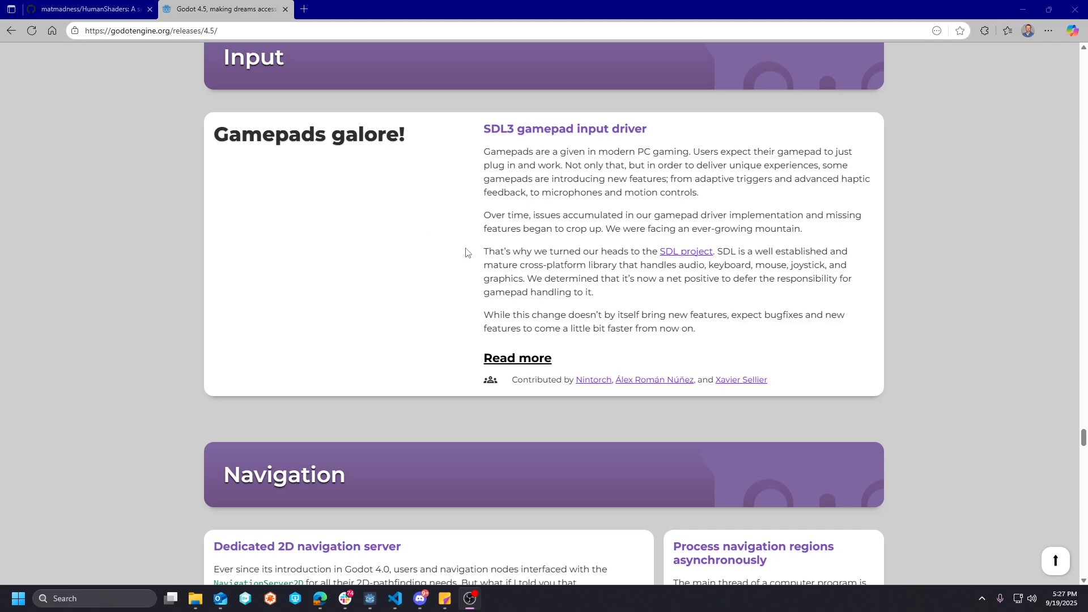
pyautogui.moveTo(600, 259)
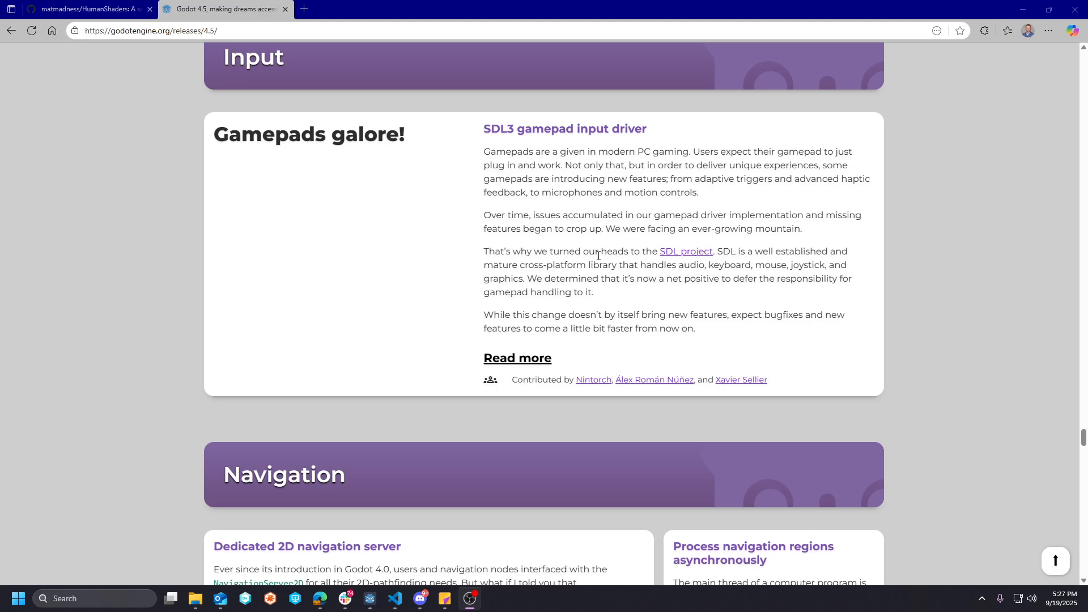
pyautogui.scroll(-3)
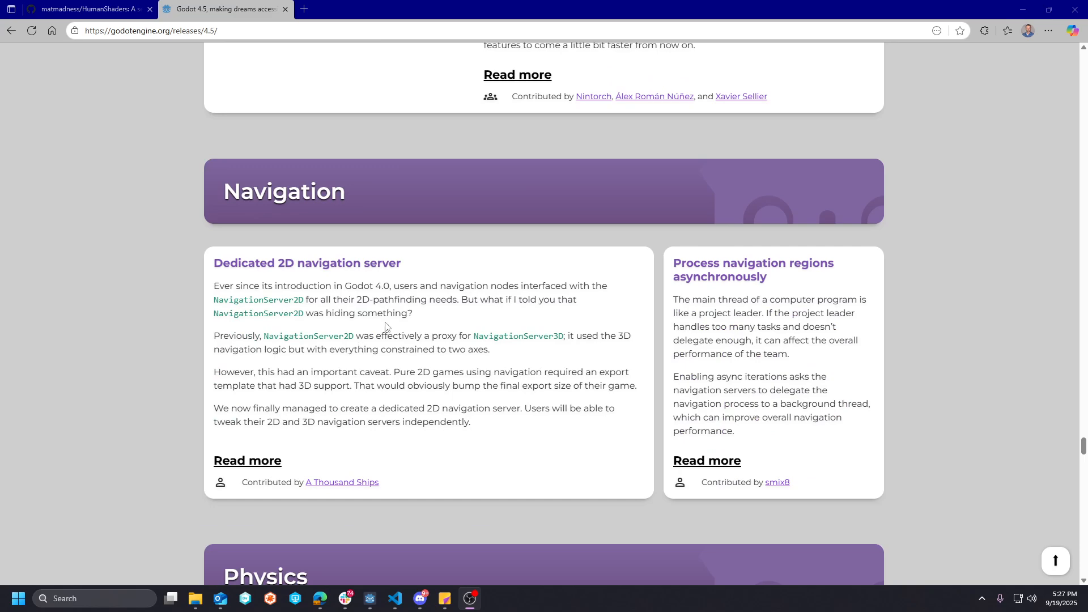
pyautogui.moveTo(417, 329)
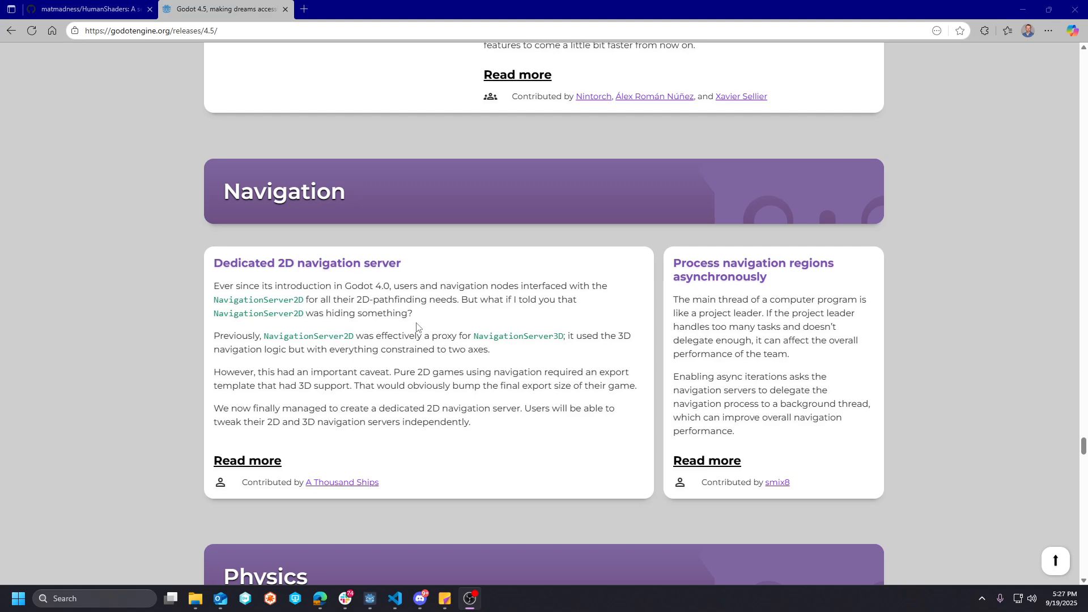
pyautogui.scroll(3)
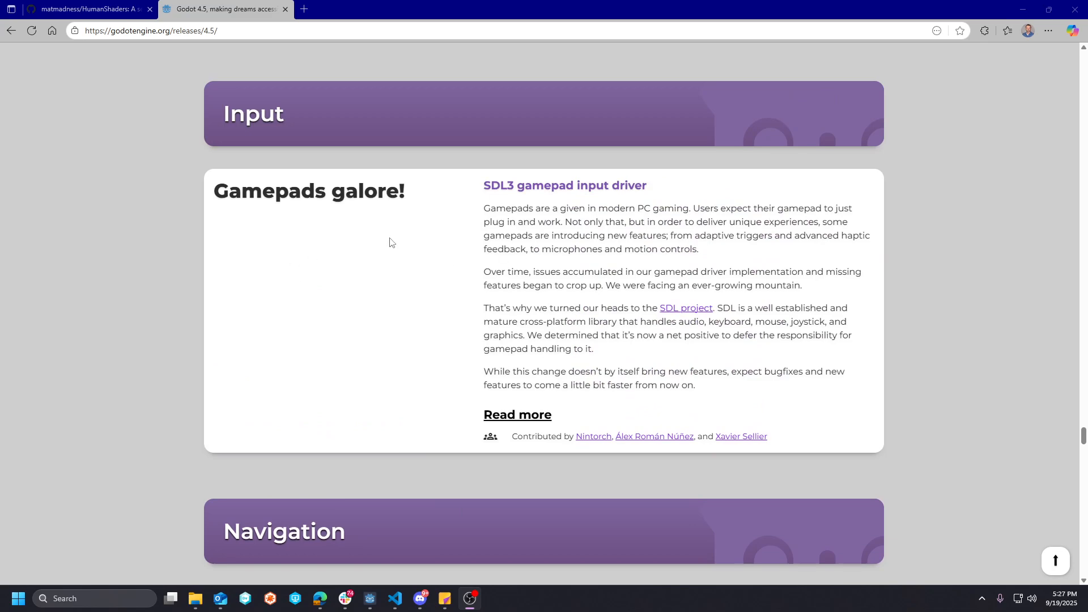
pyautogui.scroll(-3)
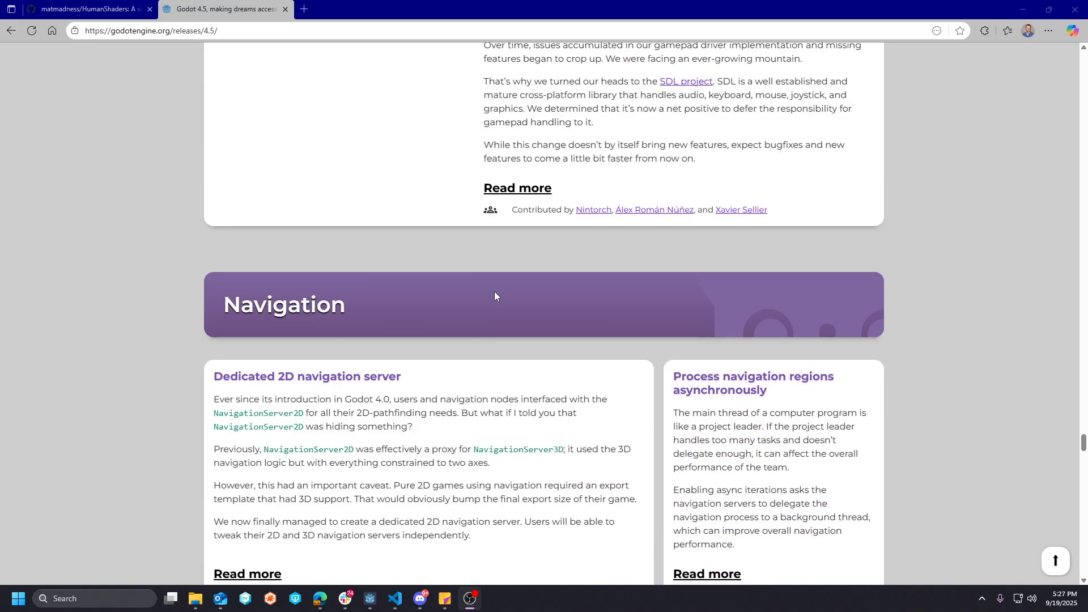
pyautogui.scroll(-3)
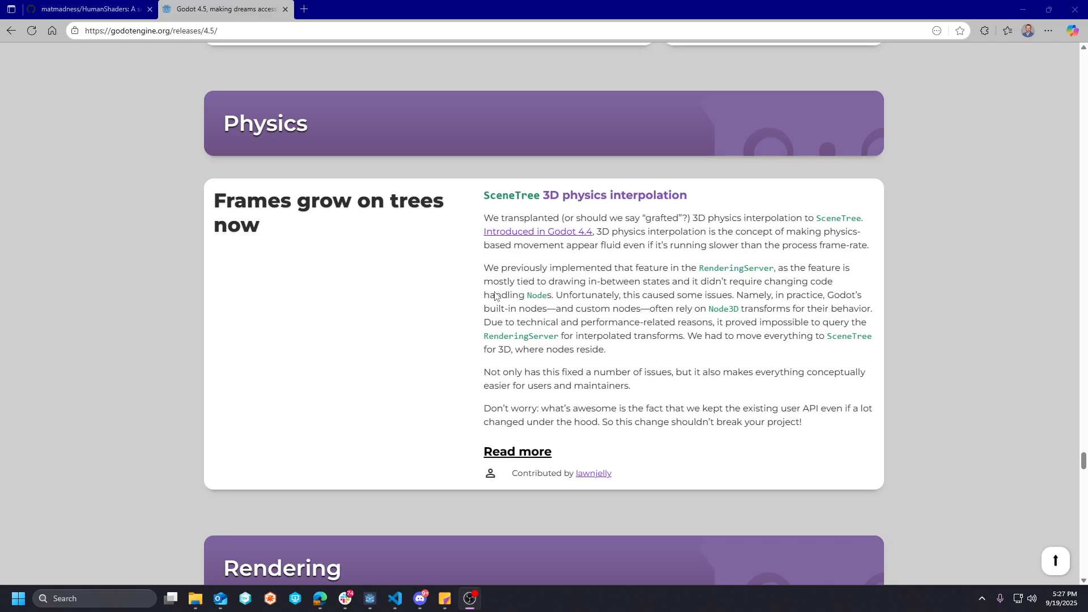
# - Scroll down to the Rendering section's bent normal maps coffee cart comparison
pyautogui.scroll(-3)
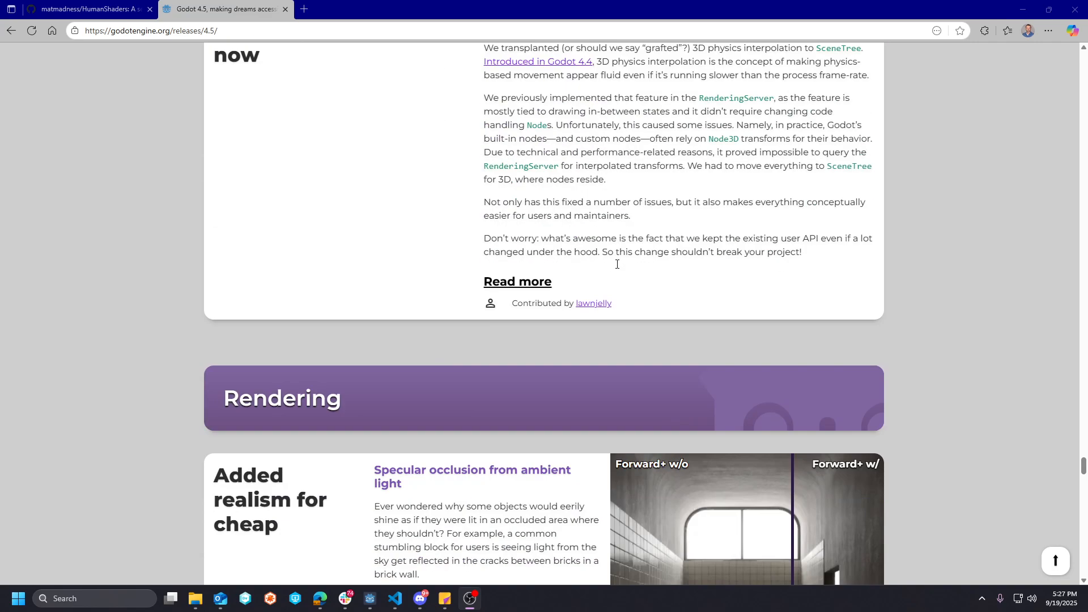
pyautogui.scroll(-3)
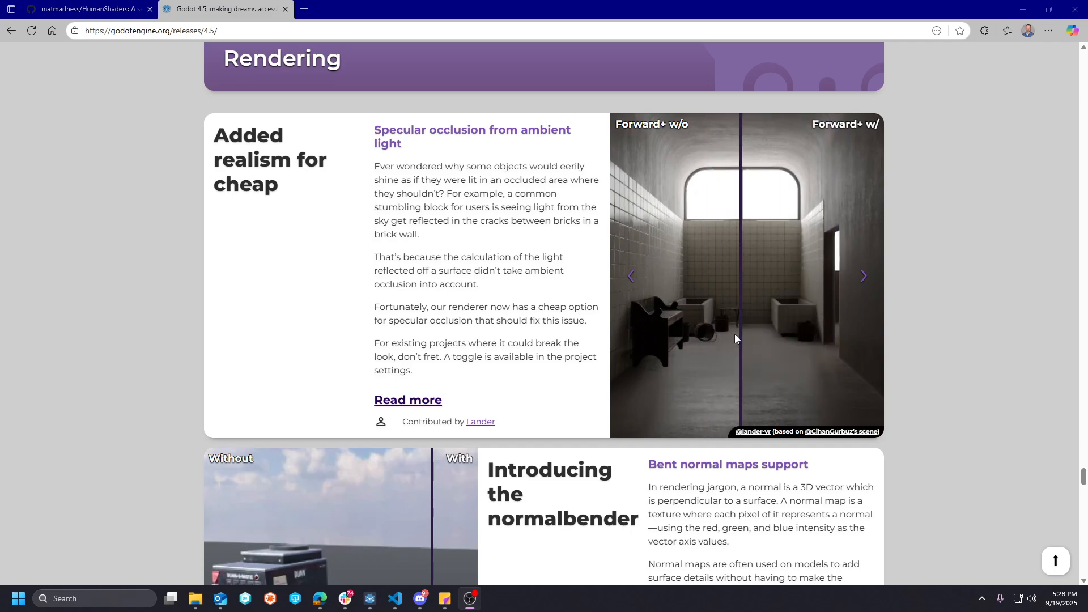
pyautogui.scroll(-3)
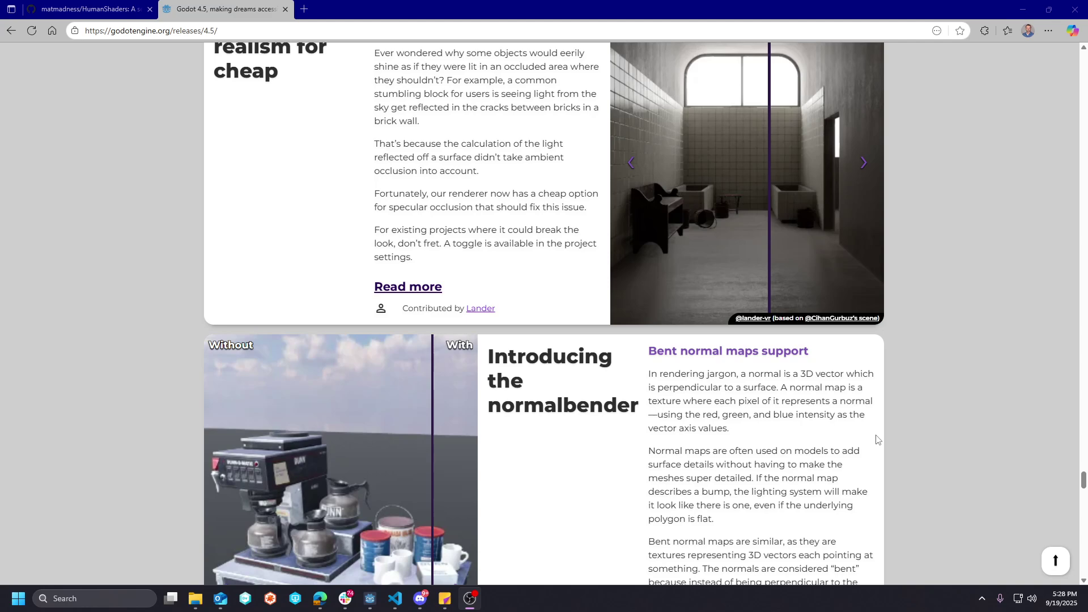
pyautogui.moveTo(855, 484)
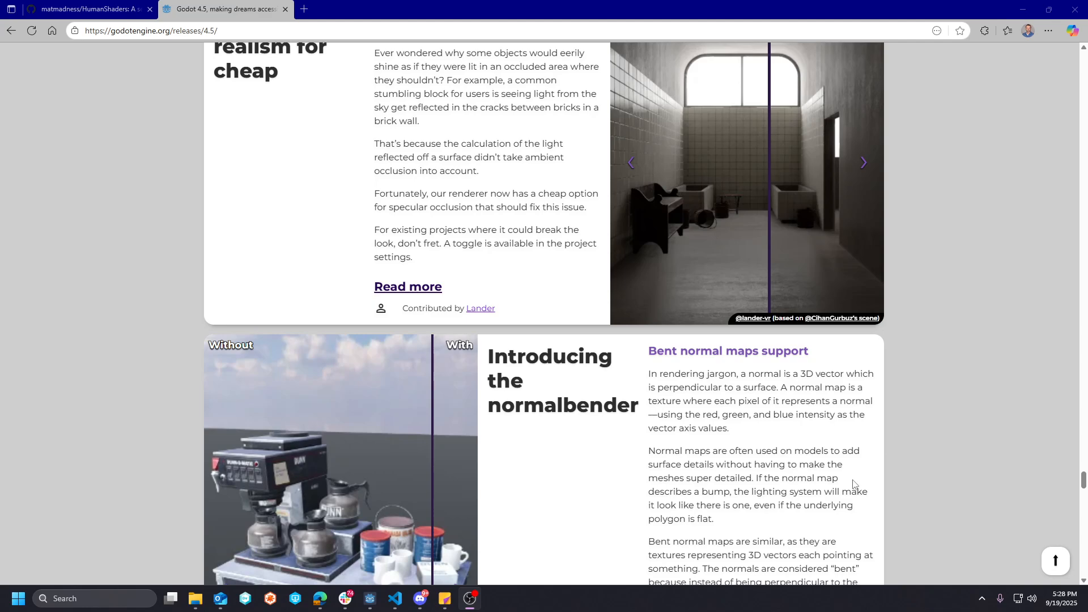
pyautogui.scroll(-3)
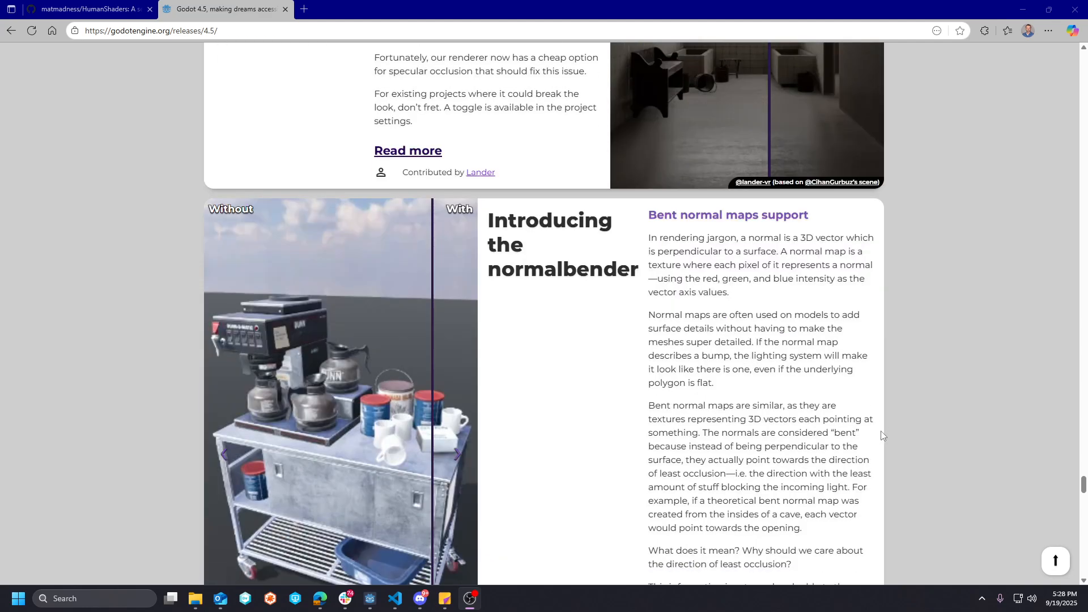
pyautogui.scroll(-3)
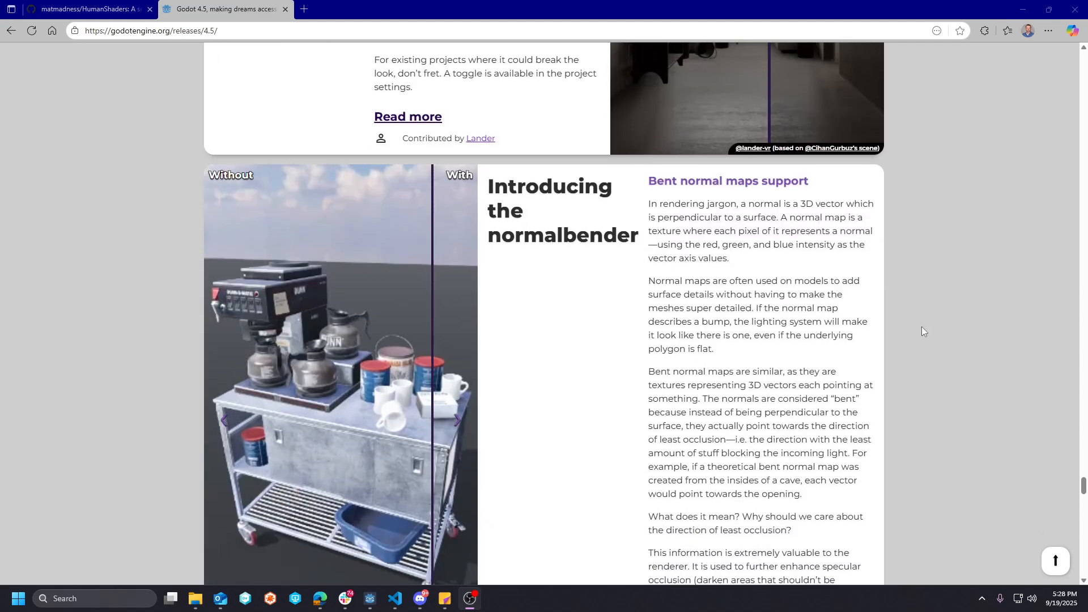
pyautogui.scroll(3)
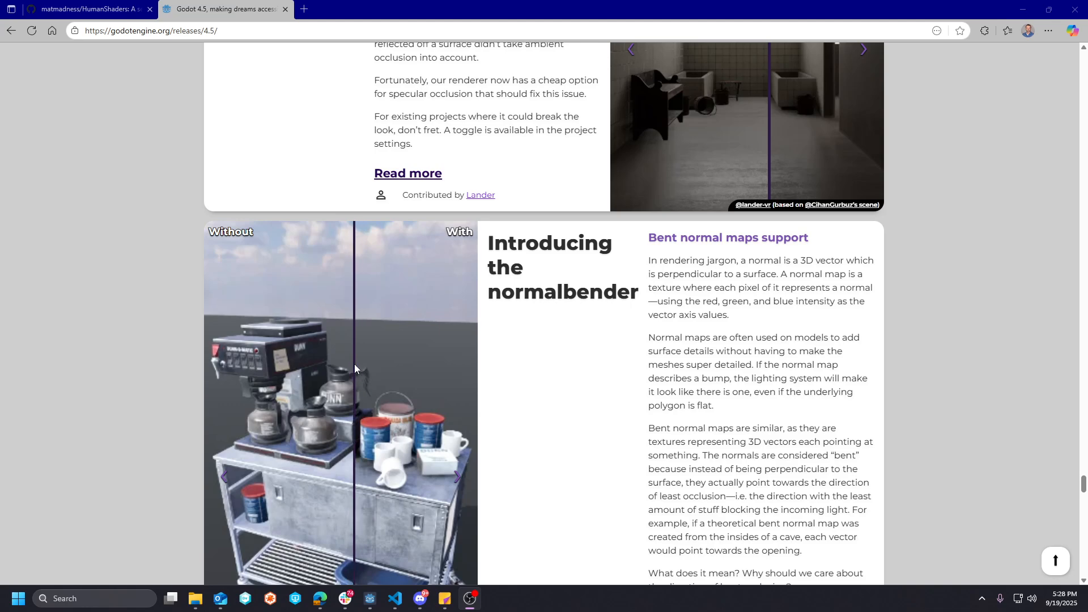
pyautogui.scroll(-3)
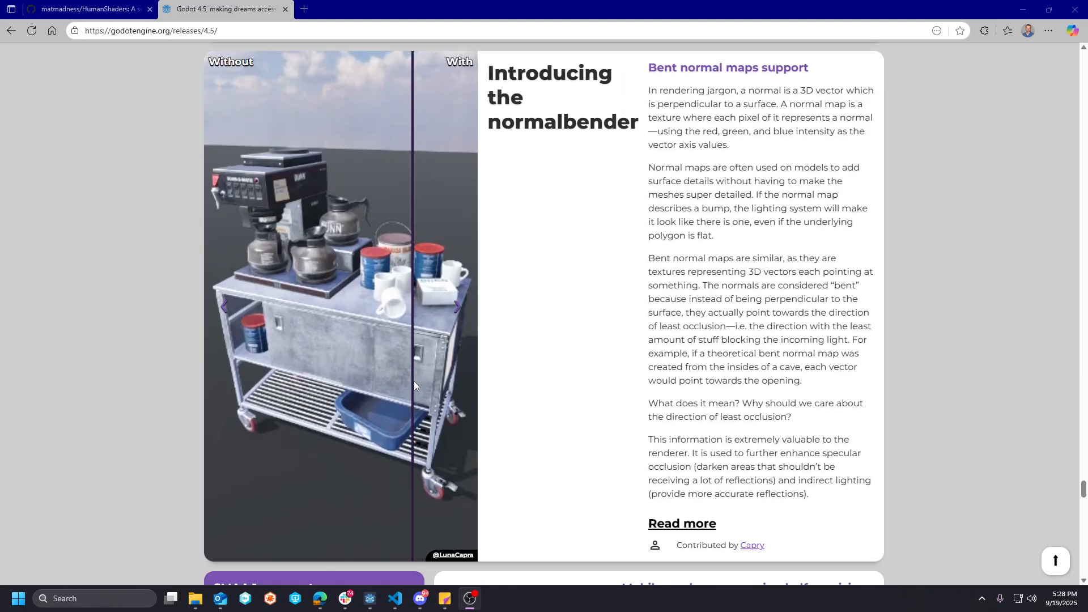
# - Sweep the bent normal maps slider between the without and with sides of the coffee cart
pyautogui.moveTo(412, 305); pyautogui.dragTo(215, 305)
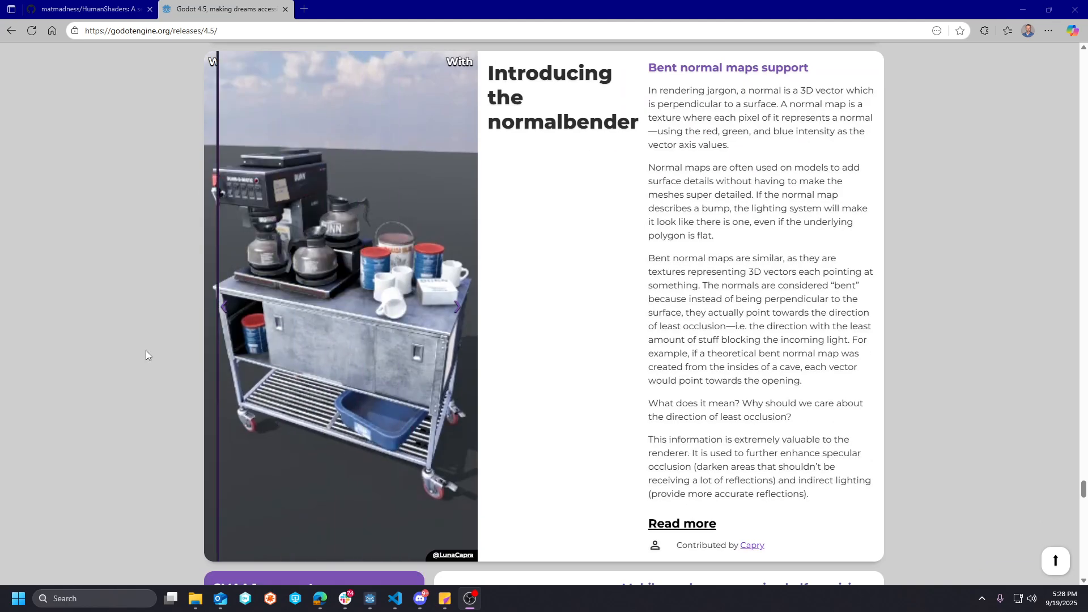
pyautogui.scroll(-3)
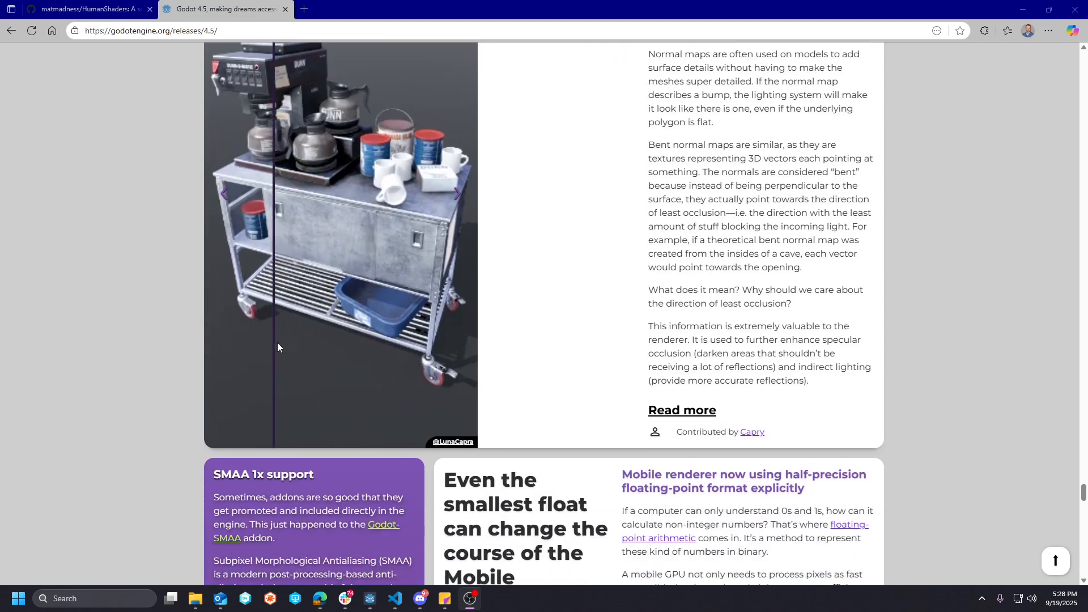
pyautogui.moveTo(273, 339); pyautogui.dragTo(437, 340)
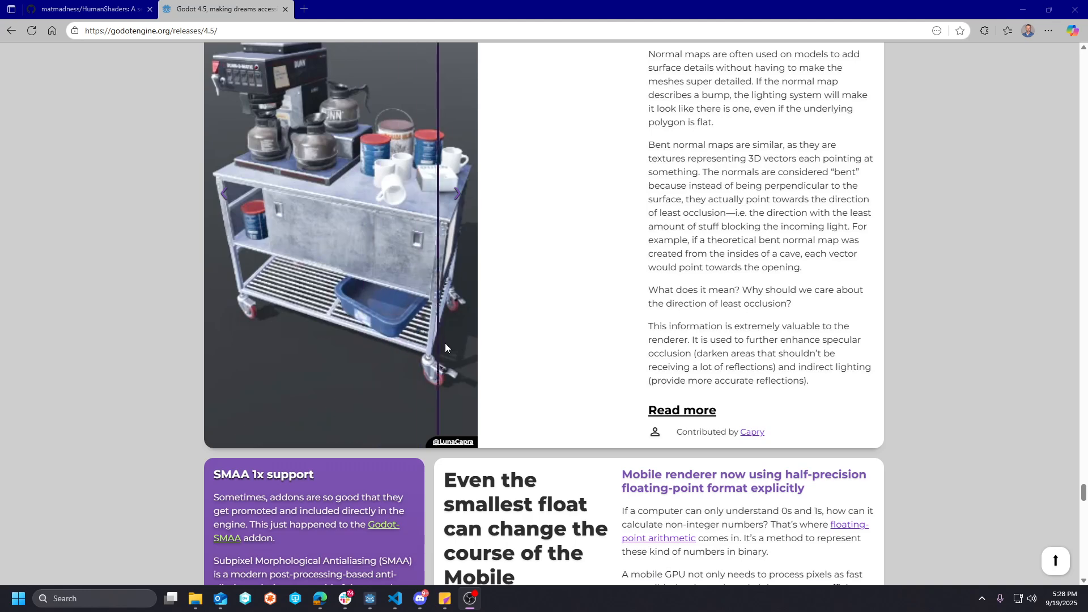
pyautogui.moveTo(444, 333); pyautogui.dragTo(345, 333)
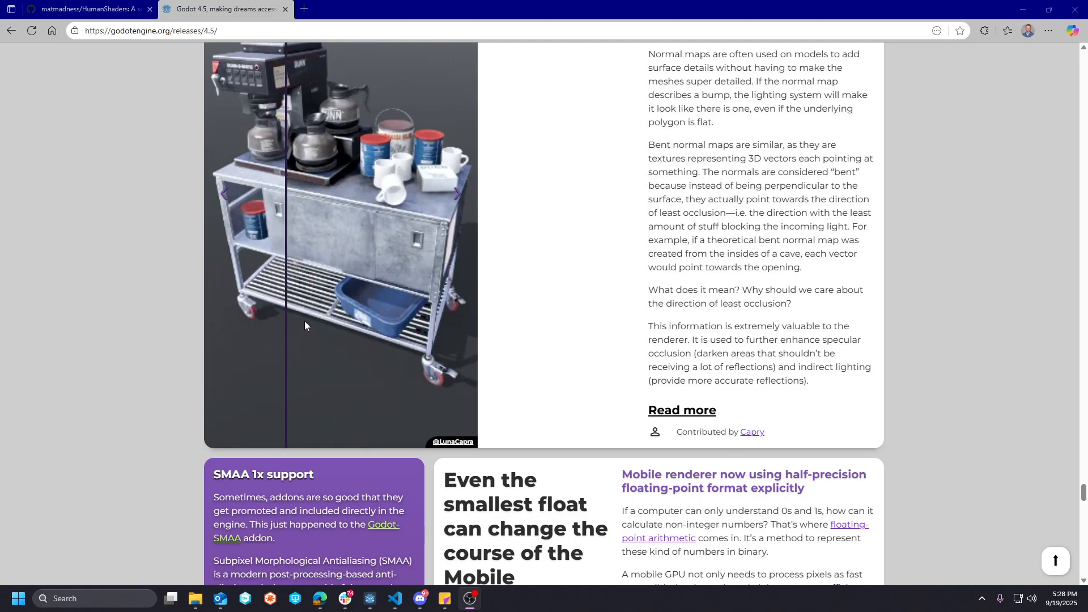
# - Scroll through XR and Special thanks, then return to the HumanShaders GitHub repository
pyautogui.scroll(-3)
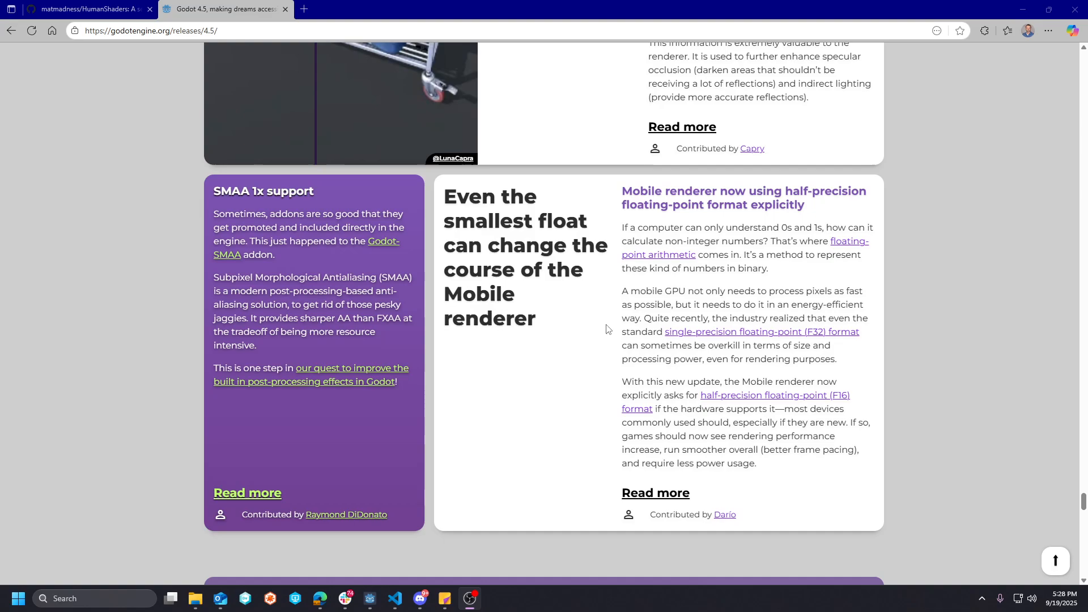
pyautogui.scroll(-3)
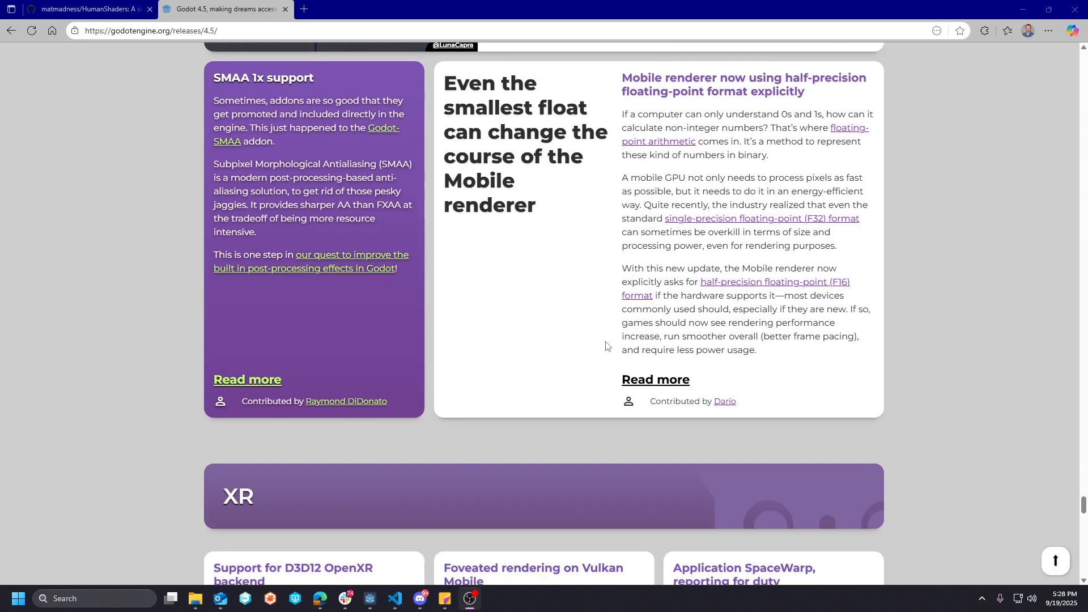
pyautogui.scroll(-3)
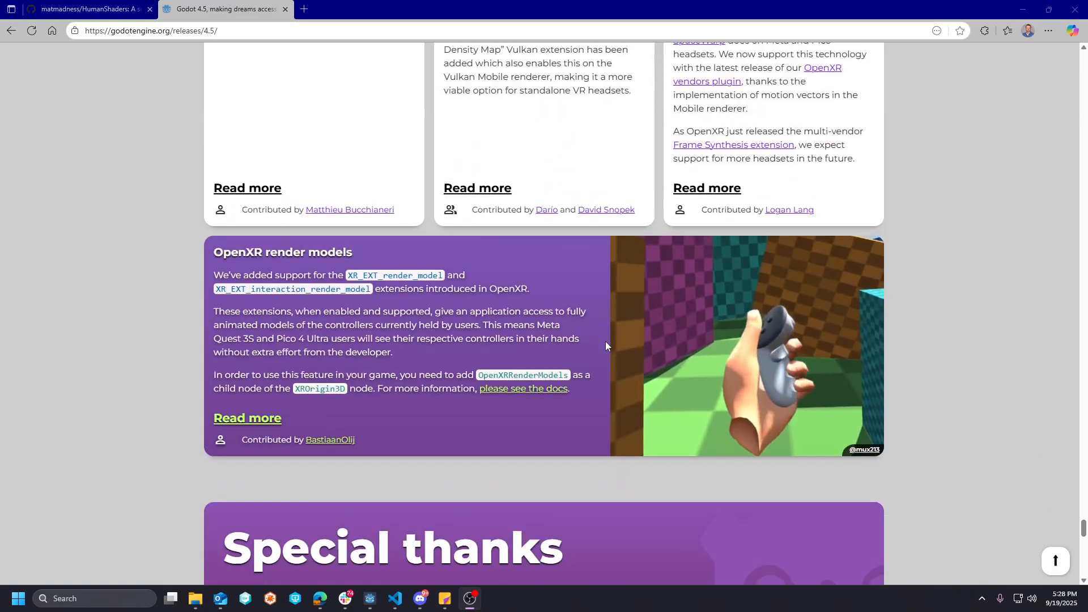
pyautogui.scroll(3)
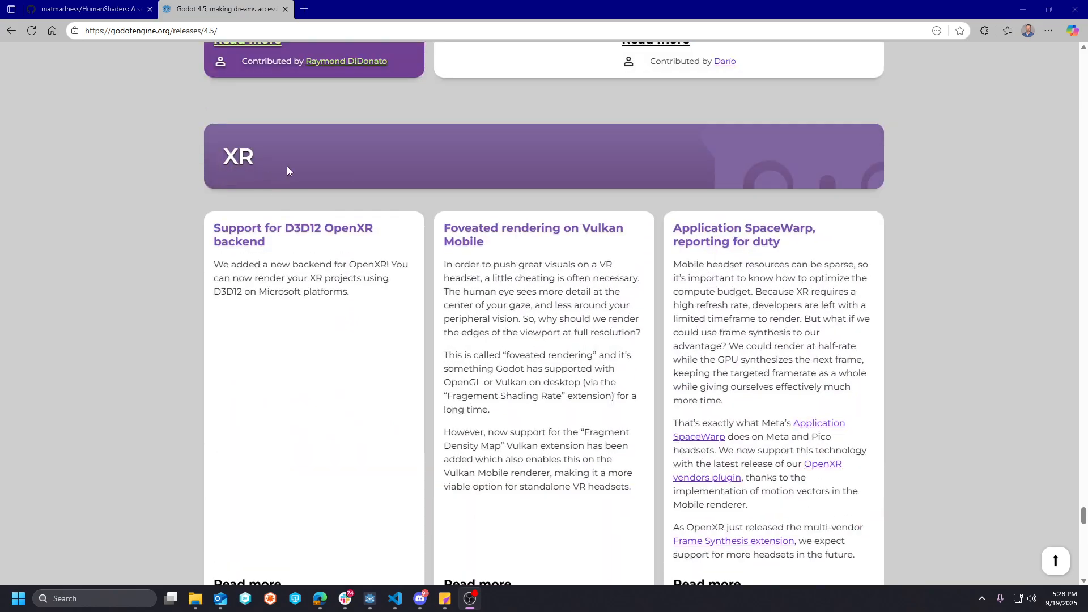
pyautogui.scroll(-3)
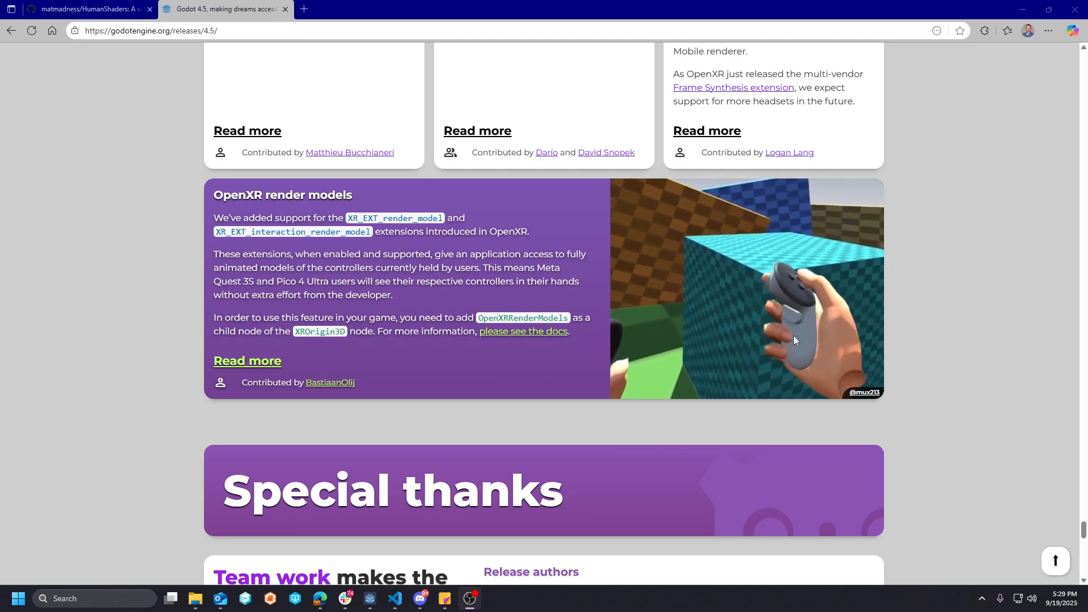
pyautogui.scroll(-3)
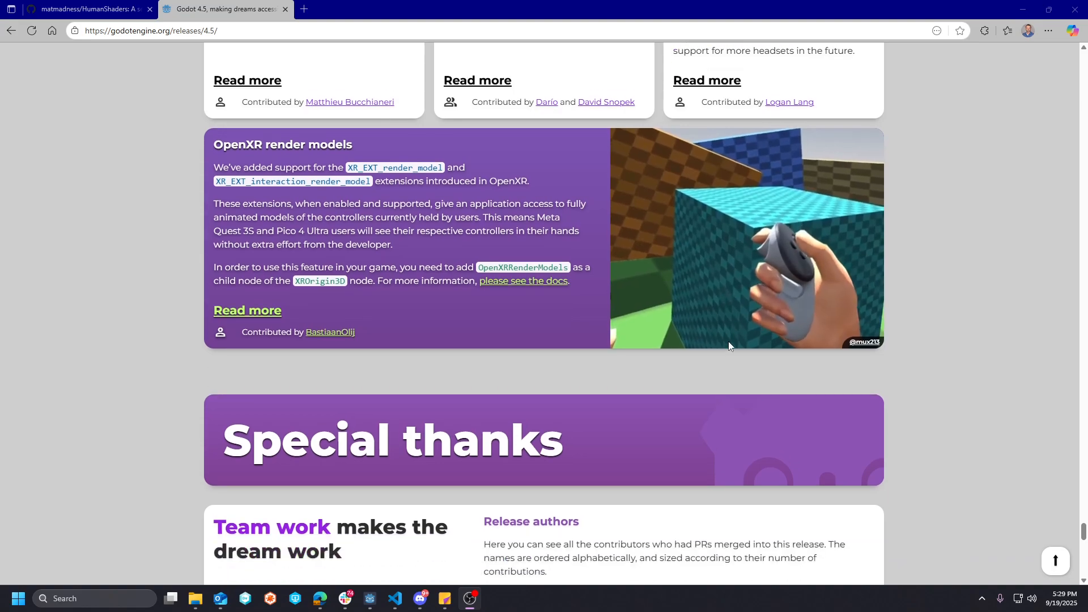
pyautogui.scroll(-3)
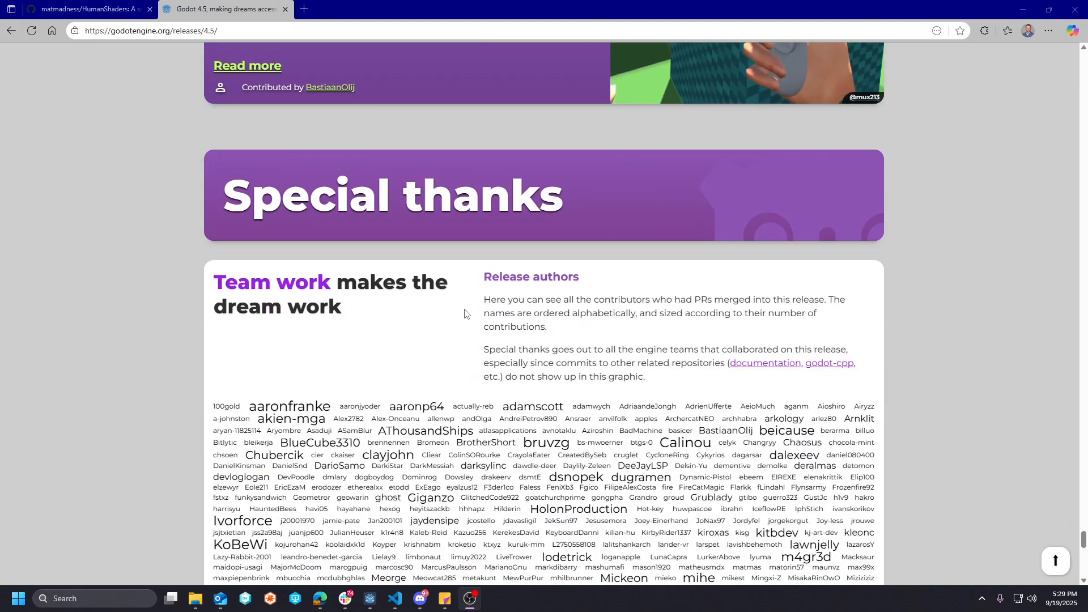
pyautogui.click(90, 10)
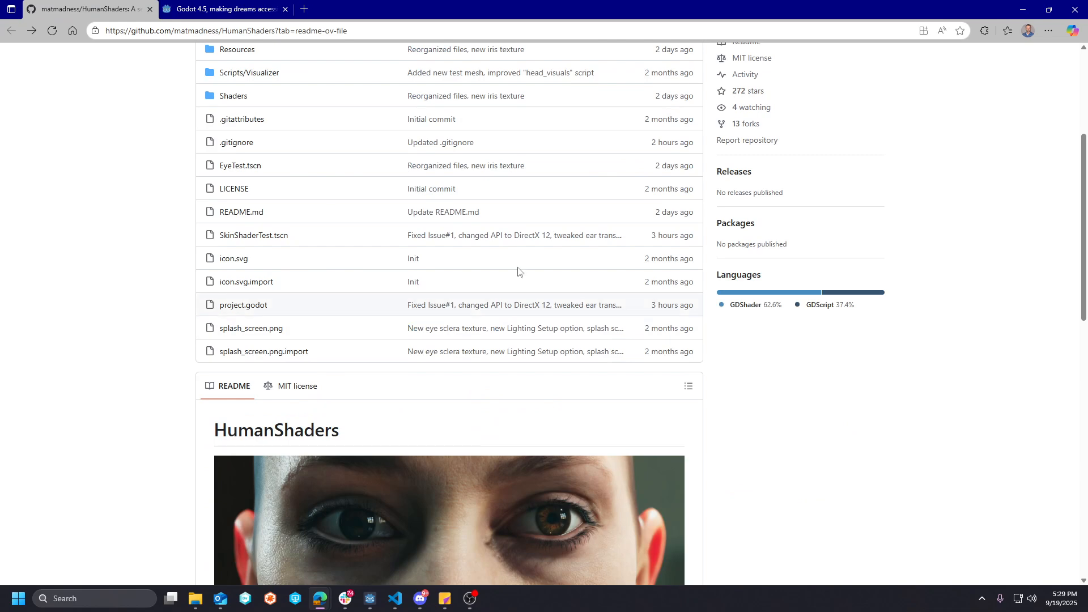
# - Scroll the README through the shader list and Licensing, then switch to the demo window
pyautogui.scroll(-3)
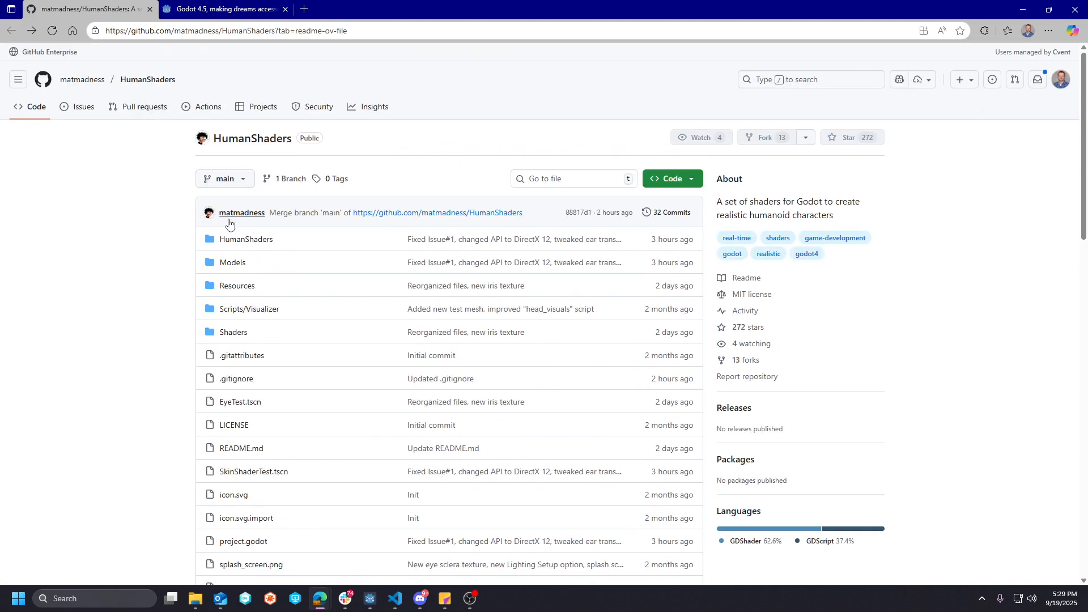
pyautogui.scroll(-3)
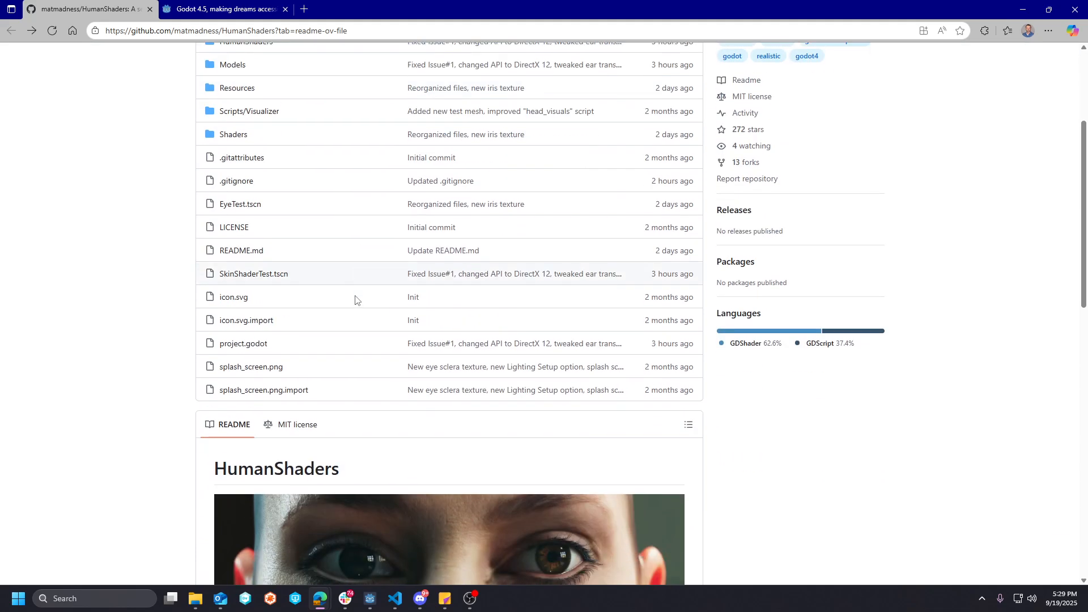
pyautogui.scroll(-3)
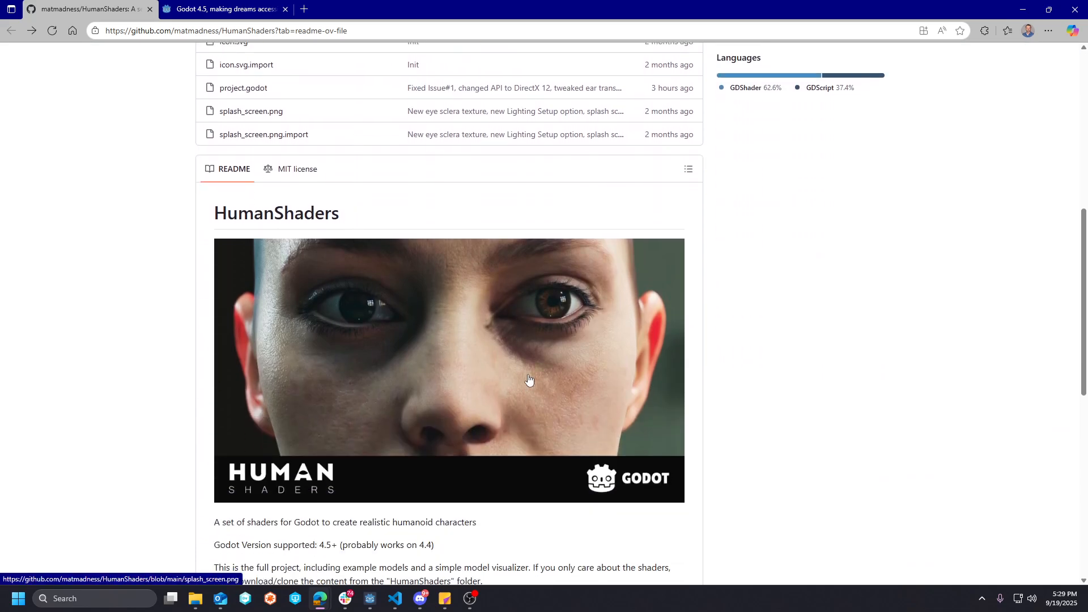
pyautogui.moveTo(551, 354)
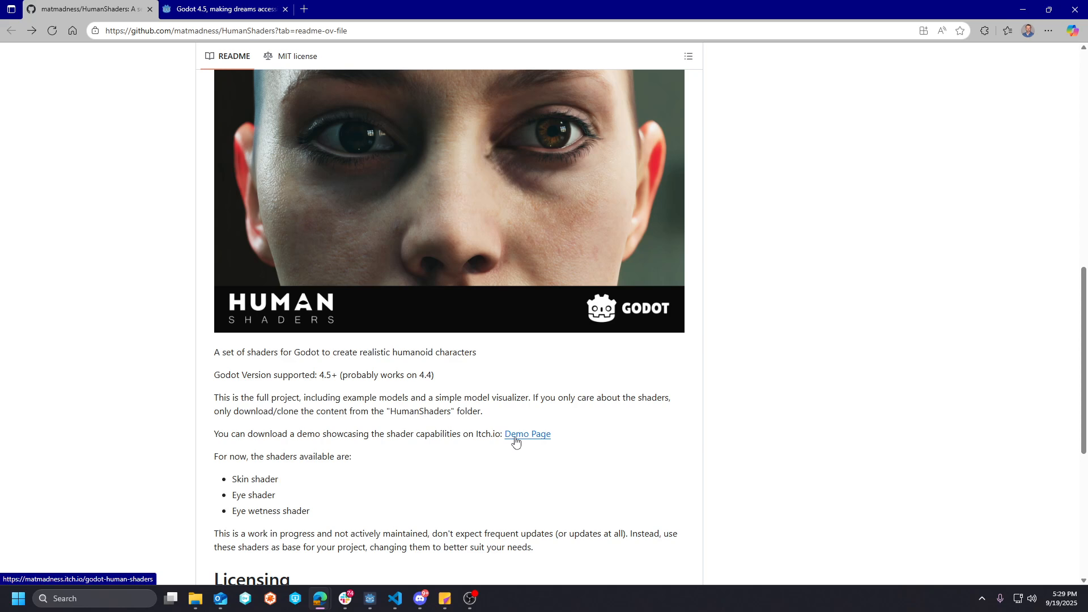
pyautogui.moveTo(588, 432)
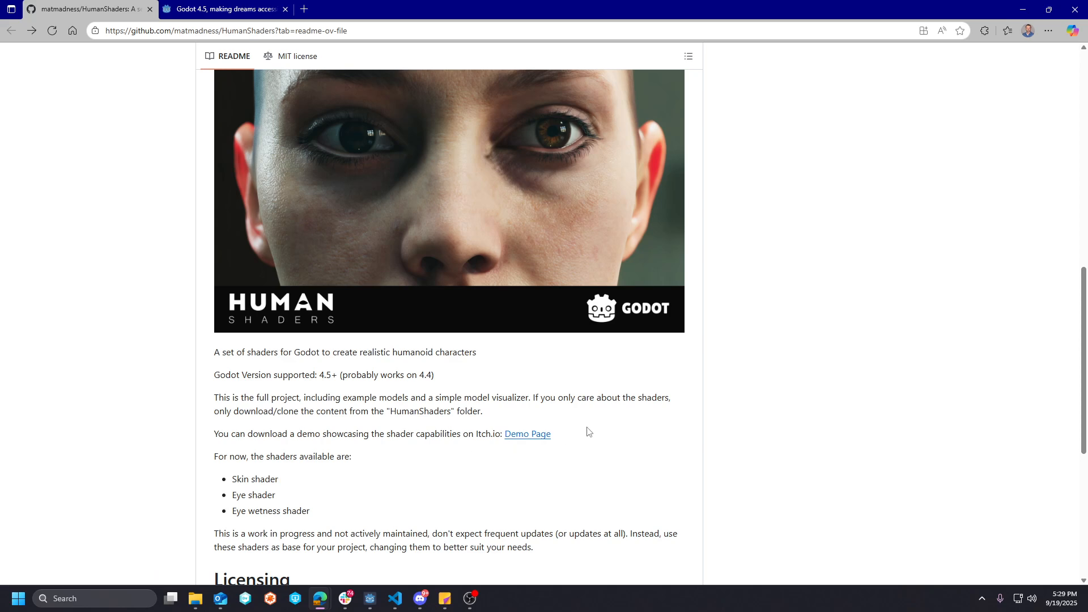
pyautogui.moveTo(480, 367)
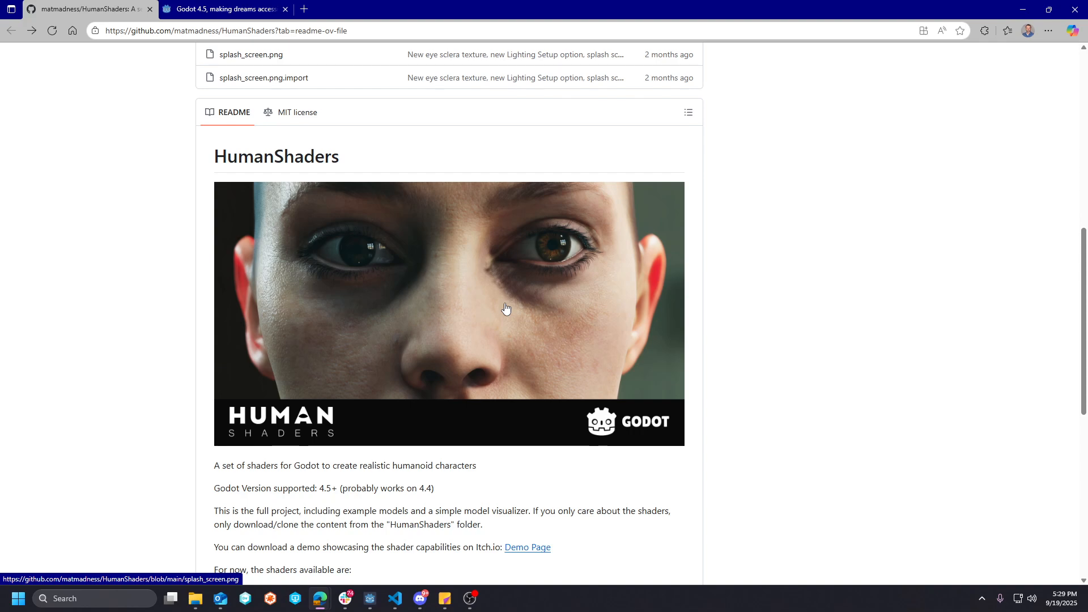
pyautogui.scroll(-3)
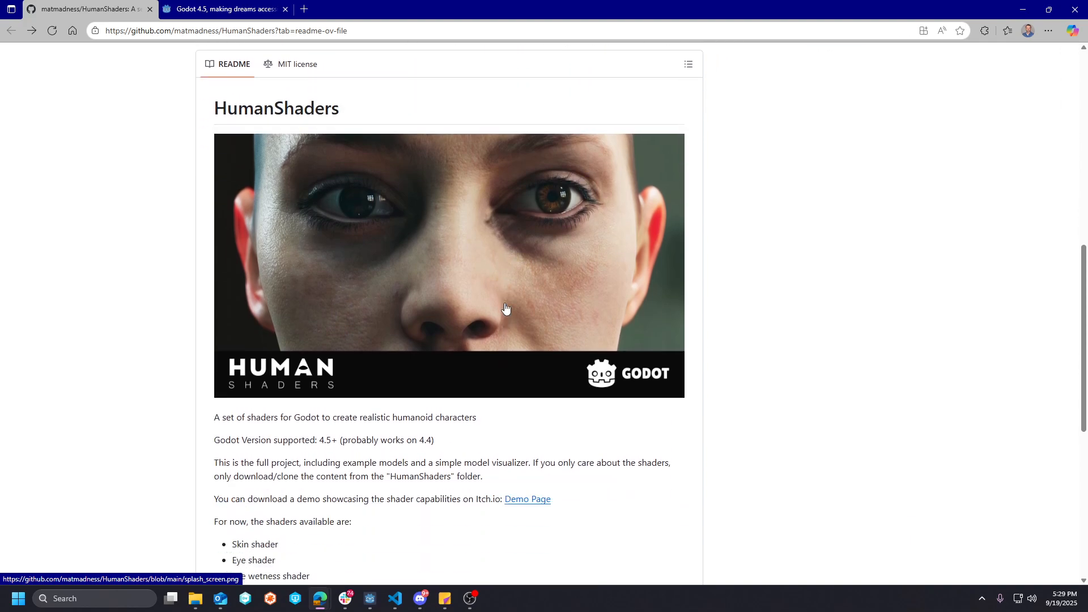
pyautogui.scroll(-3)
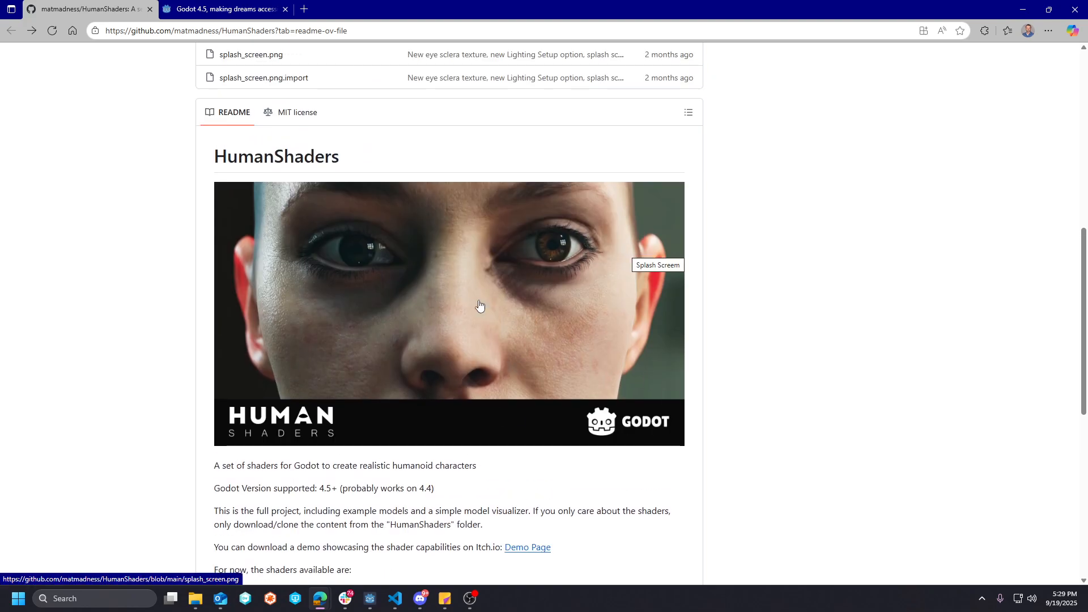
pyautogui.moveTo(414, 303)
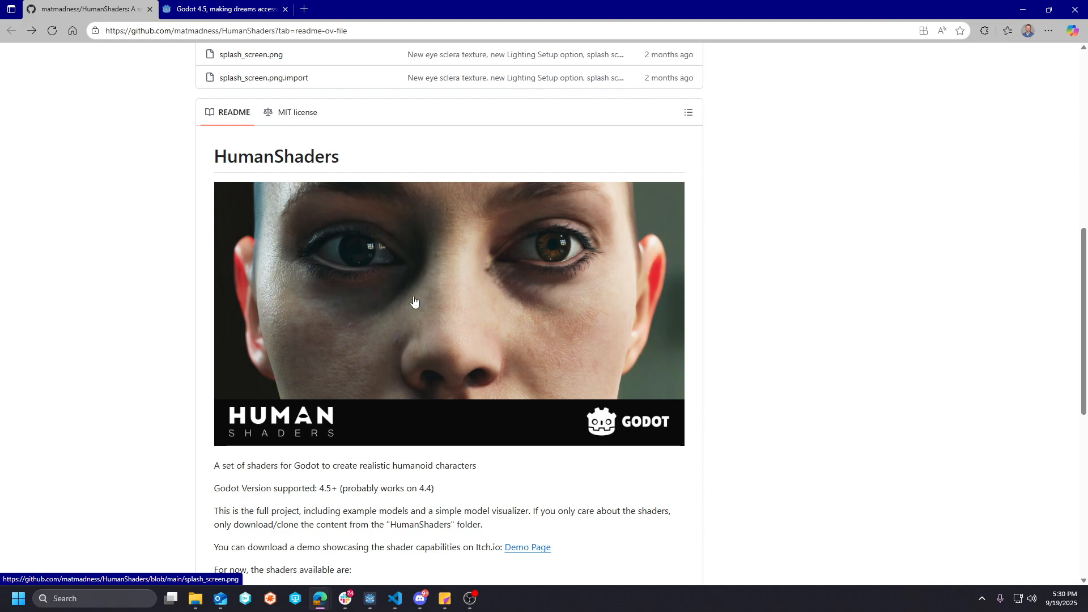
pyautogui.scroll(-3)
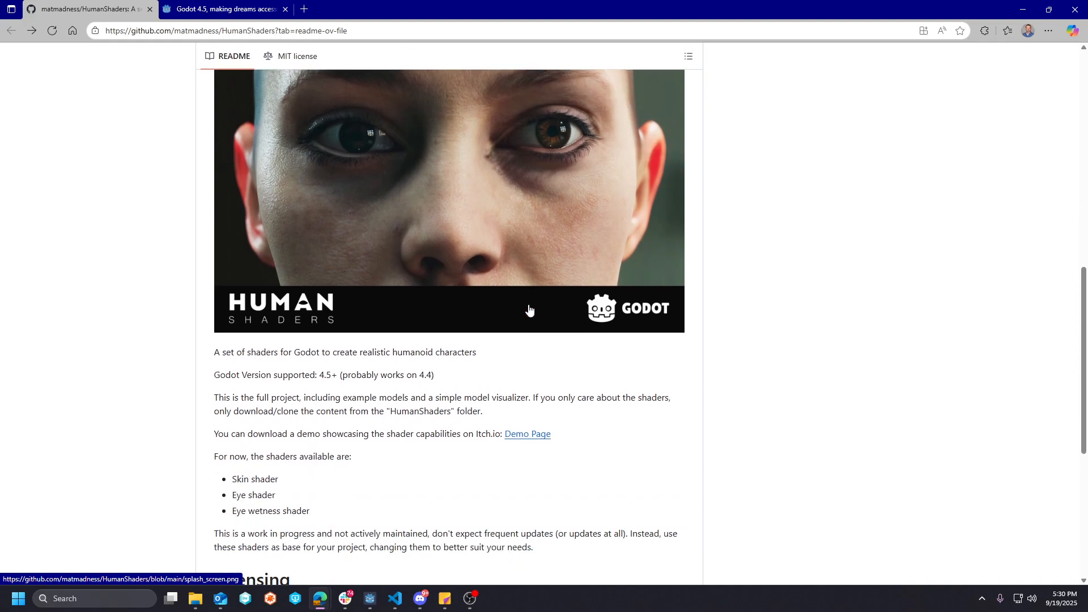
pyautogui.scroll(-3)
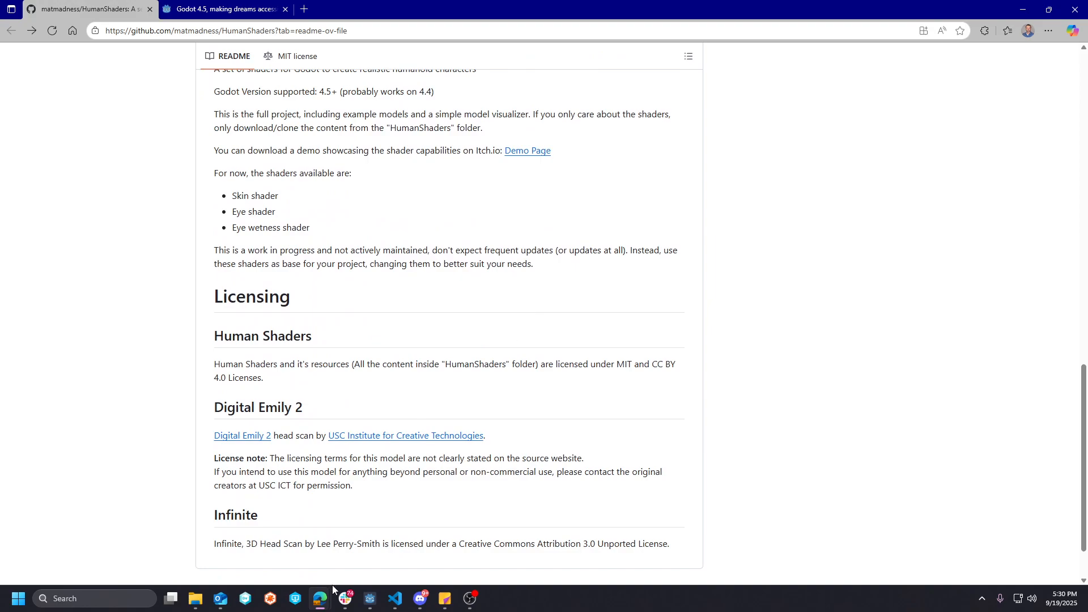
pyautogui.click(197, 598)
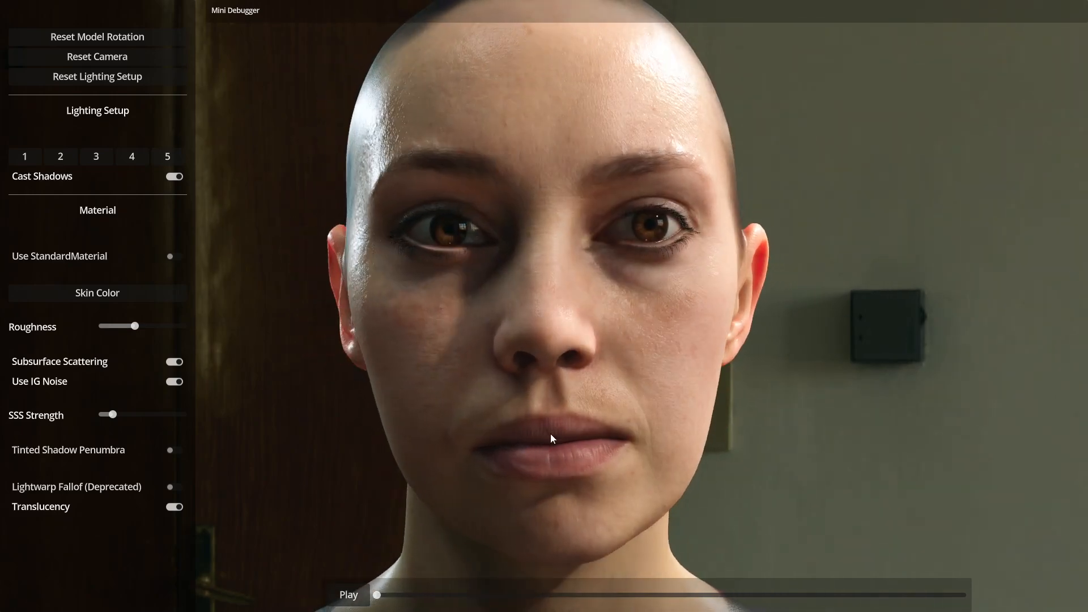
# - Play the facial animation and turn the head toward a three-quarter view
pyautogui.click(349, 594)
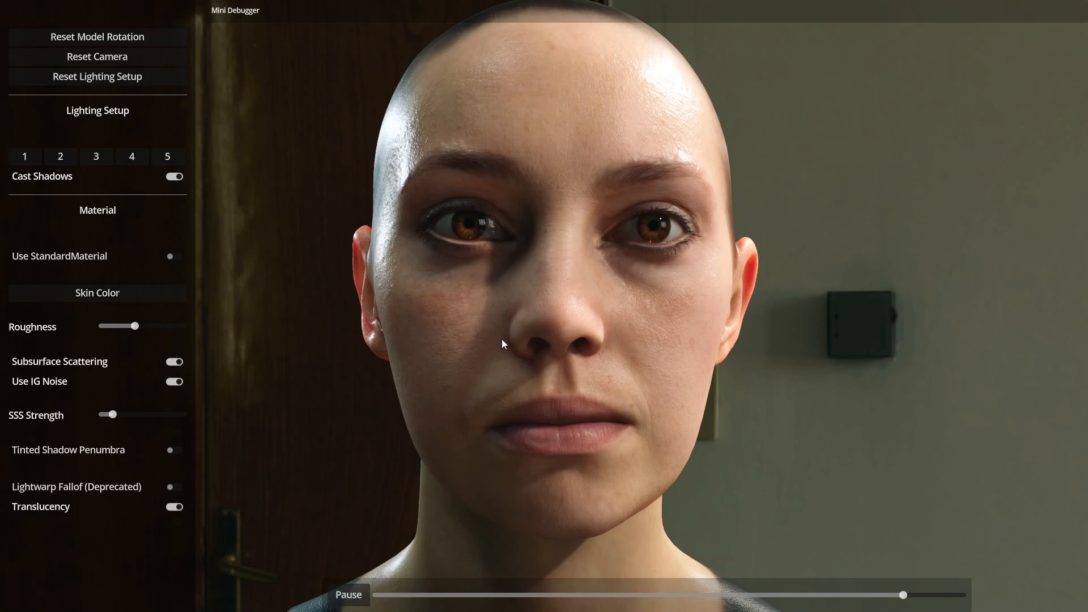
pyautogui.moveTo(903, 595); pyautogui.dragTo(403, 595)
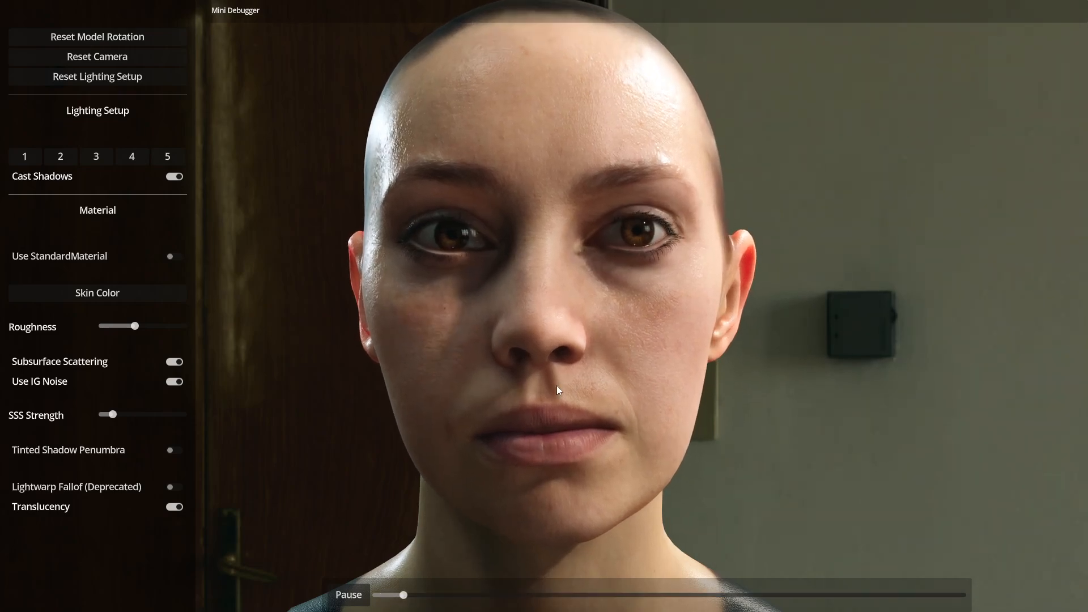
pyautogui.moveTo(403, 595); pyautogui.dragTo(491, 595)
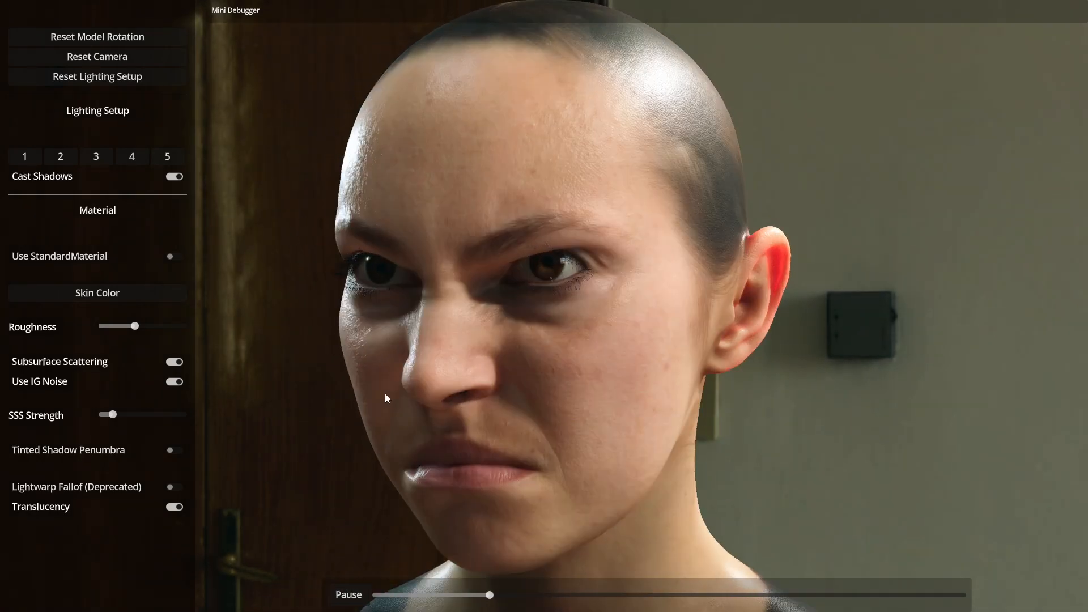
pyautogui.moveTo(491, 594); pyautogui.dragTo(574, 595)
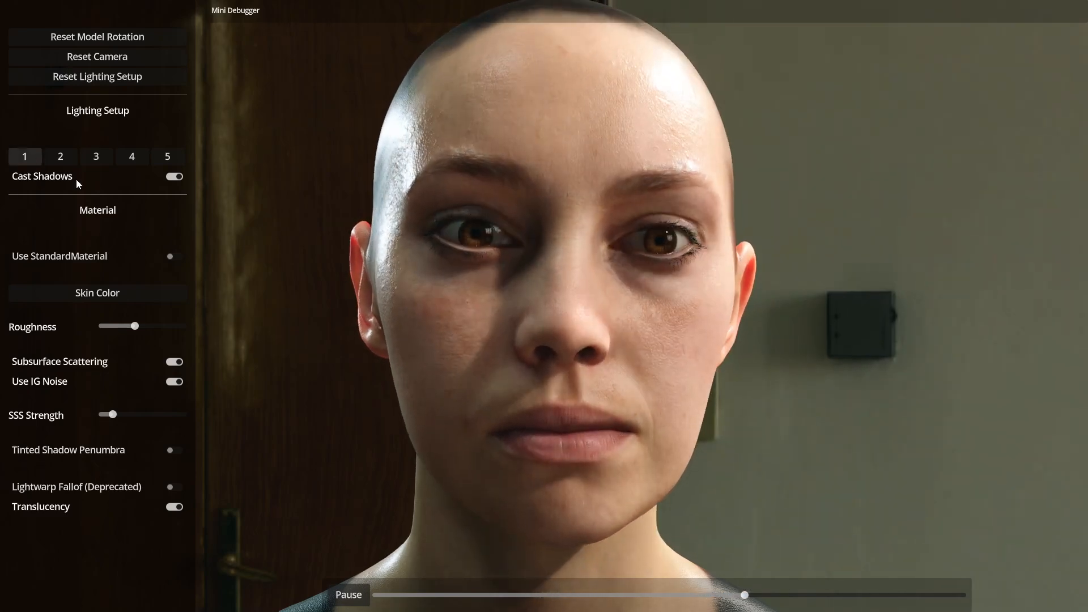
# - Try lighting setups 3 and 5, return to setup 1, and toggle subsurface scattering
pyautogui.click(60, 156)
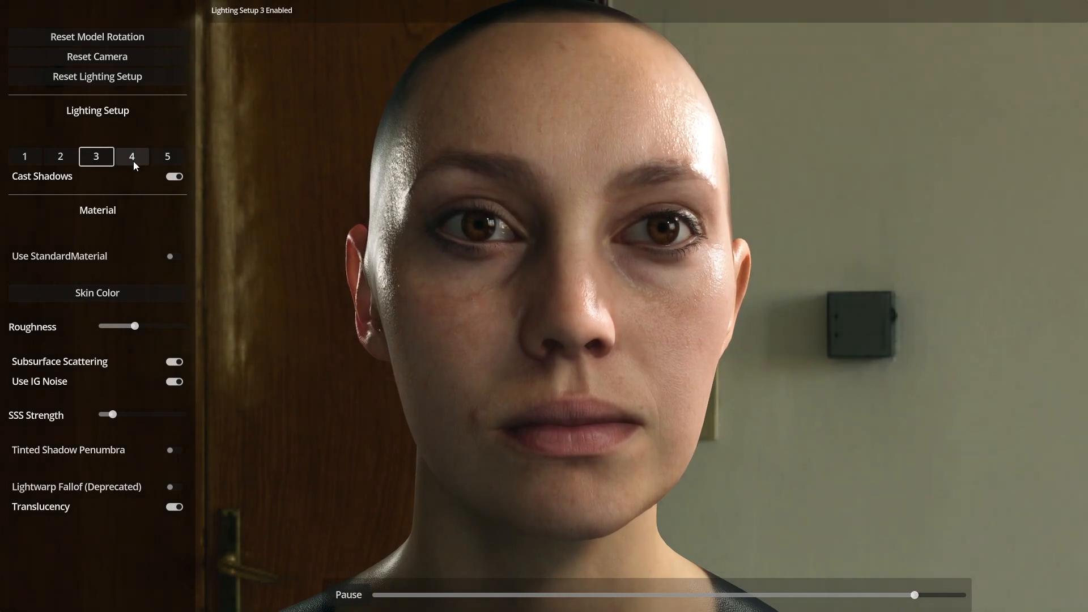
pyautogui.click(167, 156)
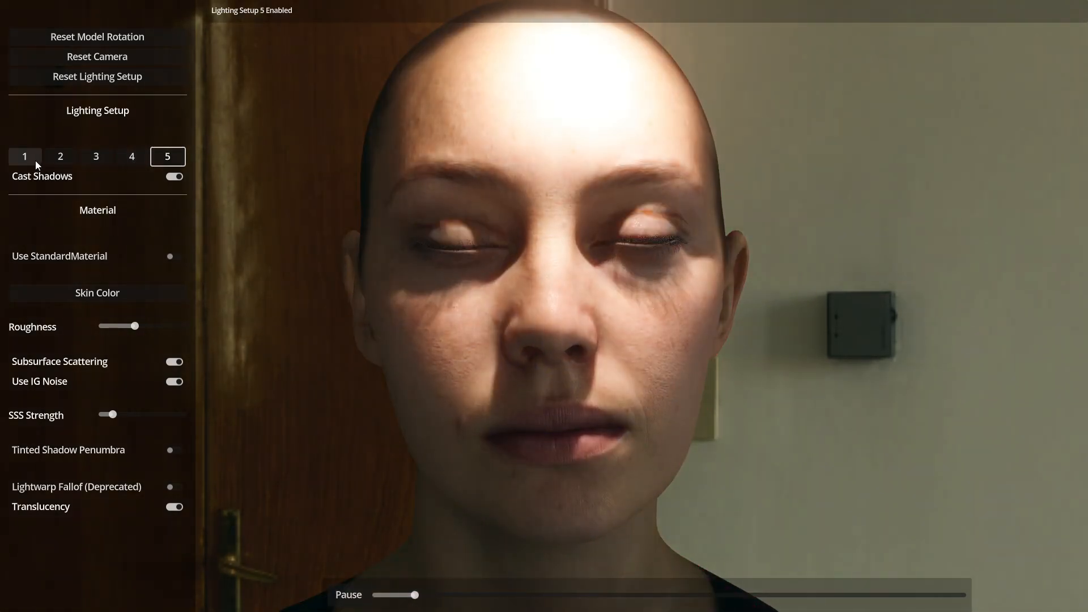
pyautogui.moveTo(415, 595); pyautogui.dragTo(496, 595)
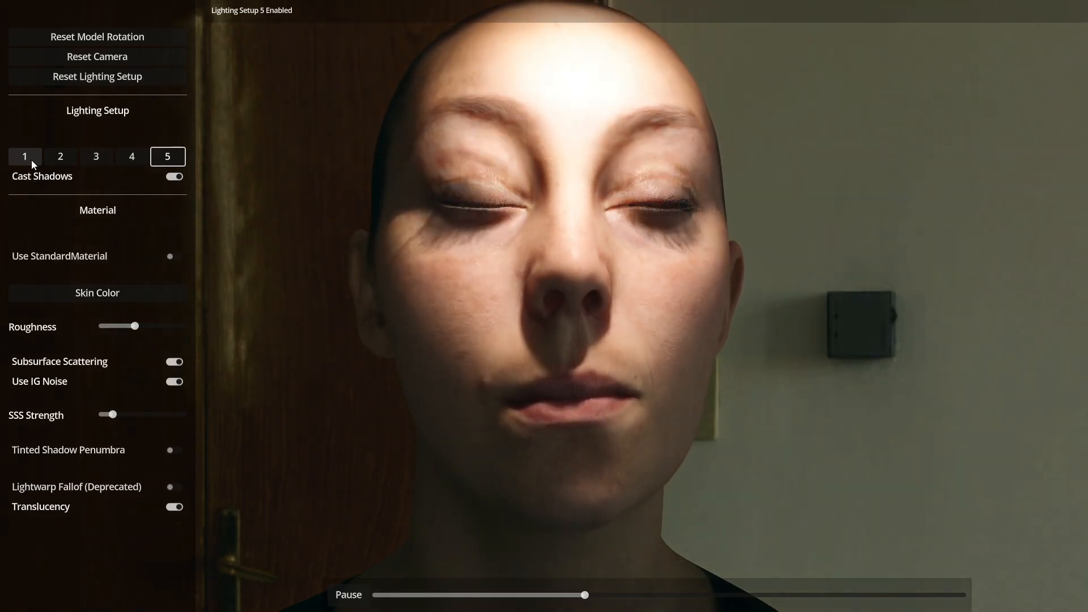
pyautogui.click(25, 155)
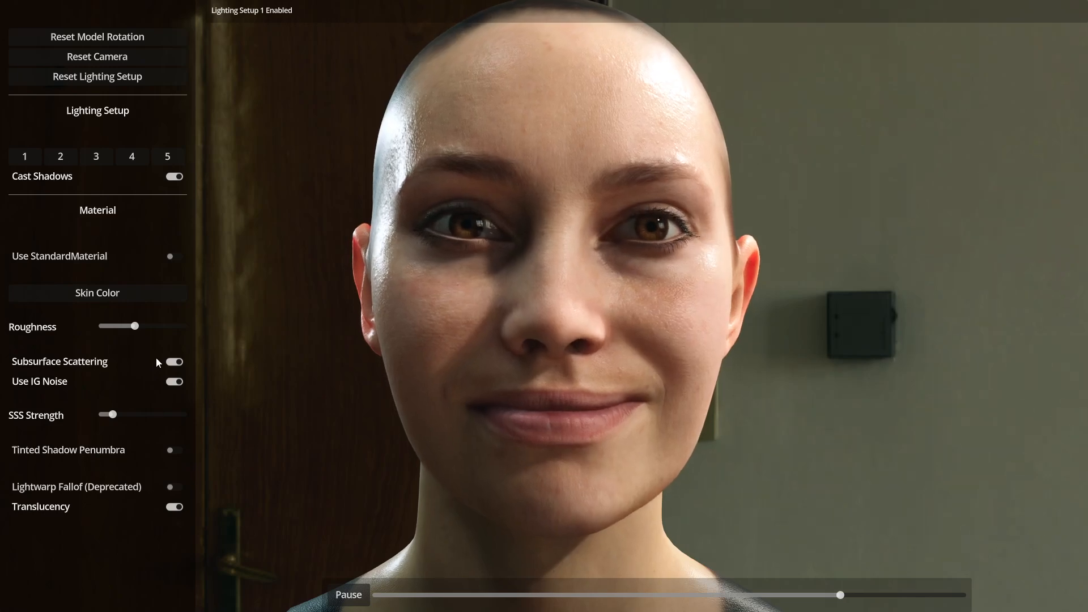
pyautogui.click(175, 361)
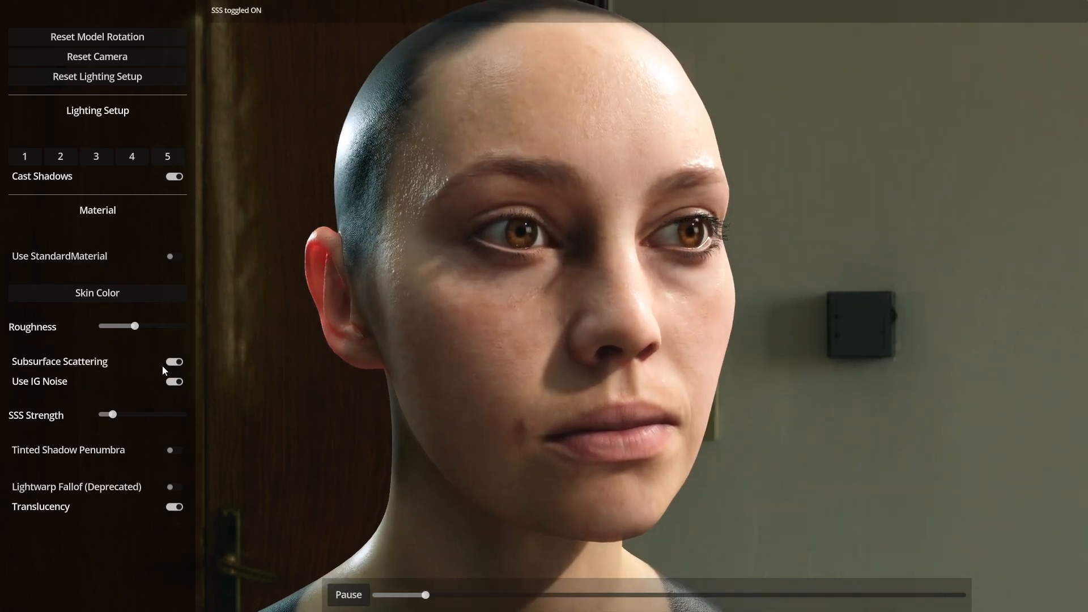
# - Switch subsurface scattering and translucency off to compare, then turn both back on
pyautogui.click(174, 361)
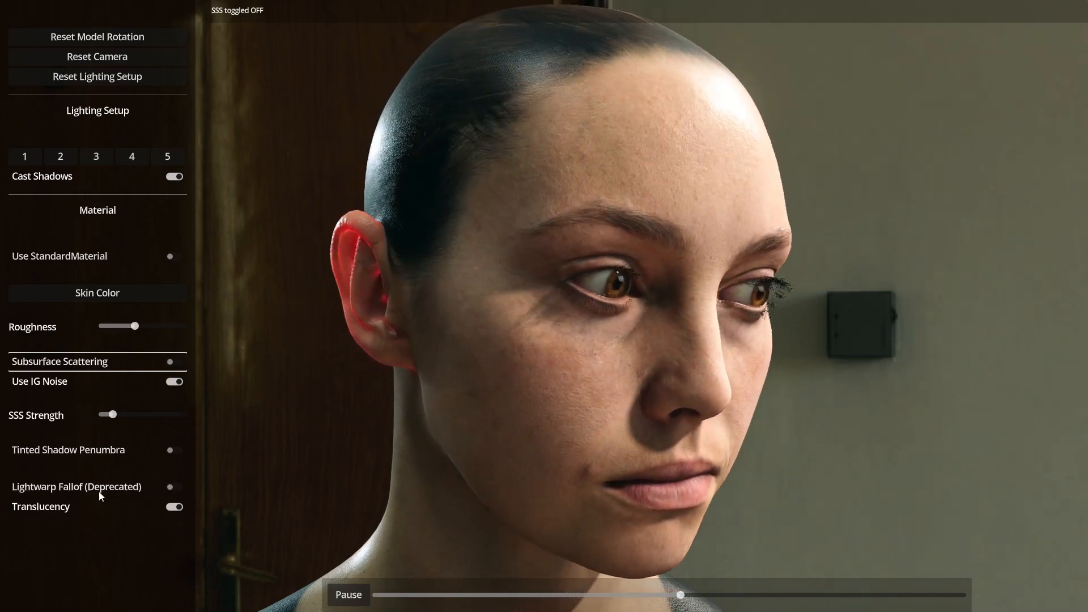
pyautogui.click(174, 507)
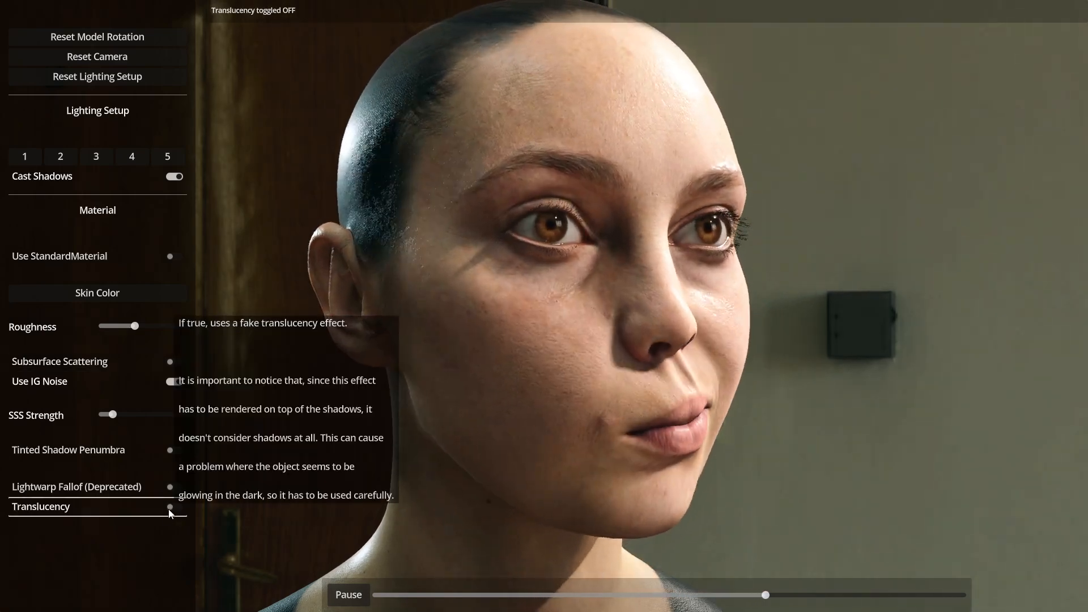
pyautogui.click(175, 507)
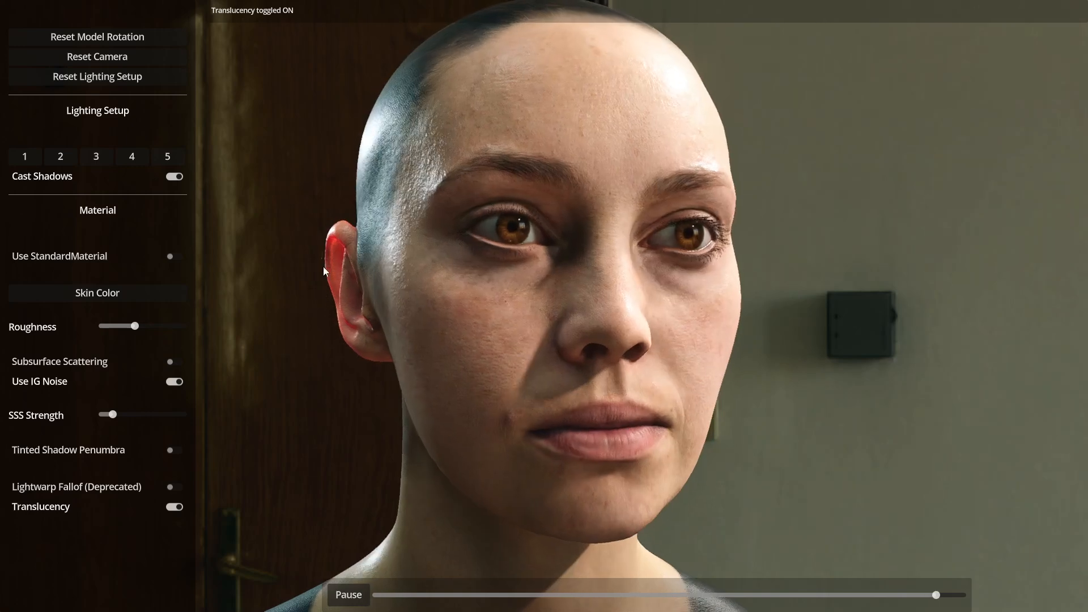
pyautogui.moveTo(935, 594); pyautogui.dragTo(441, 595)
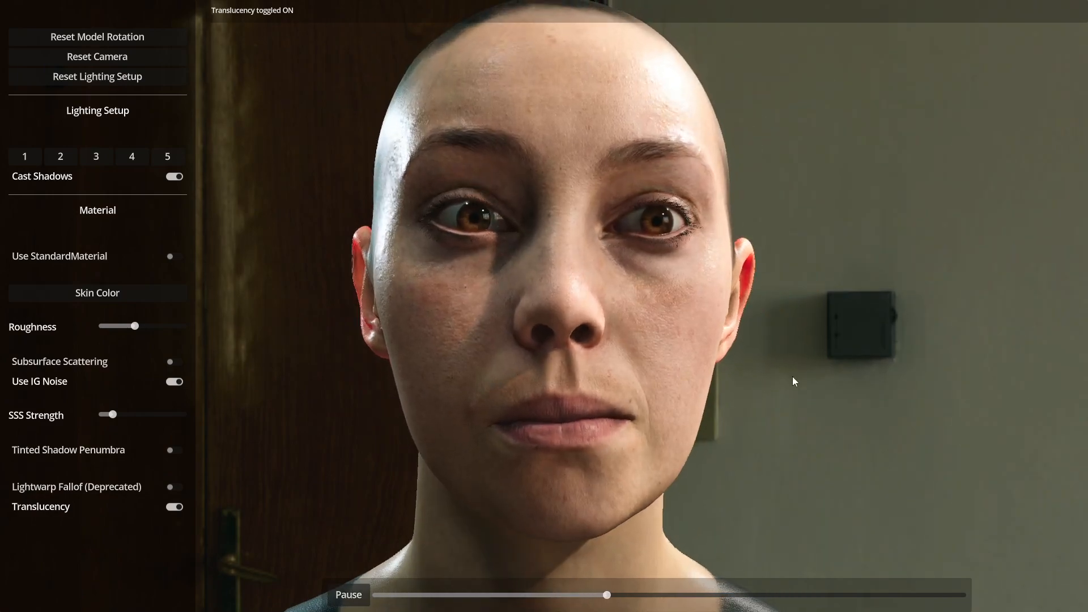
pyautogui.click(175, 362)
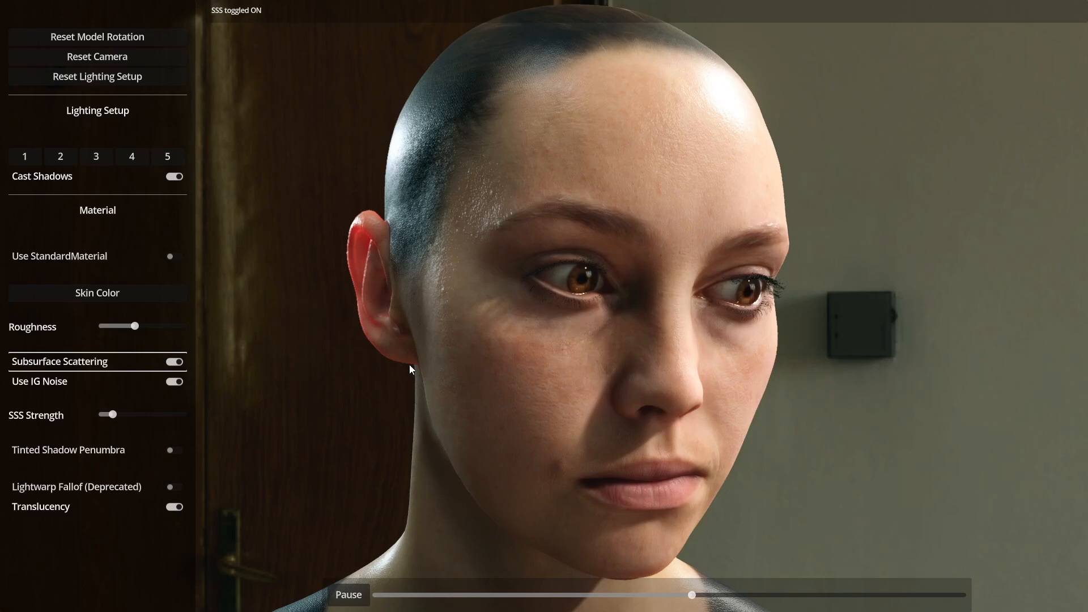
# - Sweep skin roughness through 0.4, 0.25, 0.6, 0.35 and 0.2, settling at 0.35
pyautogui.moveTo(119, 325); pyautogui.dragTo(135, 326)
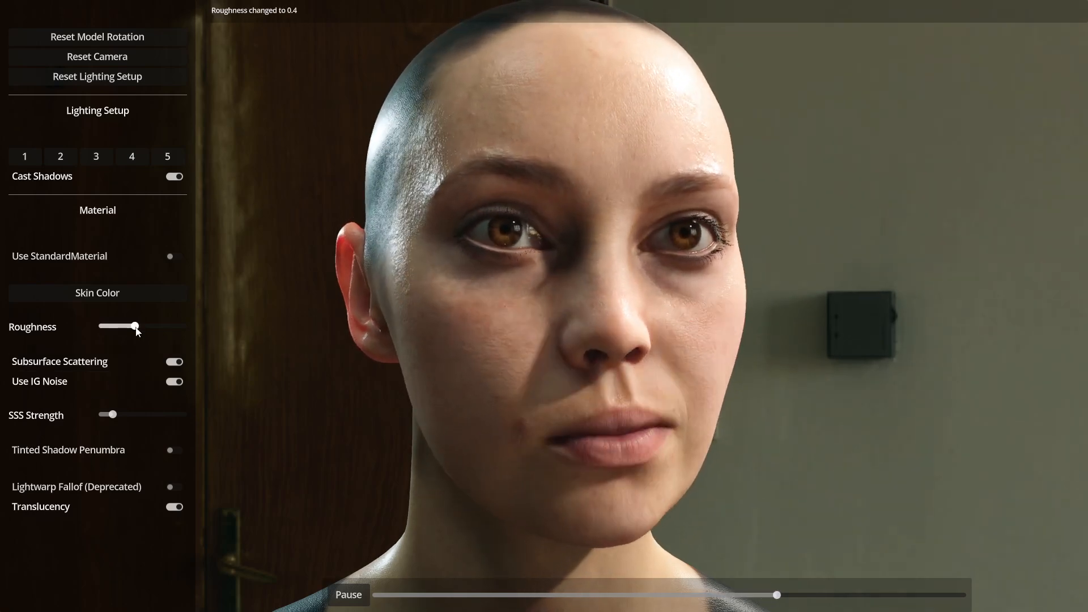
pyautogui.moveTo(134, 326); pyautogui.dragTo(122, 326)
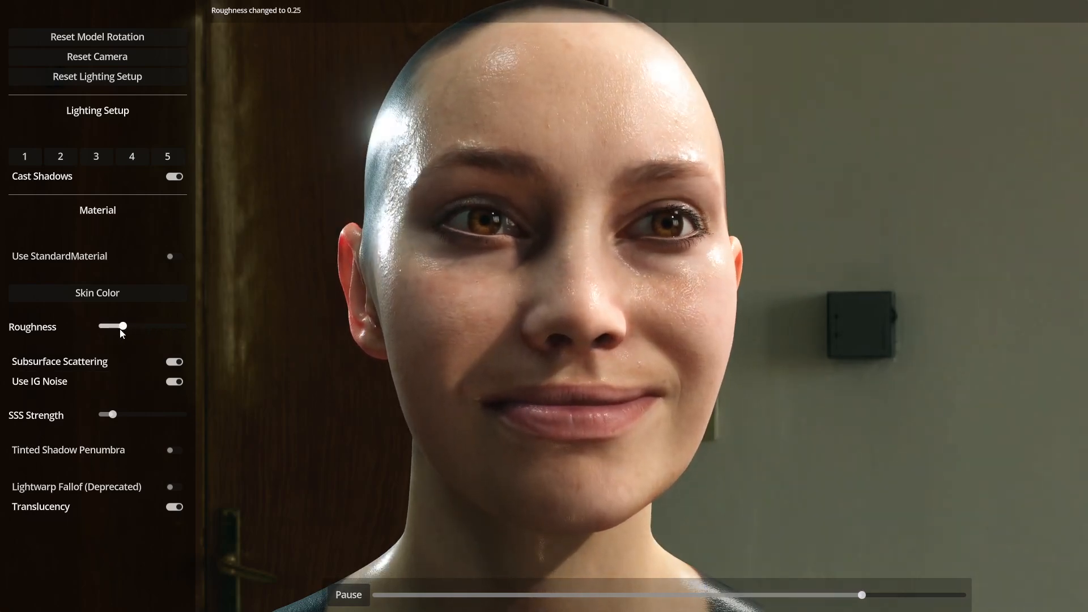
pyautogui.moveTo(122, 326); pyautogui.dragTo(149, 326)
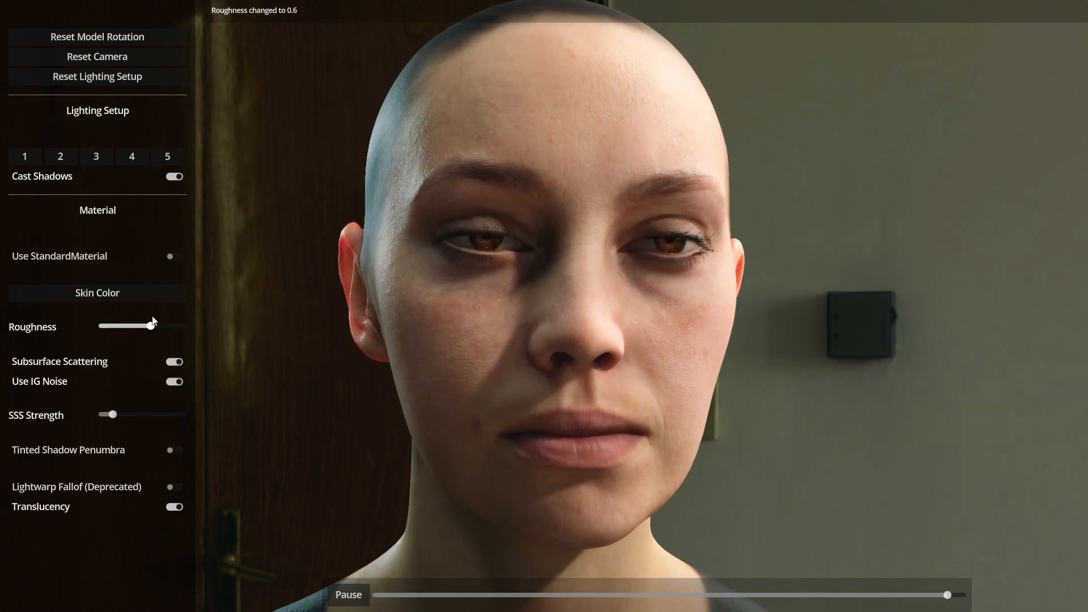
pyautogui.moveTo(144, 326); pyautogui.dragTo(130, 325)
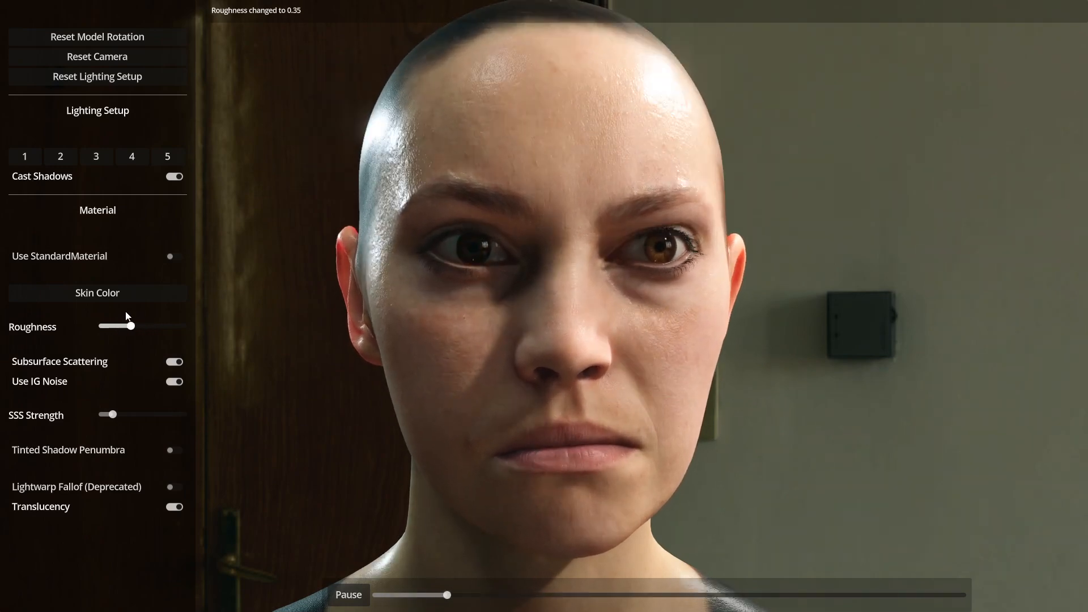
pyautogui.moveTo(130, 326); pyautogui.dragTo(110, 326)
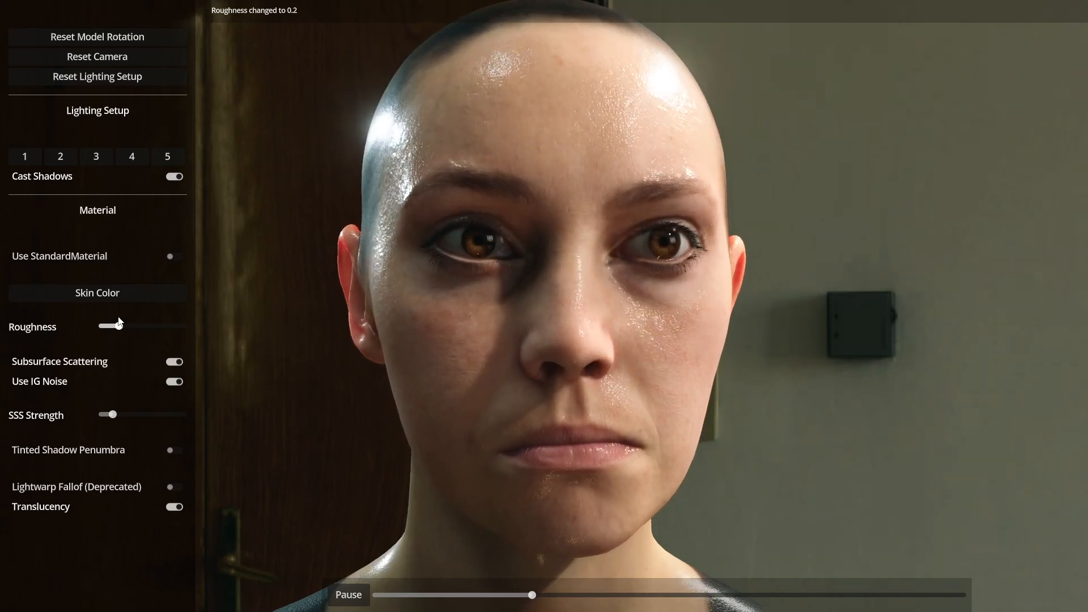
pyautogui.moveTo(111, 325); pyautogui.dragTo(128, 325)
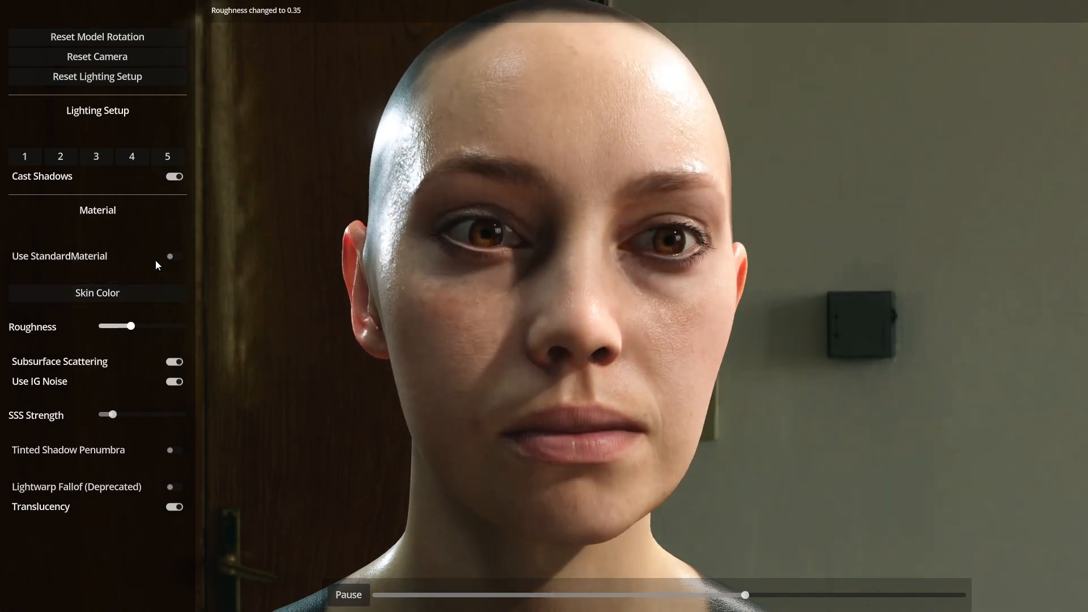
# - Switch the head to StandardMaterial for comparison, then back to the custom skin shader
pyautogui.click(175, 256)
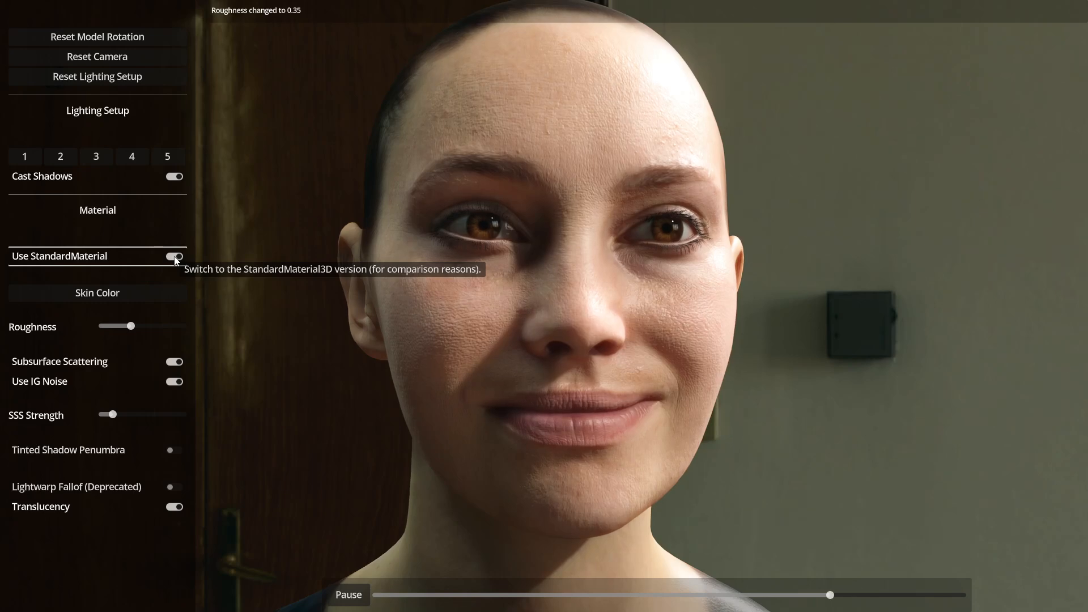
pyautogui.click(174, 256)
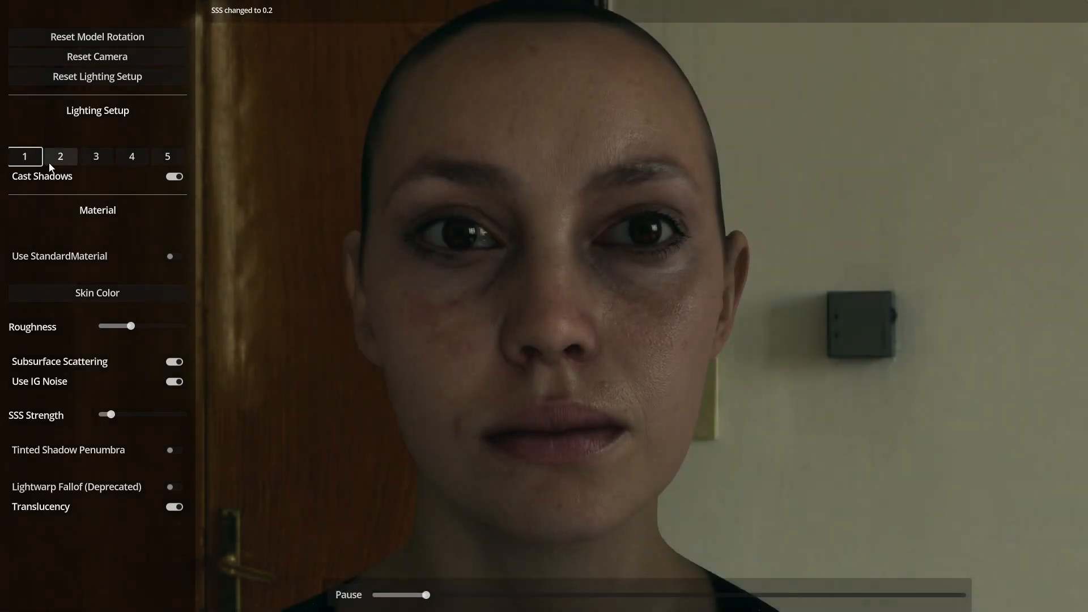
# - Try lighting setup 4, then light the head with setup 2 and rotate it to inspect the shadows
pyautogui.click(132, 156)
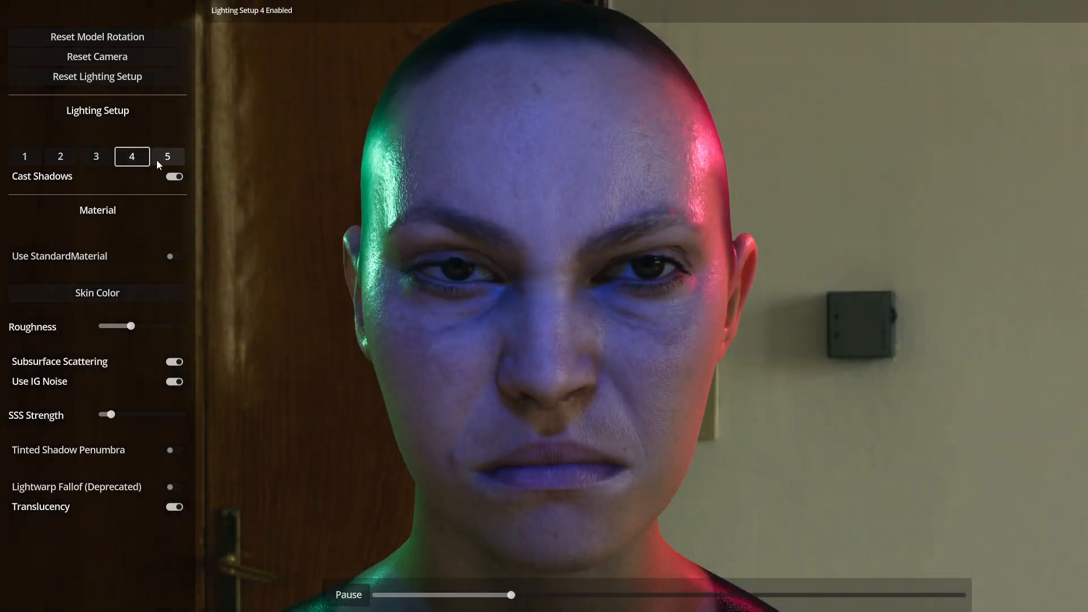
pyautogui.click(60, 155)
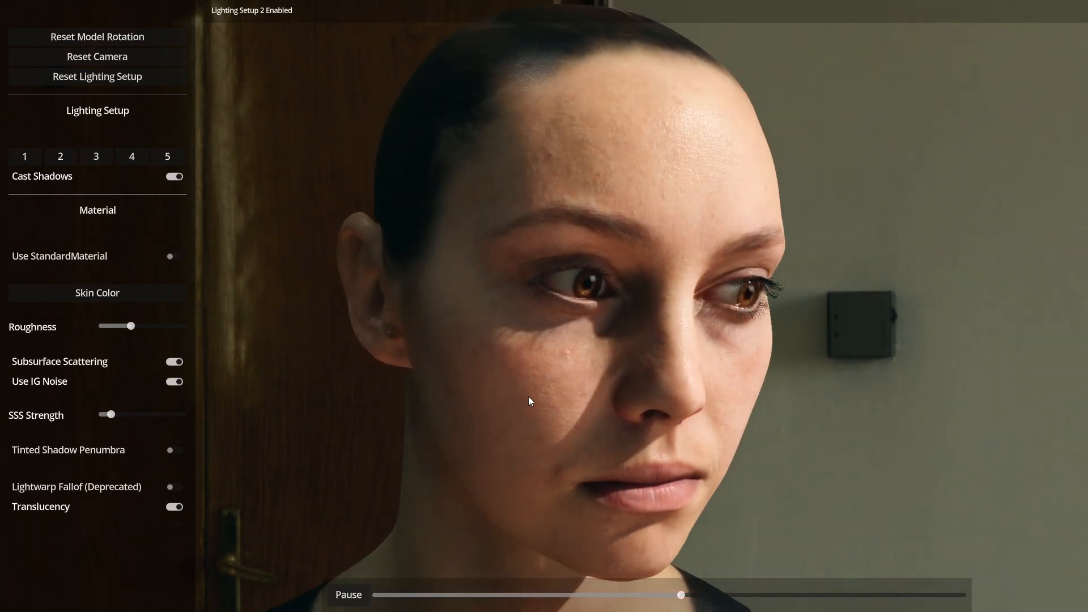
pyautogui.moveTo(680, 595); pyautogui.dragTo(766, 595)
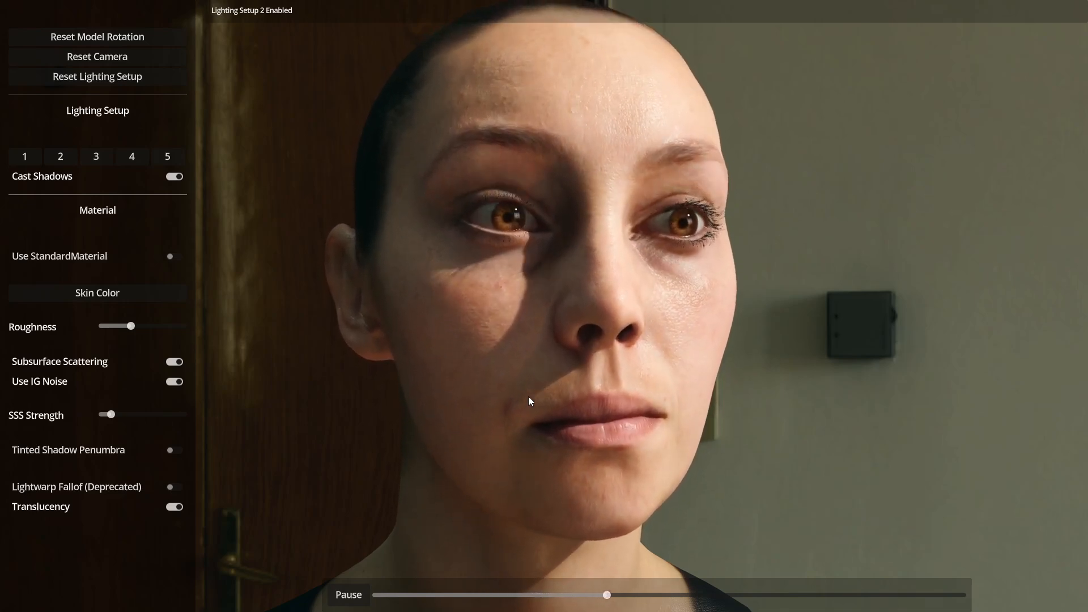
pyautogui.moveTo(608, 594); pyautogui.dragTo(690, 595)
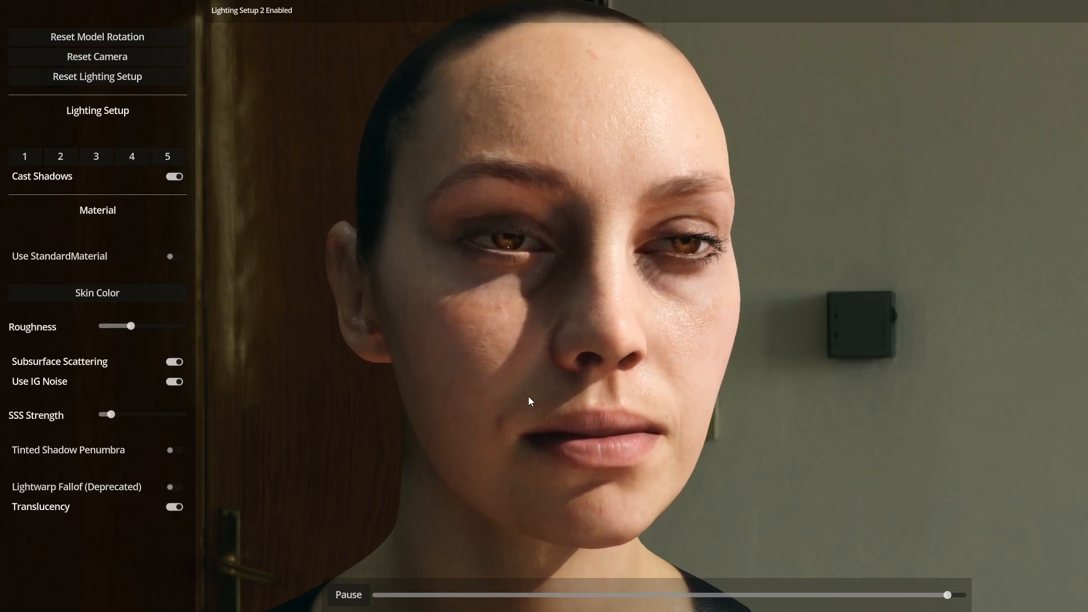
pyautogui.moveTo(945, 594); pyautogui.dragTo(445, 595)
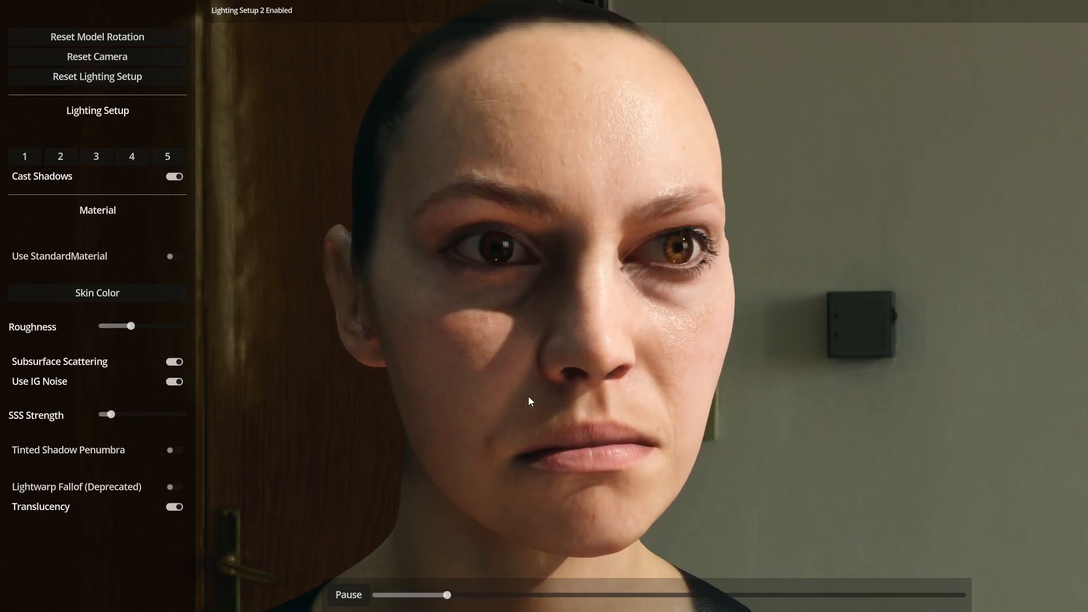
pyautogui.moveTo(447, 595); pyautogui.dragTo(531, 595)
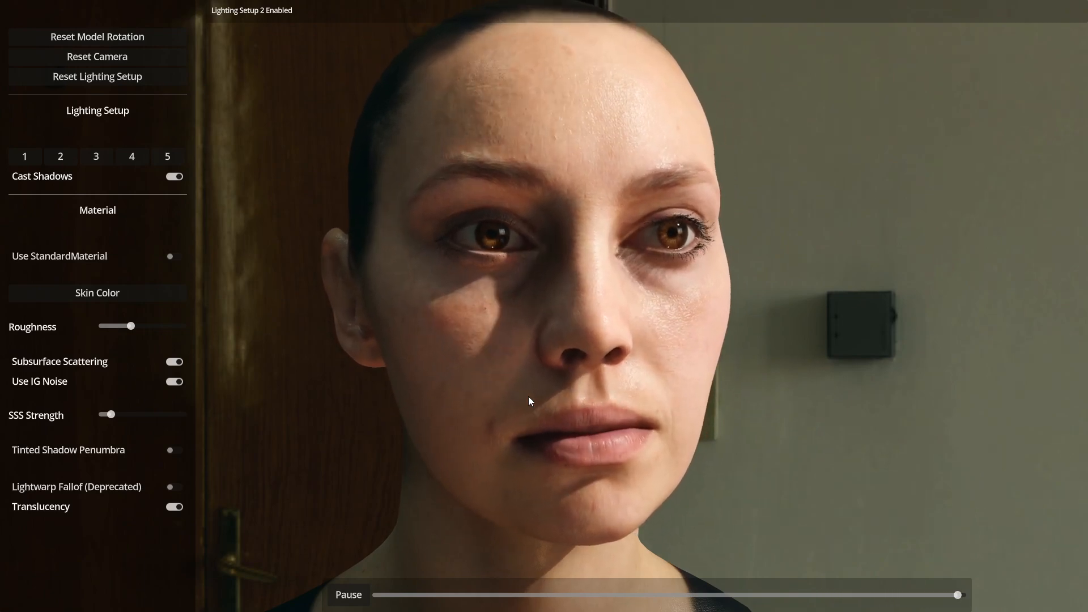
pyautogui.moveTo(957, 595); pyautogui.dragTo(456, 595)
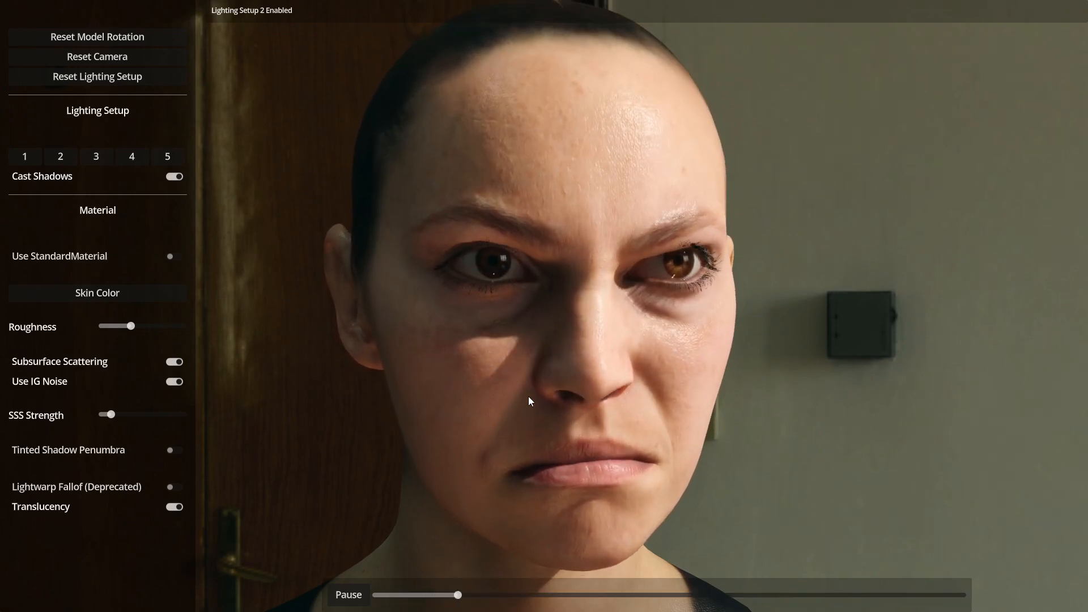